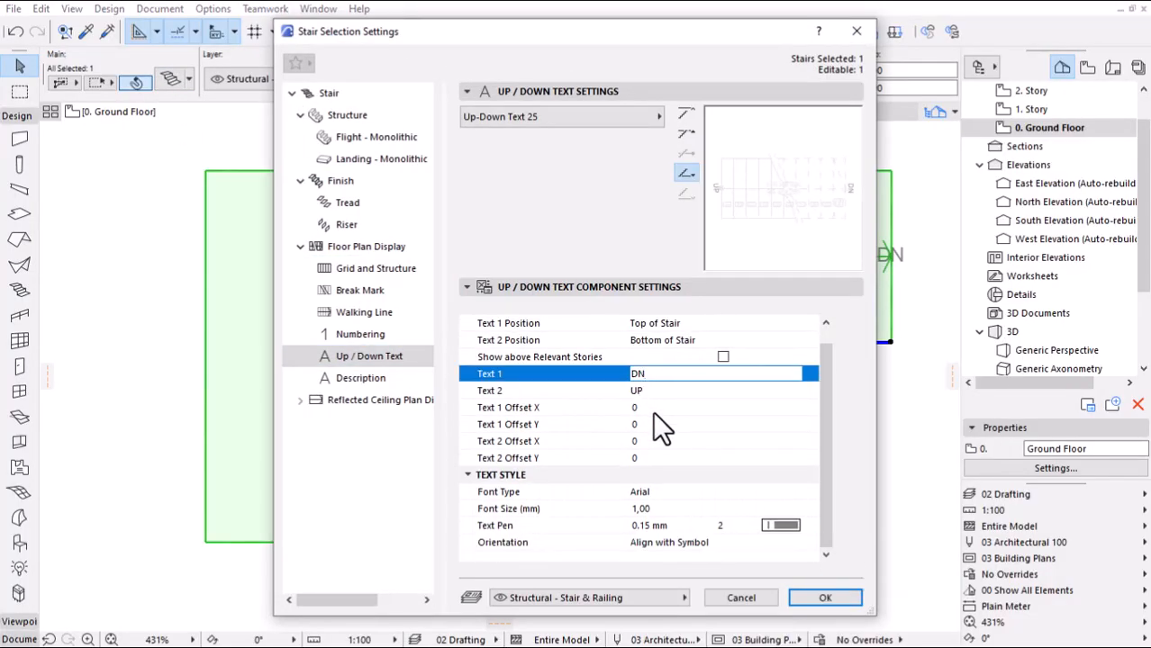
- Set stair Text 1 to DN with a Y offset of 100, then confirm
{"action": "left_click", "coordinate": [510, 407]}
{"action": "type", "text": "100"}
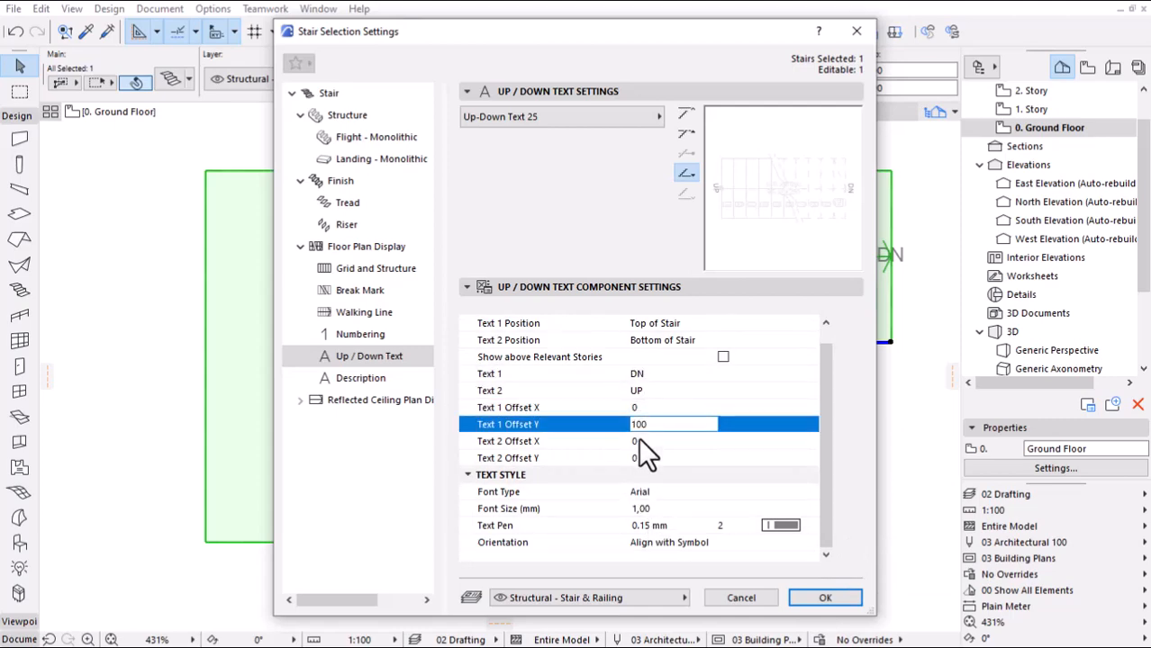
{"action": "left_click", "coordinate": [825, 598]}
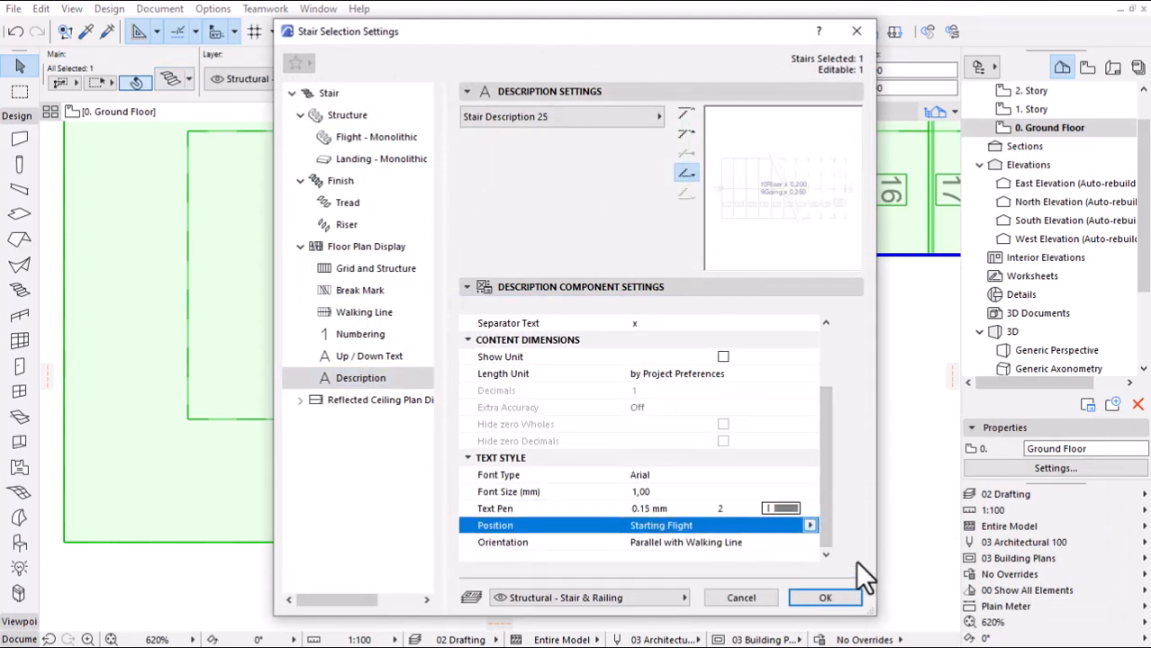
{"action": "left_click", "coordinate": [825, 598]}
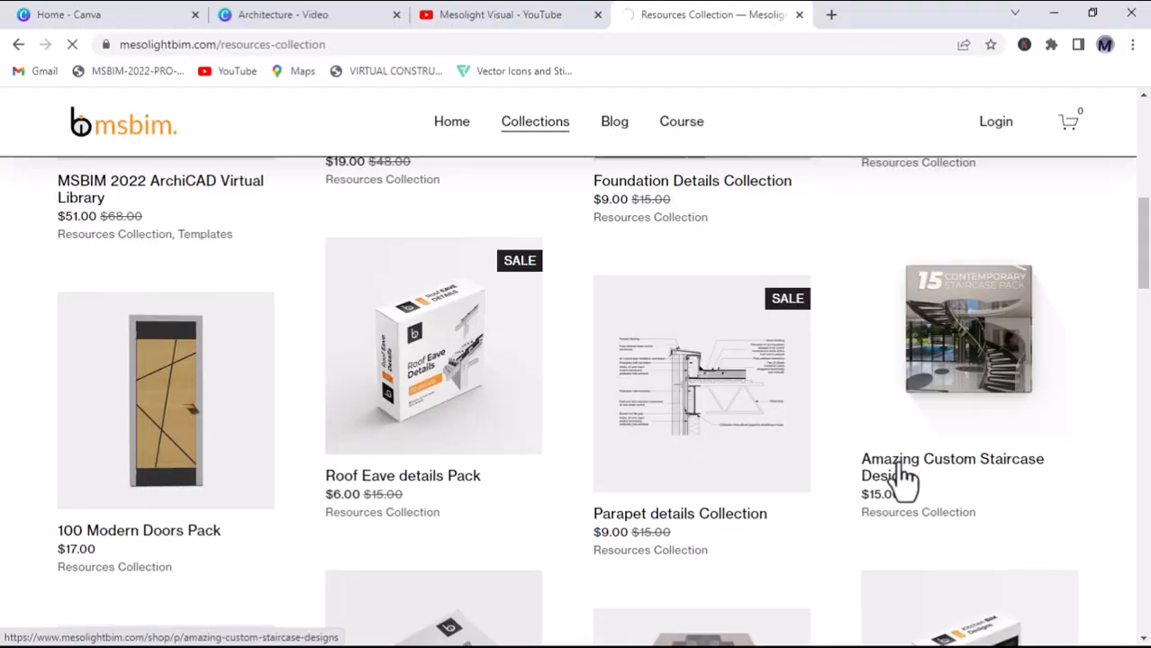
- Open the $15 Amazing Custom Staircase Designs product page and advance its image carousel
{"action": "left_click", "coordinate": [914, 469]}
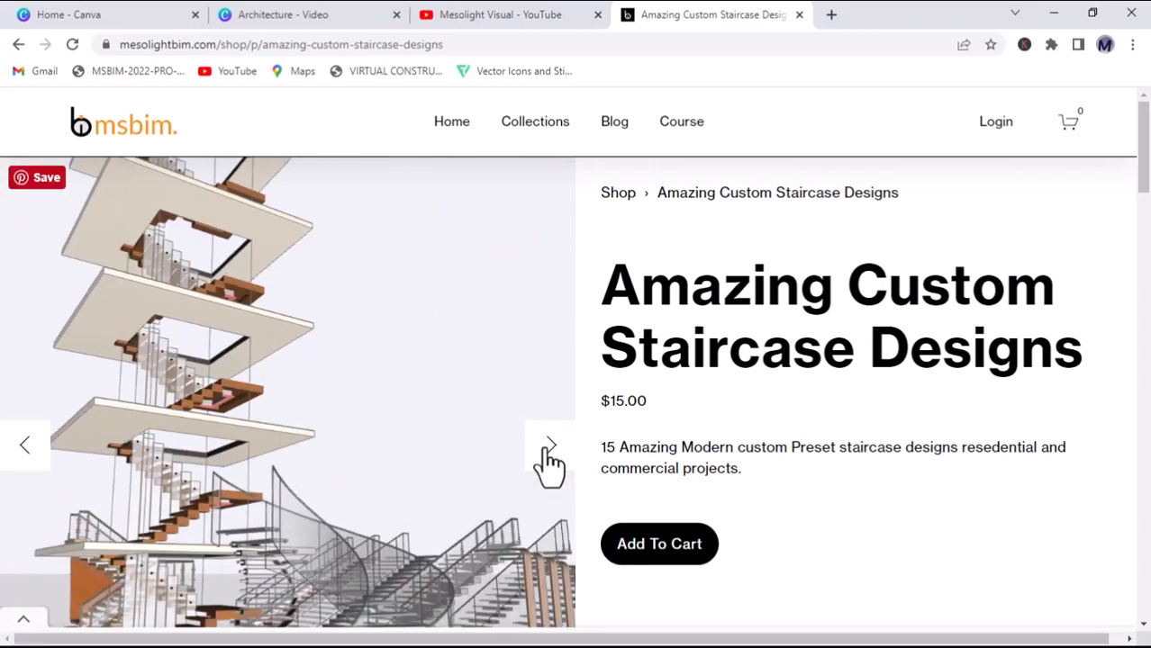
{"action": "left_click", "coordinate": [550, 461]}
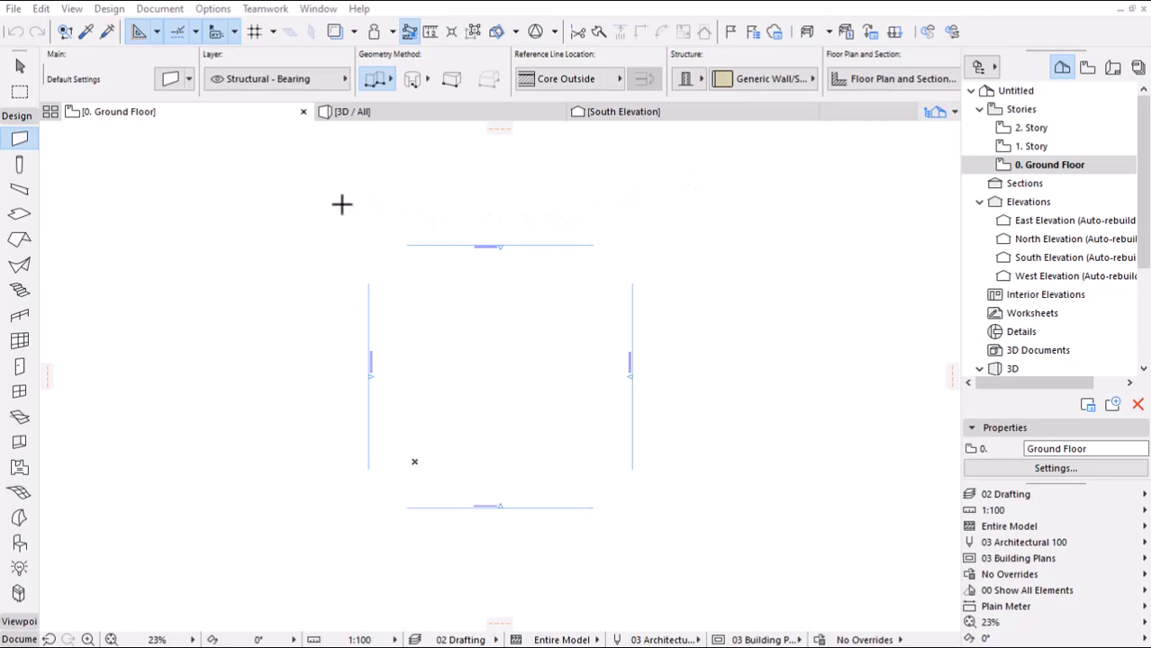
{"action": "mouse_move", "coordinate": [50, 141]}
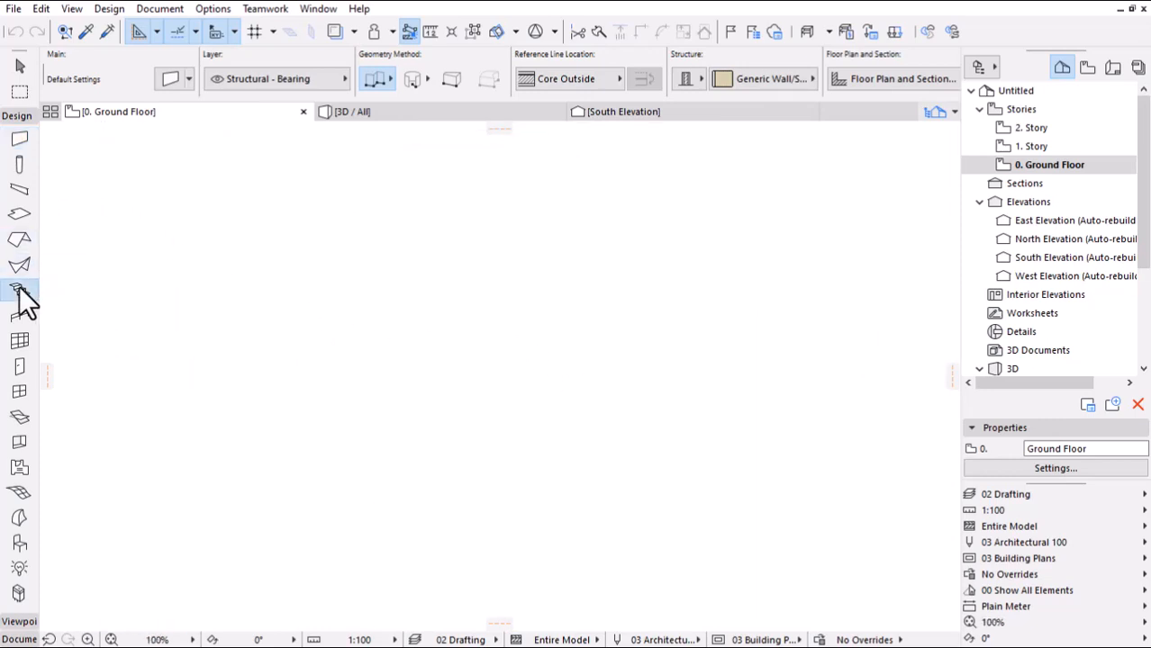
- Set Stair tool defaults to 1200 width, 18 risers of 167, and 300 going
{"action": "left_click", "coordinate": [18, 290]}
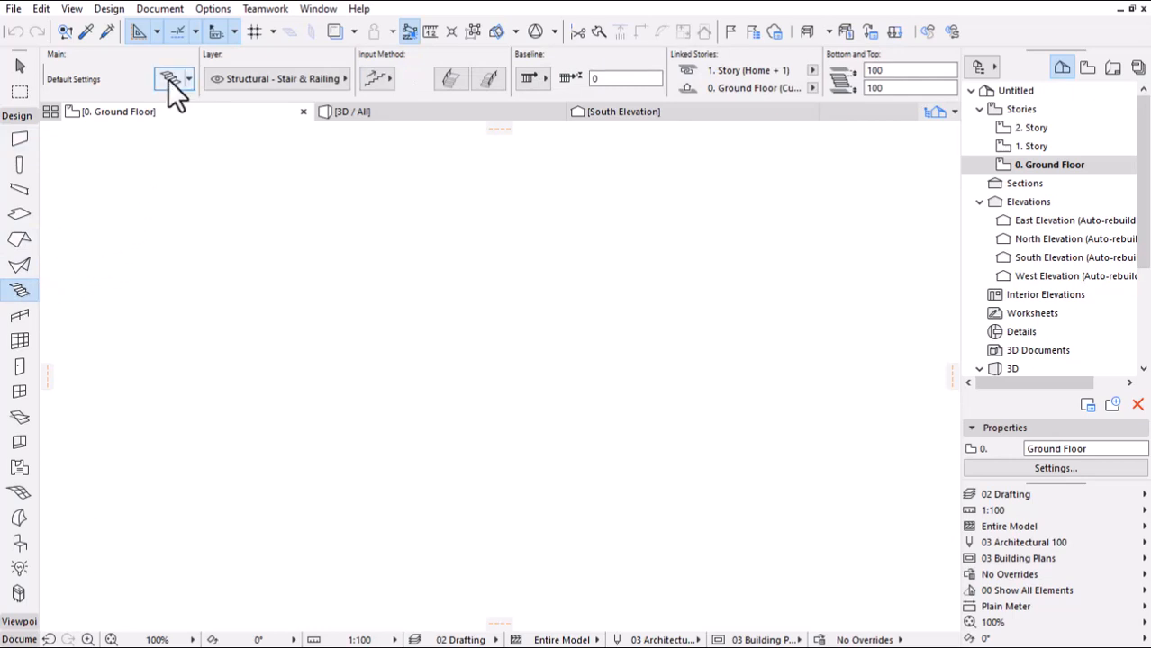
{"action": "left_click", "coordinate": [170, 80]}
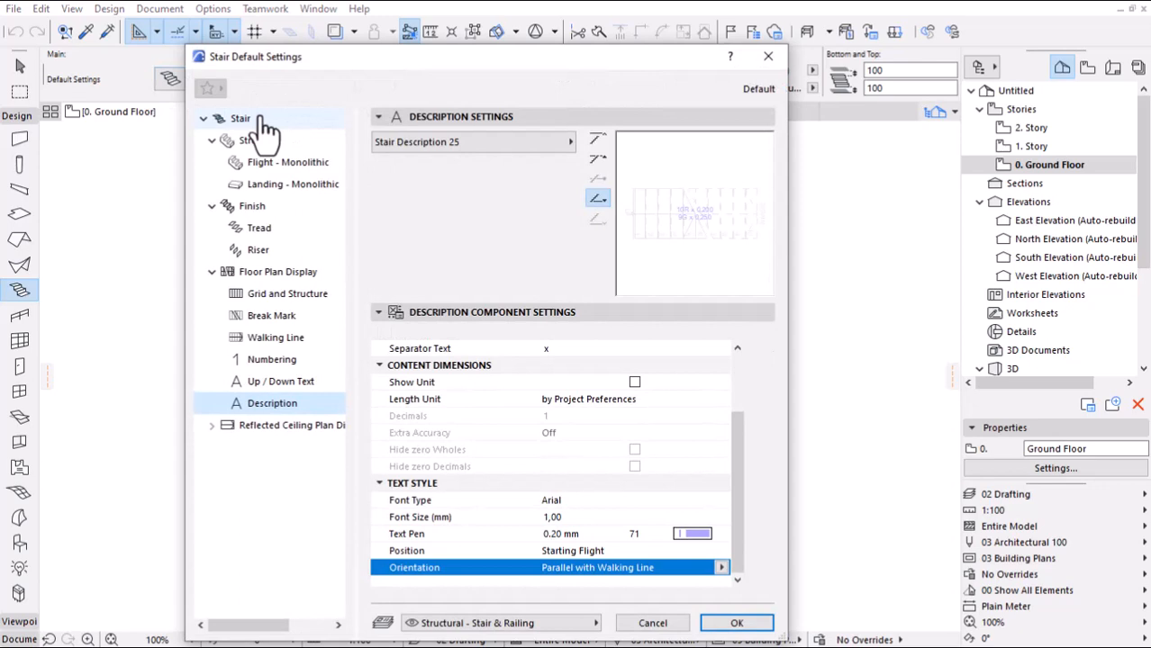
{"action": "left_click", "coordinate": [240, 118]}
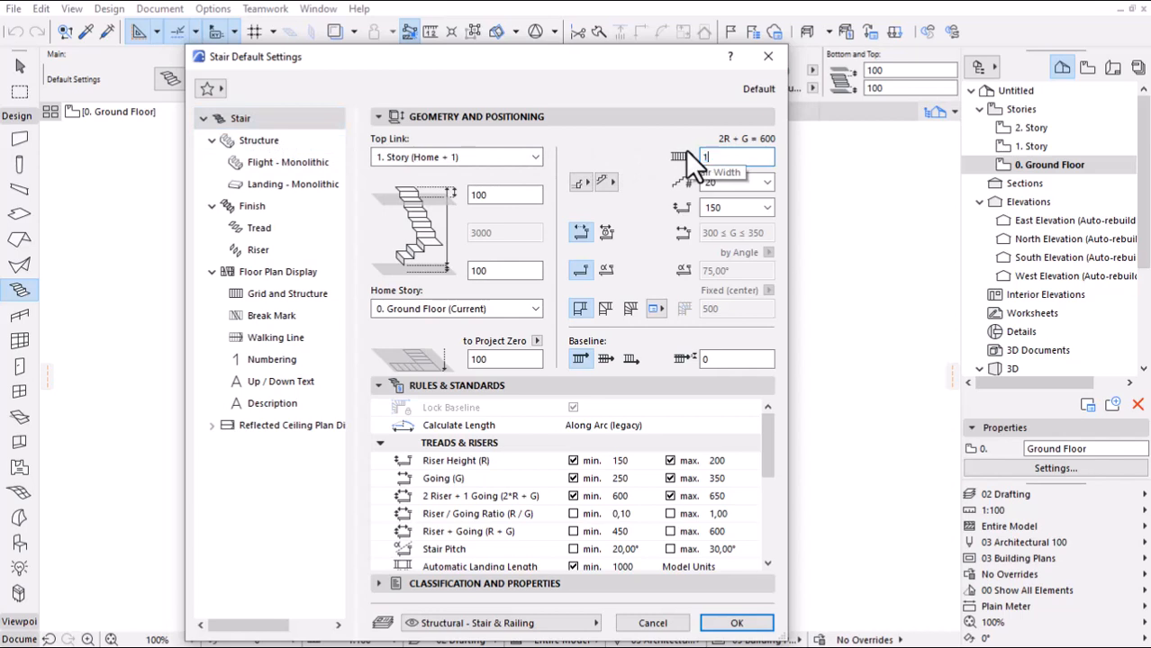
{"action": "type", "text": "1200"}
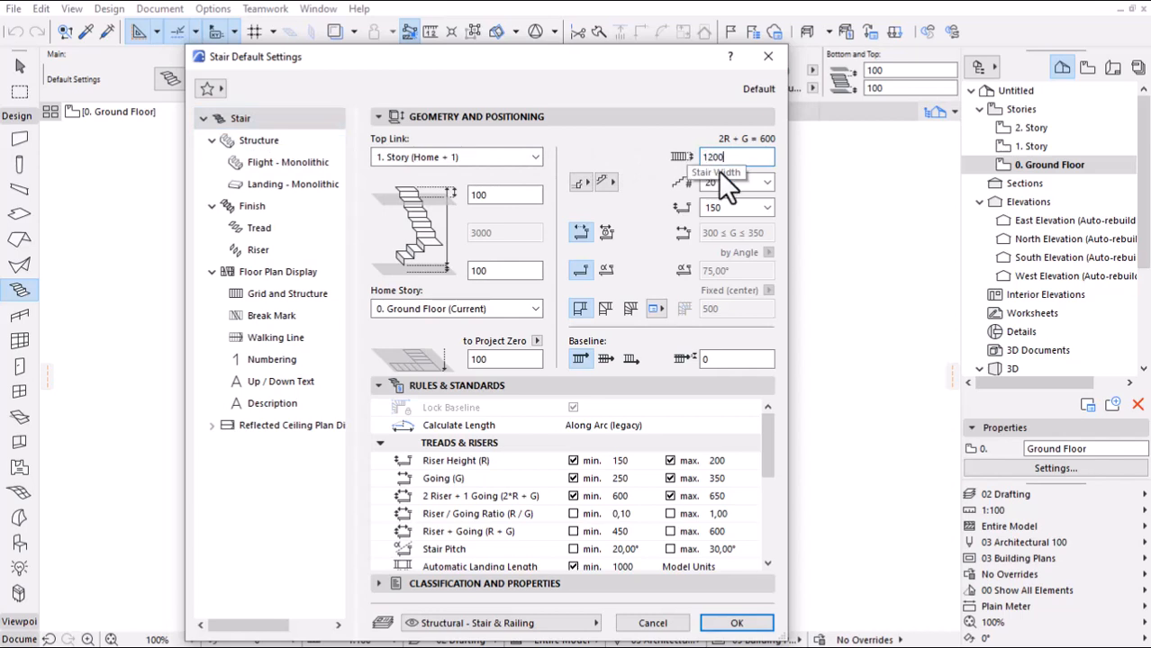
{"action": "left_click", "coordinate": [766, 183]}
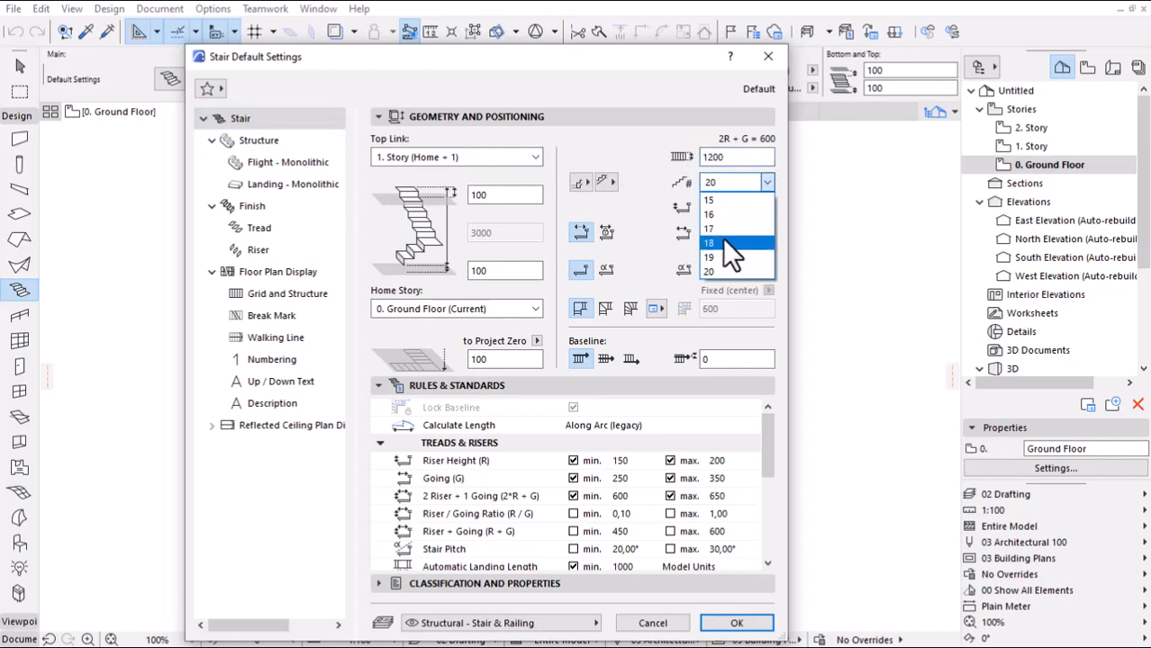
{"action": "left_click", "coordinate": [724, 242]}
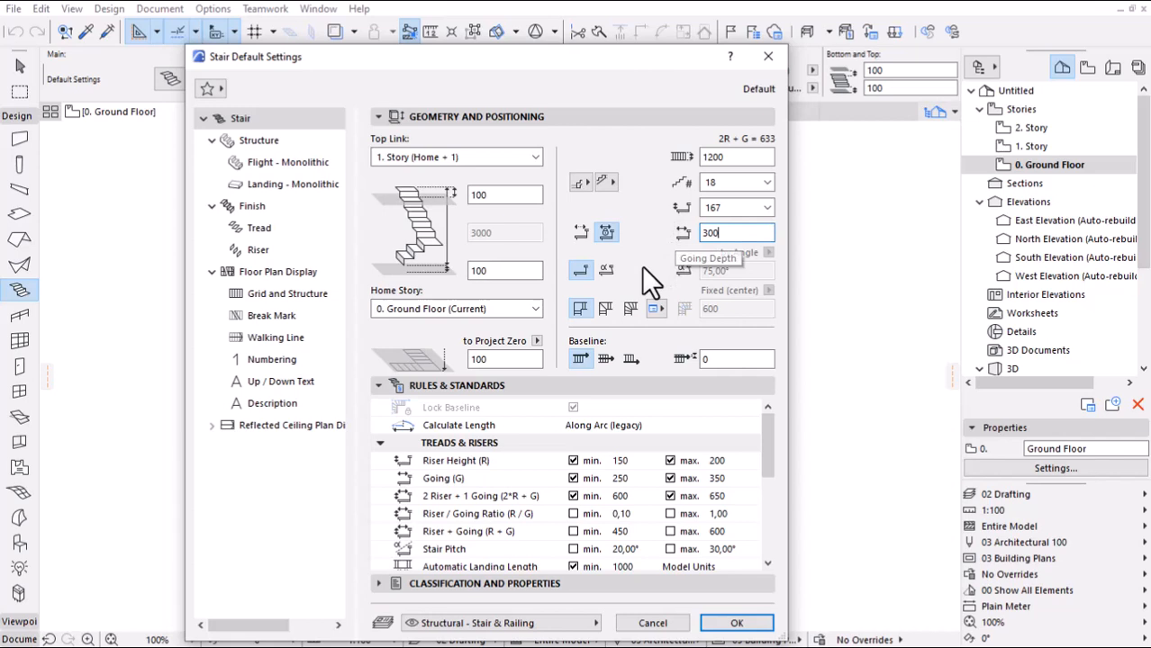
{"action": "mouse_move", "coordinate": [581, 309]}
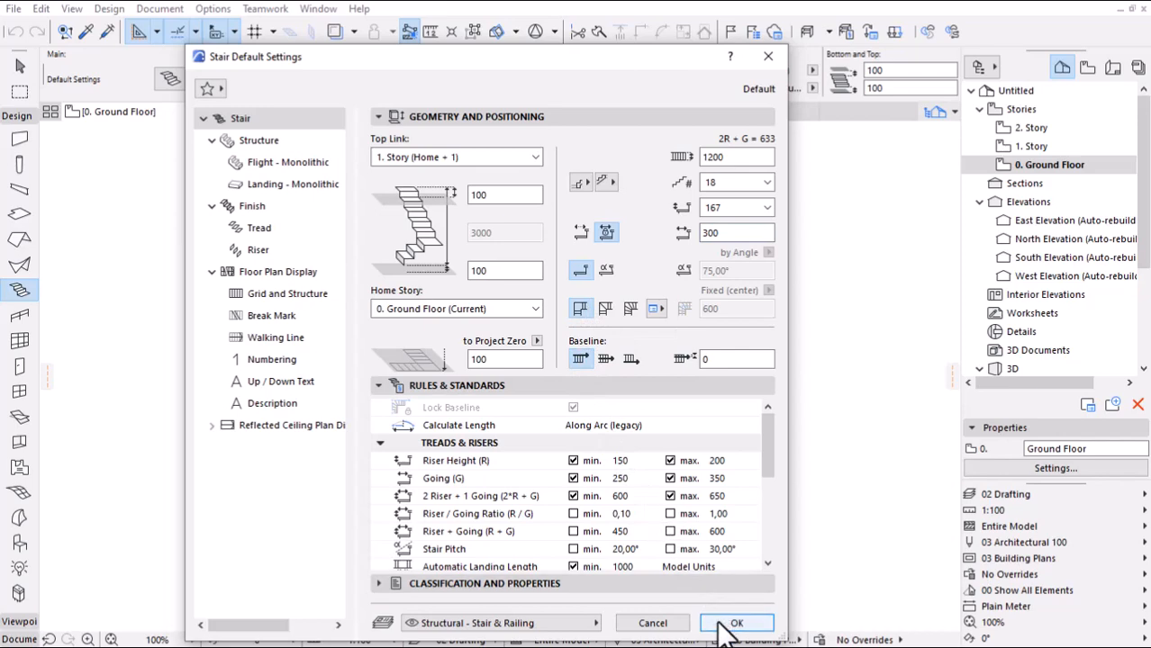
{"action": "left_click", "coordinate": [740, 623]}
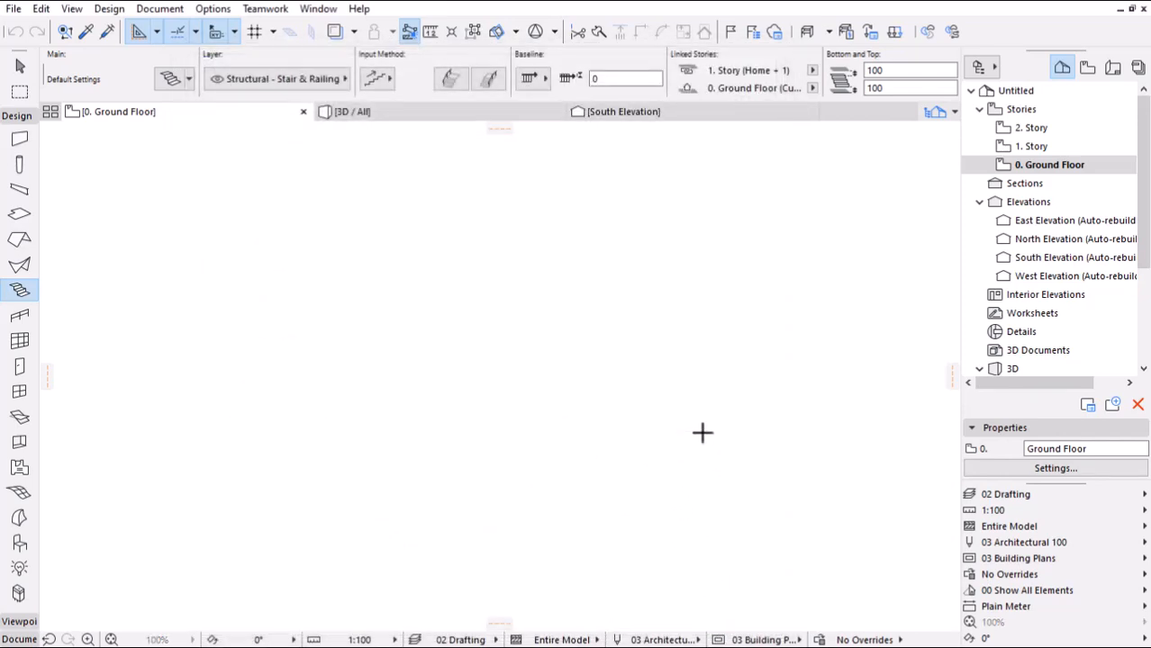
- Lay out the 18-riser U-shaped stair flights on the 0. Ground Floor plan
{"action": "left_click_drag", "start_coordinate": [540, 433], "coordinate": [698, 401]}
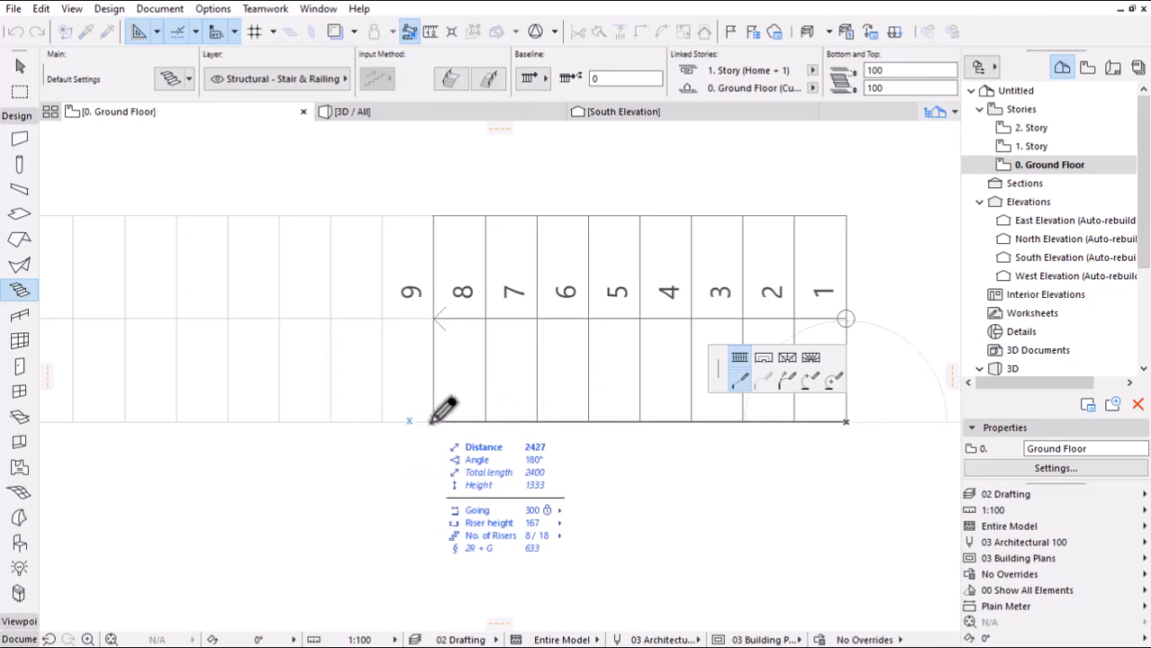
{"action": "mouse_move", "coordinate": [572, 410]}
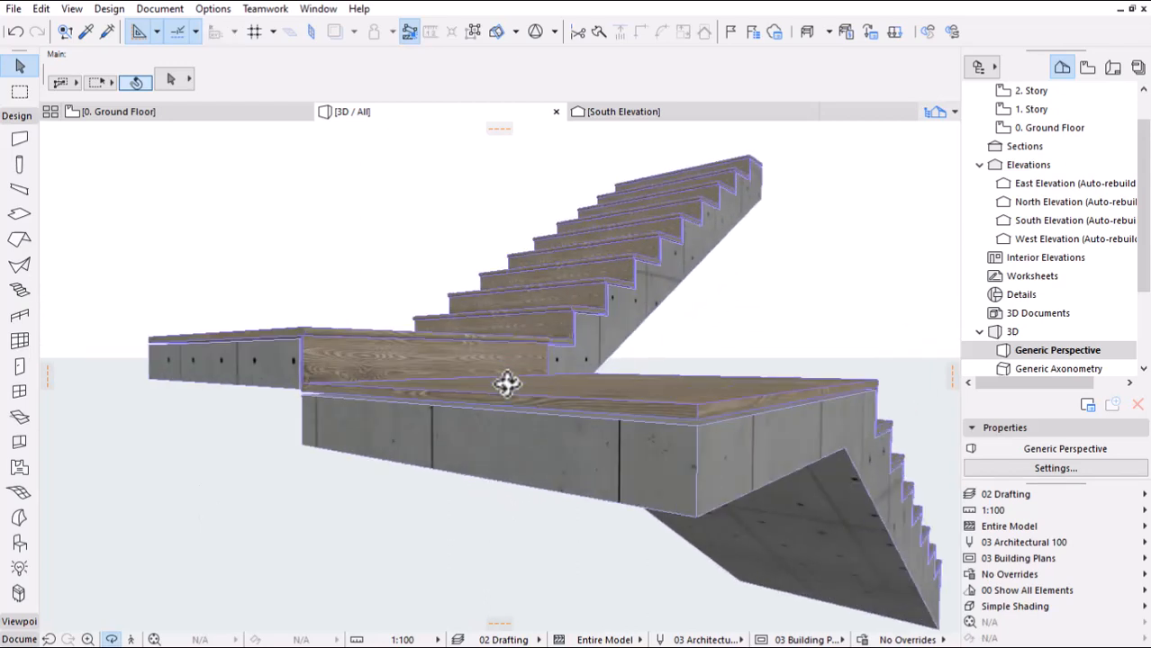
- Inspect the stair and landing in 3D, delete the stair, and reopen Stair Default Settings
{"action": "left_click_drag", "start_coordinate": [507, 386], "coordinate": [689, 493]}
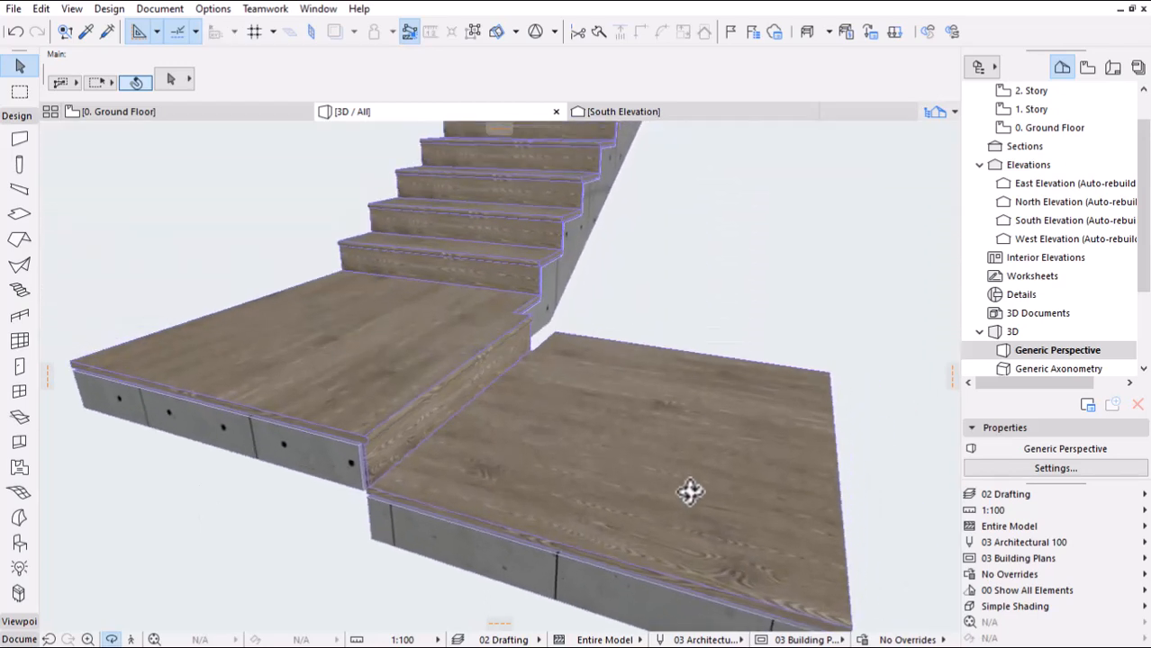
{"action": "left_click_drag", "start_coordinate": [689, 493], "coordinate": [243, 441]}
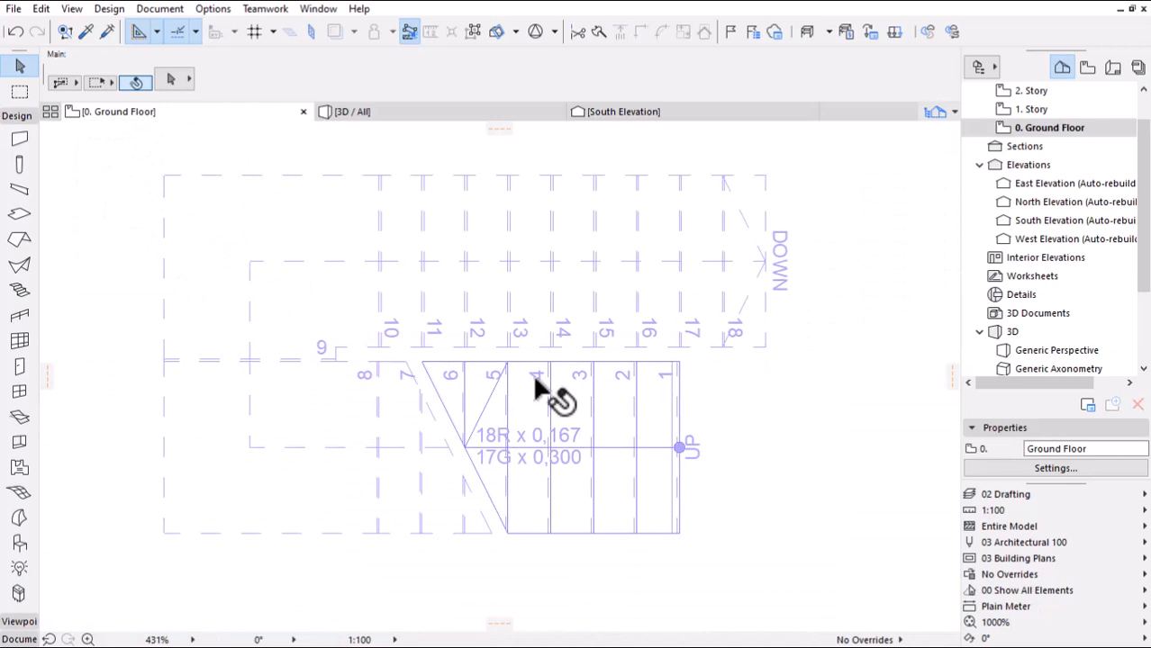
{"action": "right_click", "coordinate": [545, 392]}
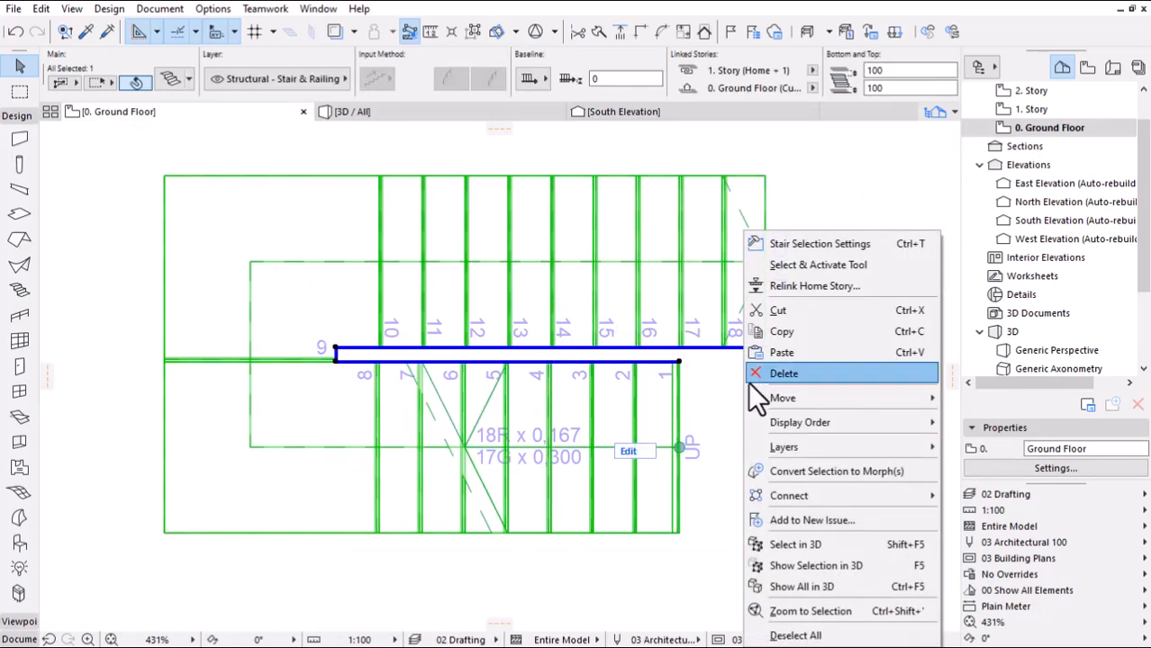
{"action": "left_click", "coordinate": [784, 373]}
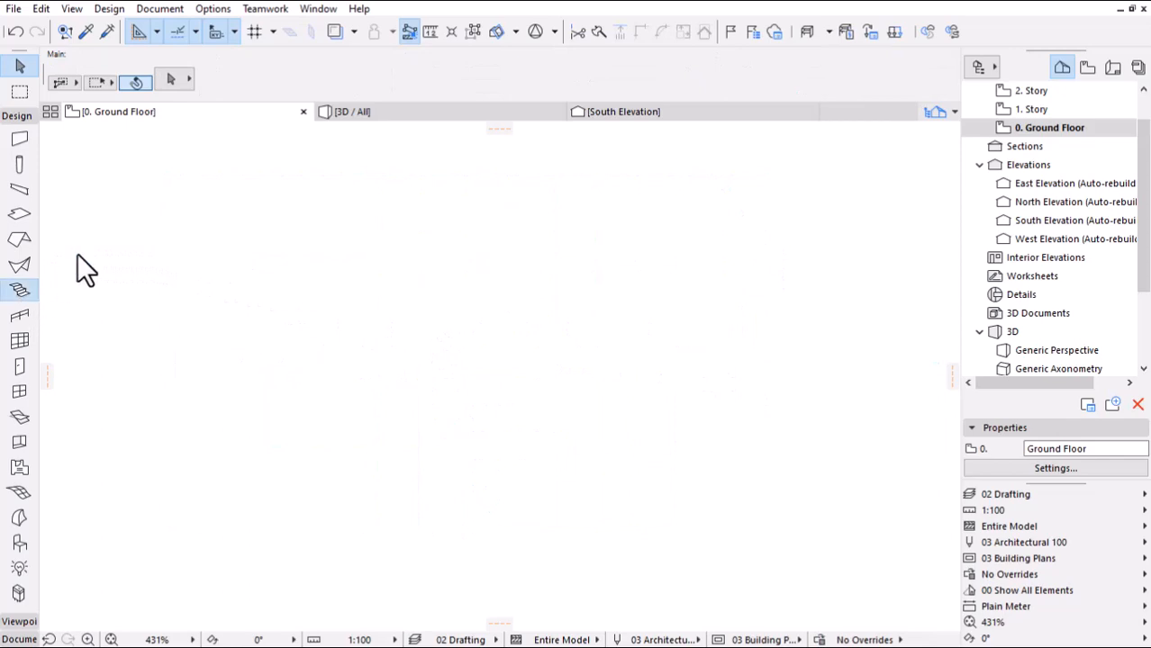
{"action": "left_click", "coordinate": [19, 288]}
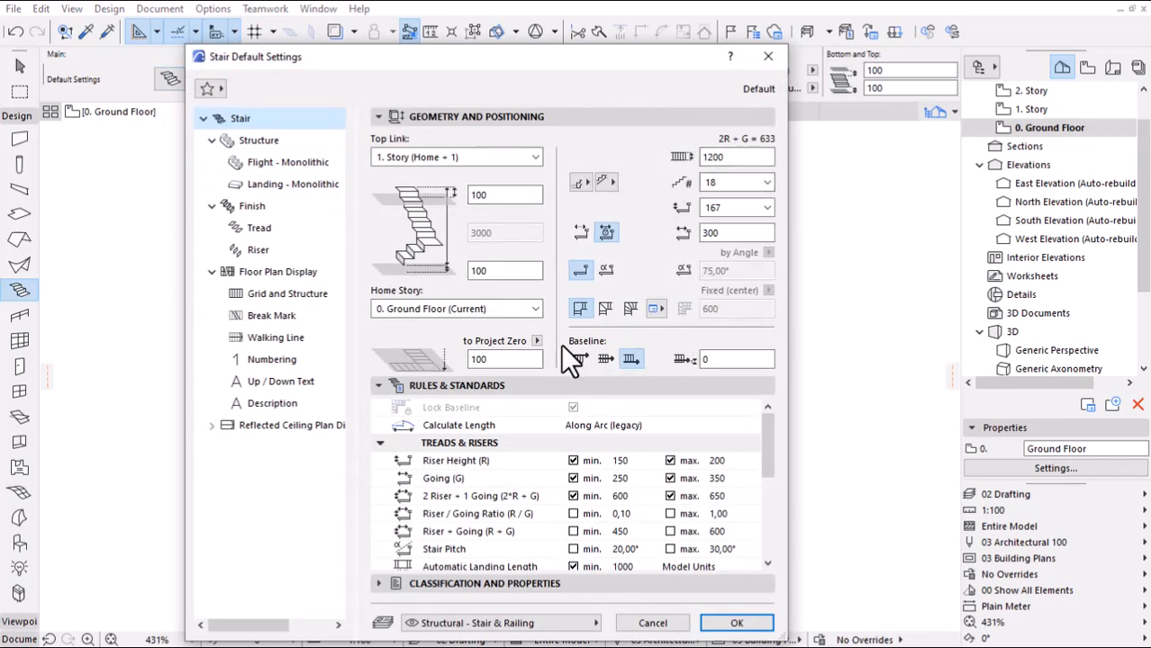
- Align the stair defaults to the right-side baseline and confirm
{"action": "left_click", "coordinate": [737, 623]}
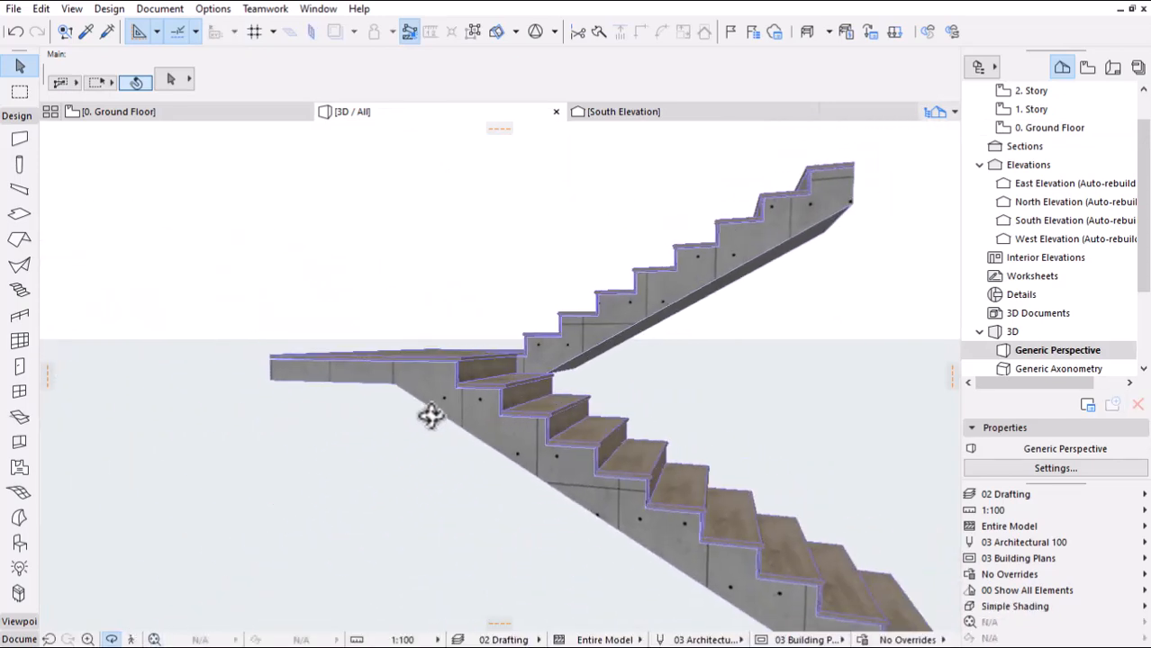
- Orbit the 3D view to check the new stair from below
{"action": "left_click_drag", "start_coordinate": [431, 416], "coordinate": [494, 466]}
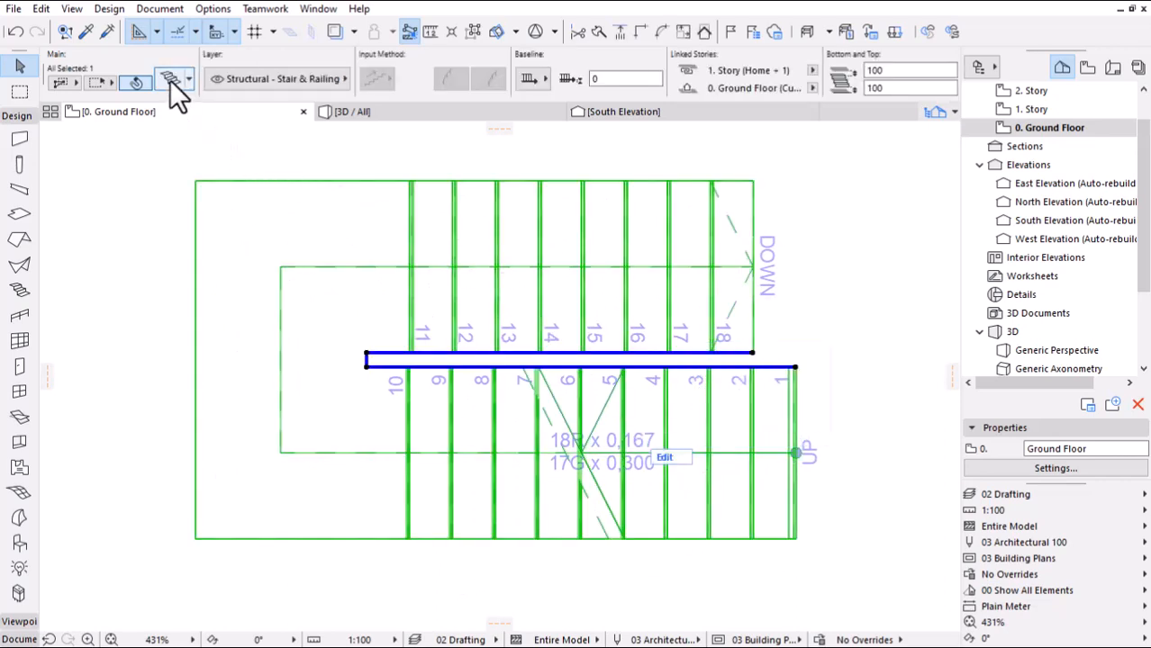
- Use the Built-In Stair Grid with going lines and hidden contour/going lines on pen 1
{"action": "left_click", "coordinate": [170, 80]}
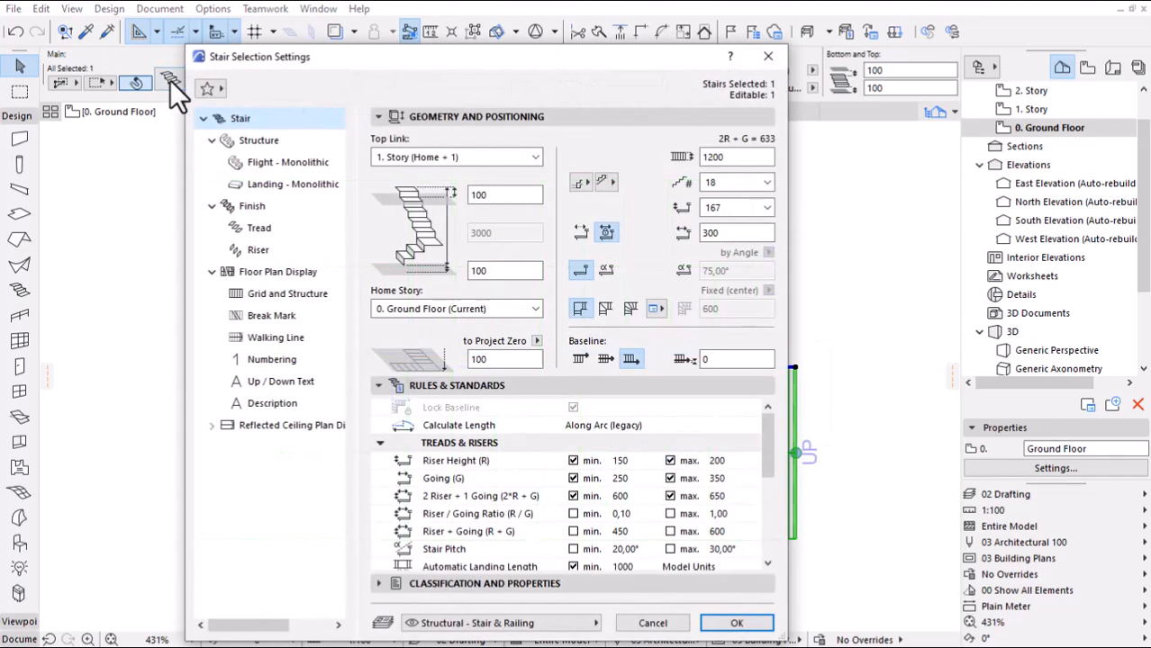
{"action": "mouse_move", "coordinate": [277, 278]}
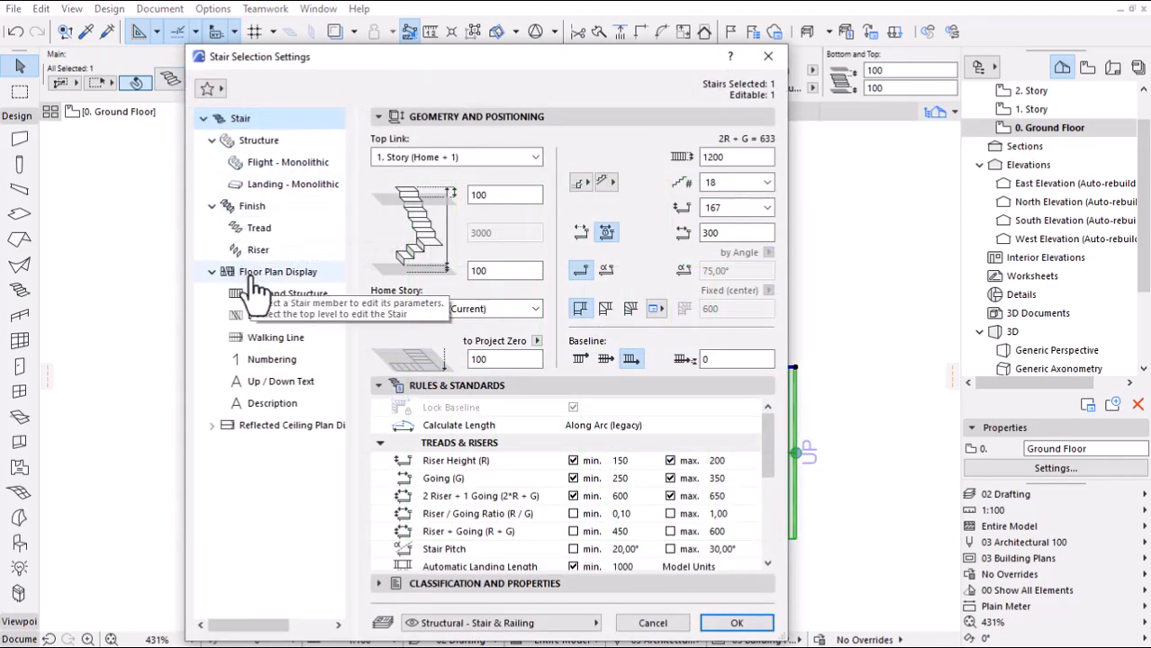
{"action": "left_click", "coordinate": [288, 294]}
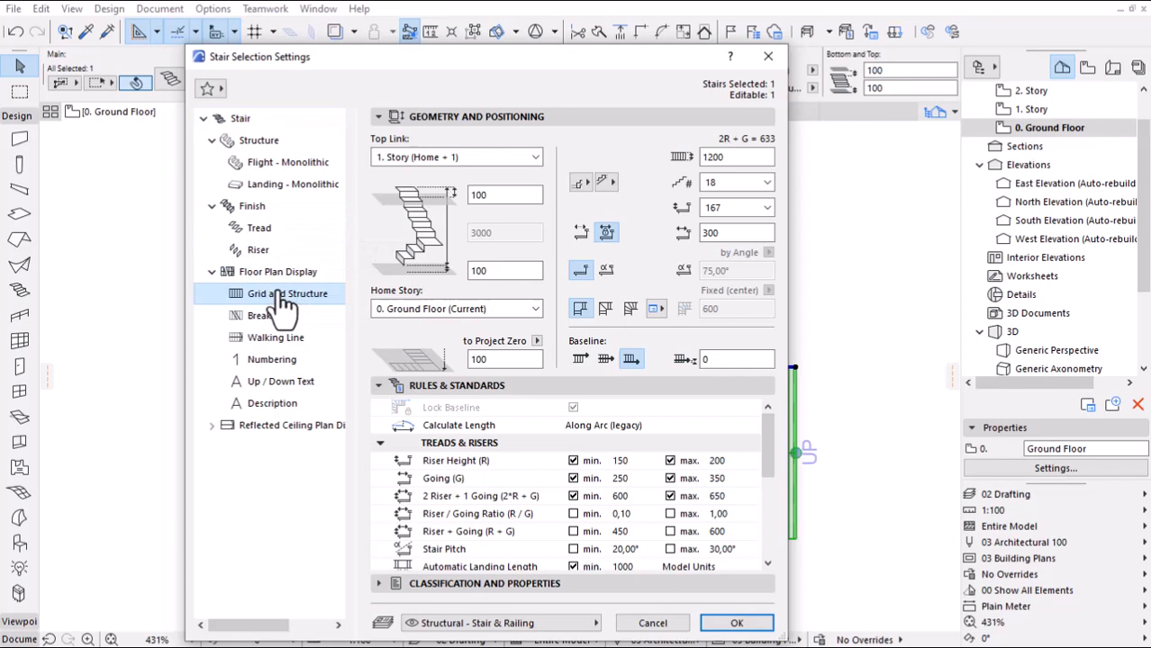
{"action": "left_click", "coordinate": [287, 293]}
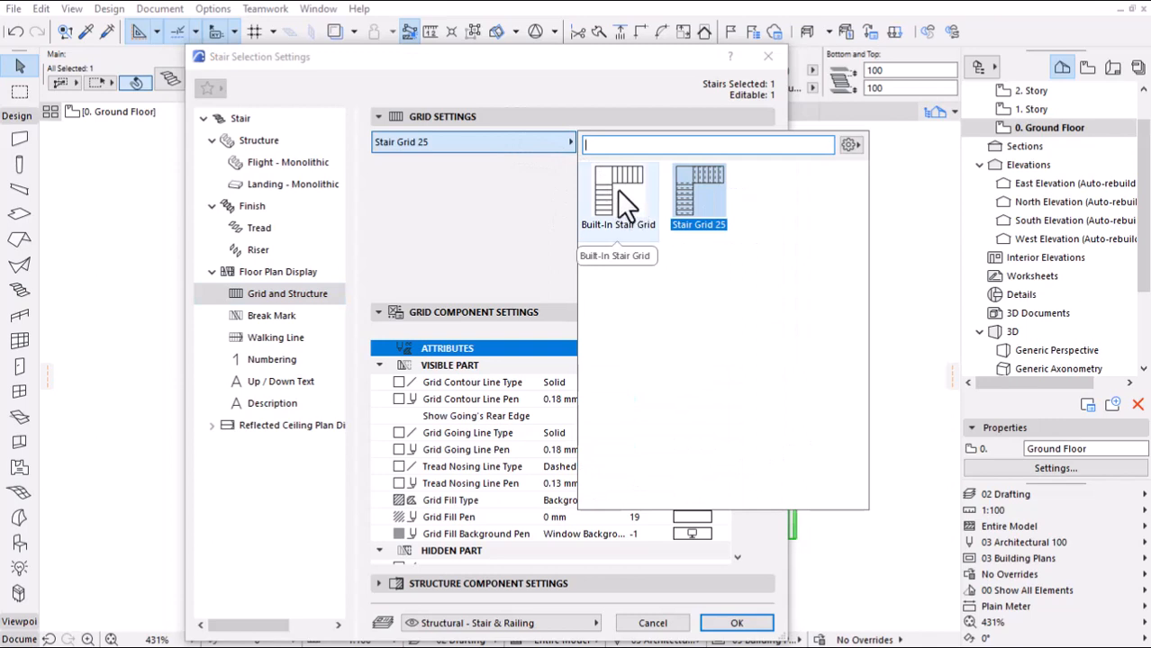
{"action": "left_click", "coordinate": [617, 189]}
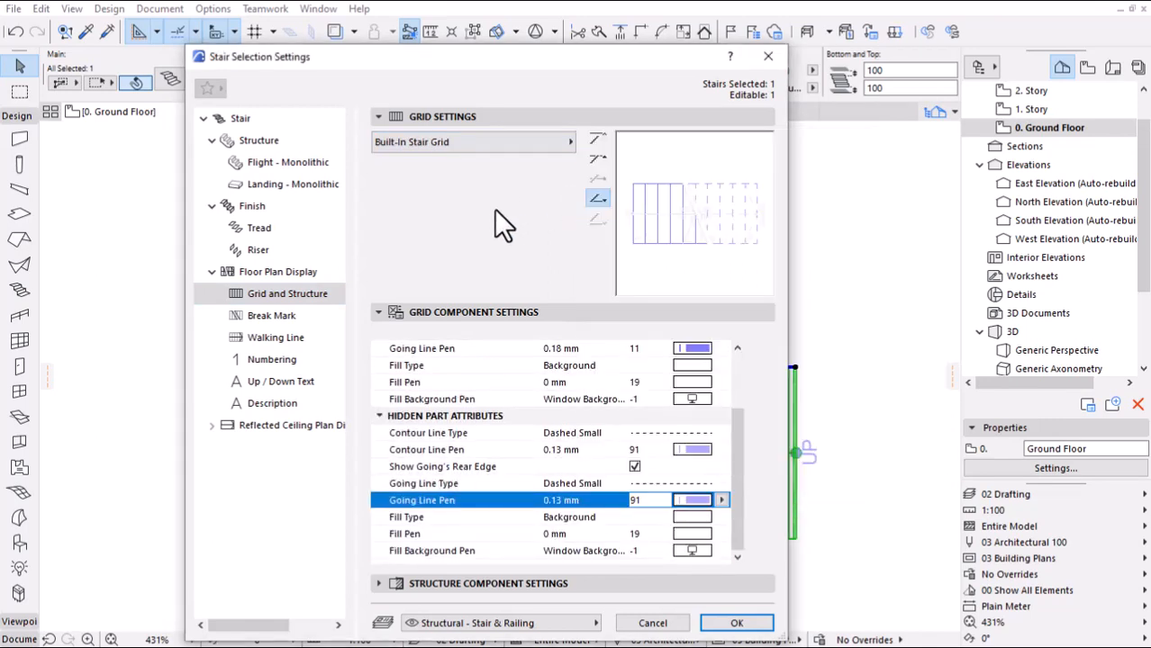
{"action": "left_click", "coordinate": [691, 349]}
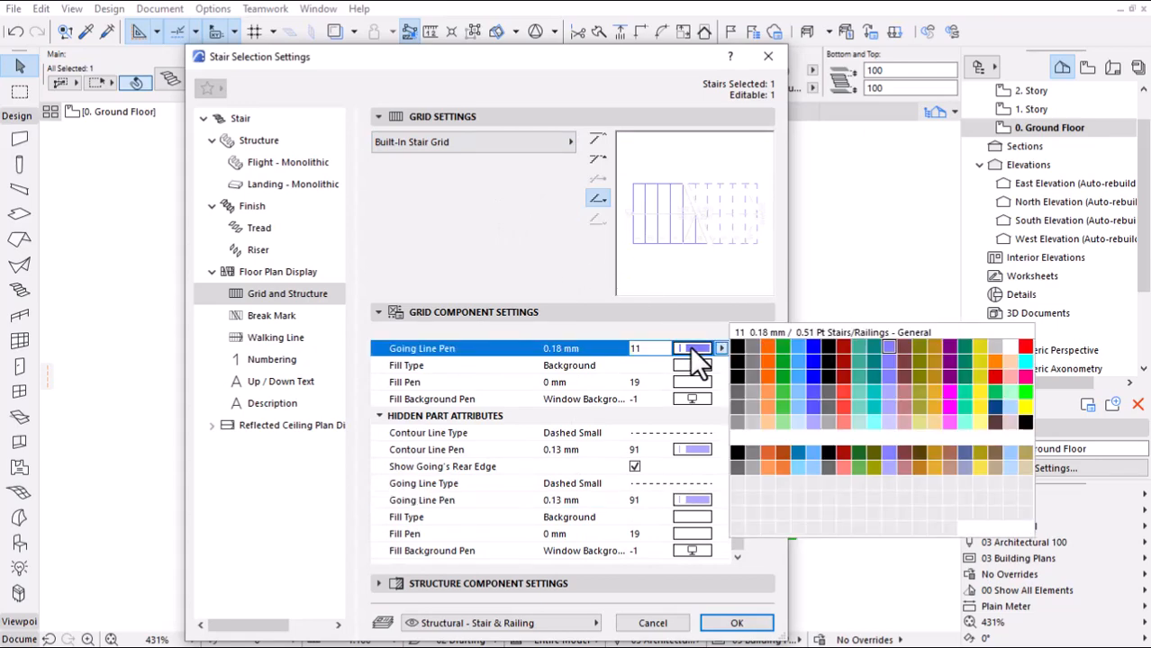
{"action": "left_click", "coordinate": [737, 346]}
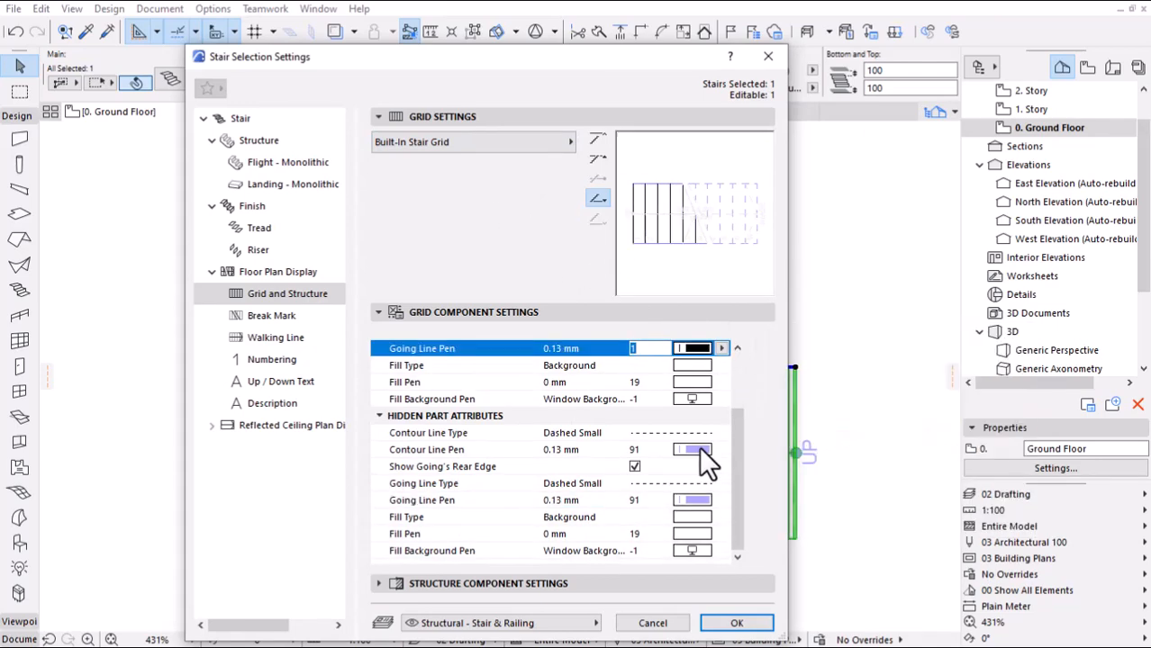
{"action": "left_click", "coordinate": [426, 450]}
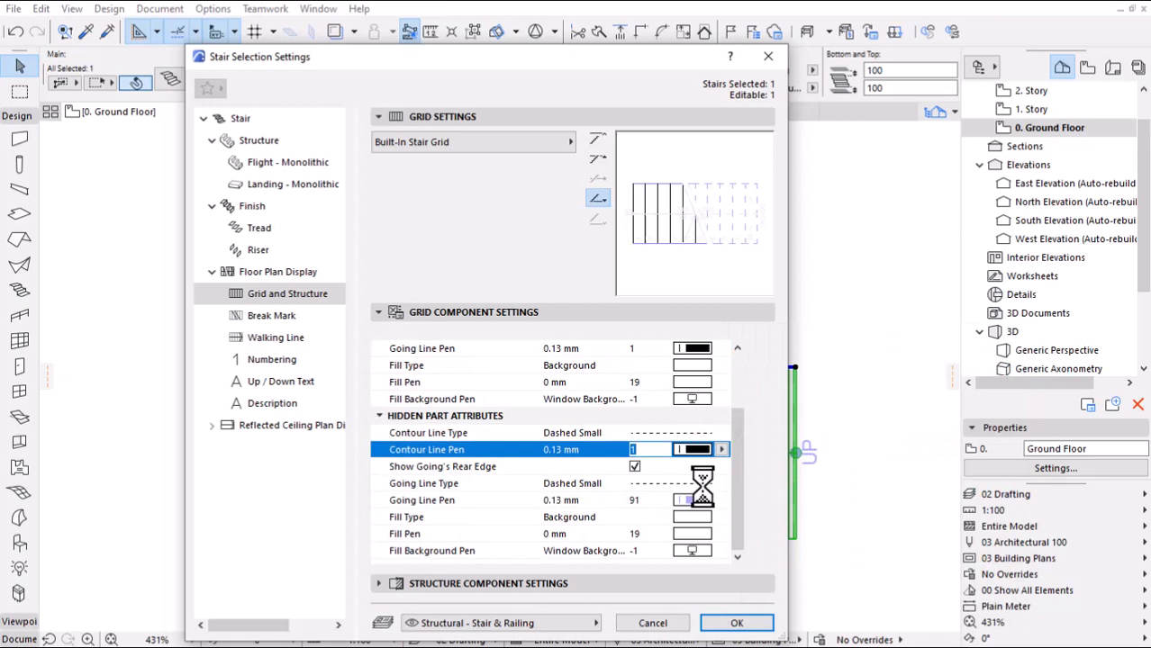
{"action": "left_click", "coordinate": [691, 499]}
{"action": "type", "text": "1"}
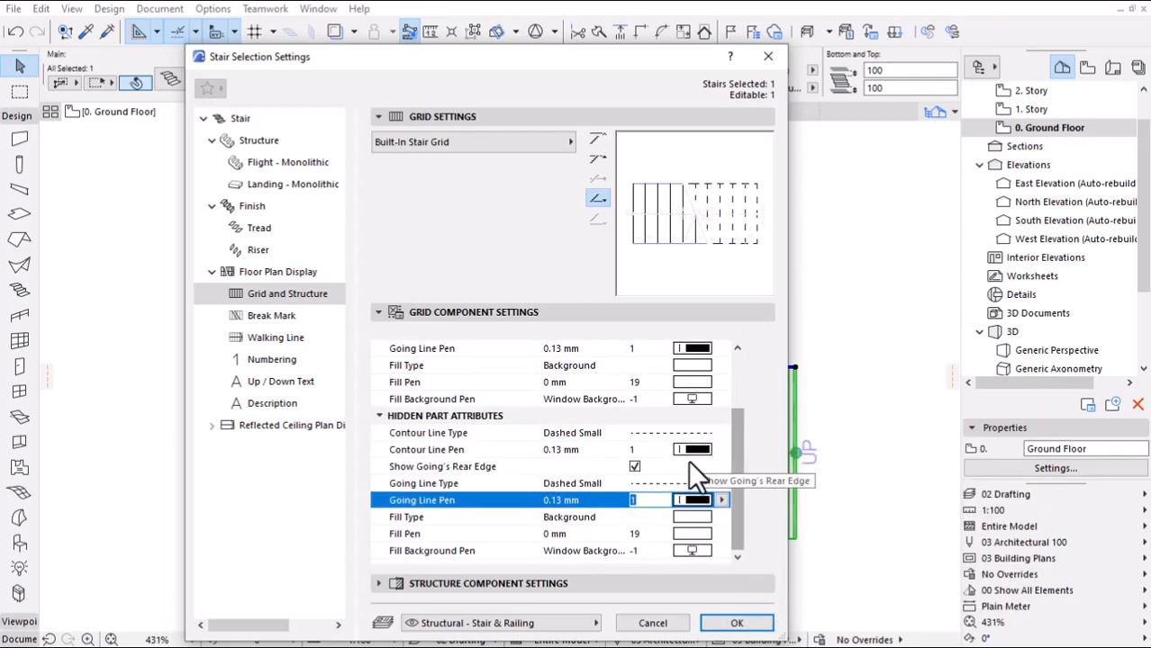
{"action": "left_click", "coordinate": [737, 623]}
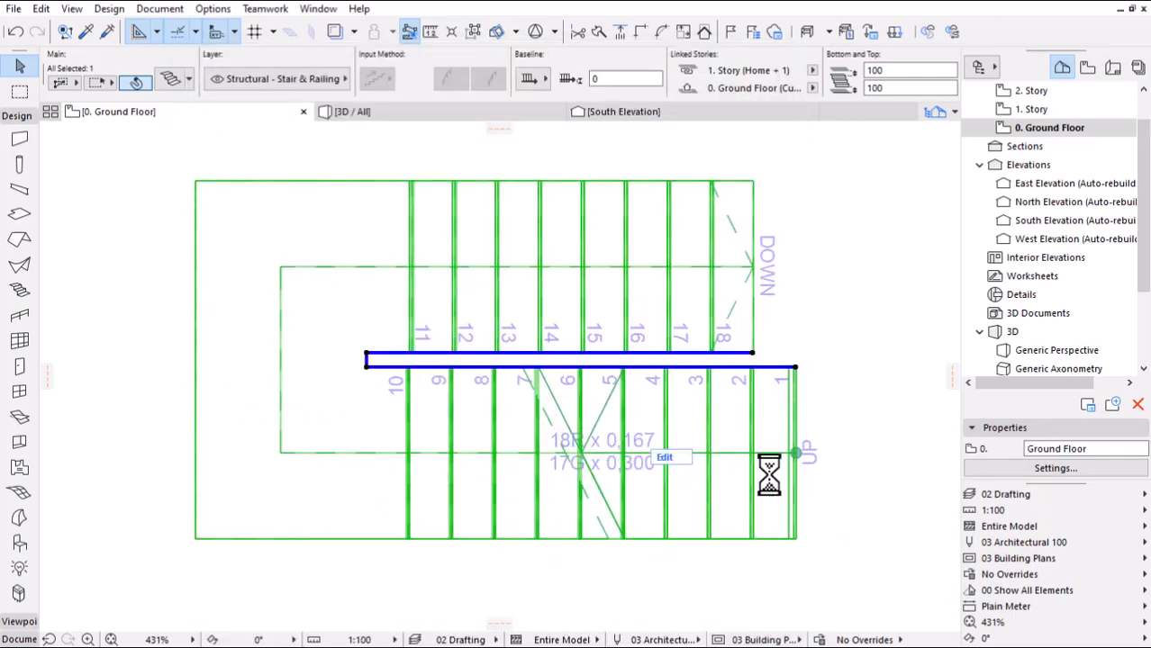
{"action": "mouse_move", "coordinate": [865, 306]}
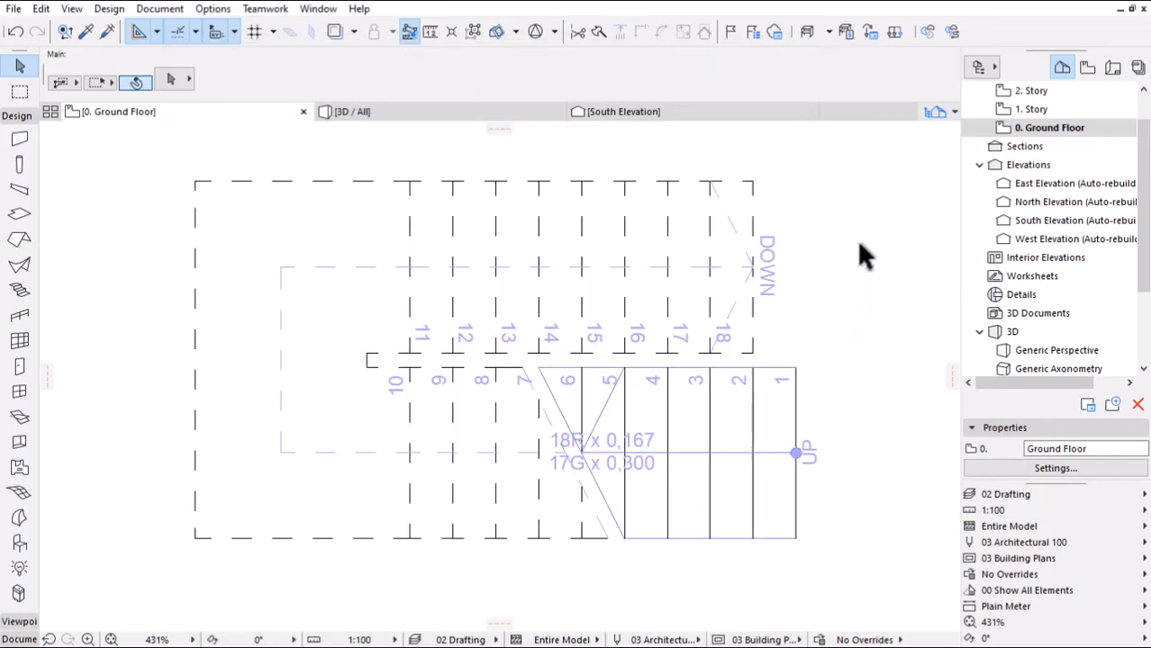
{"action": "mouse_move", "coordinate": [640, 329]}
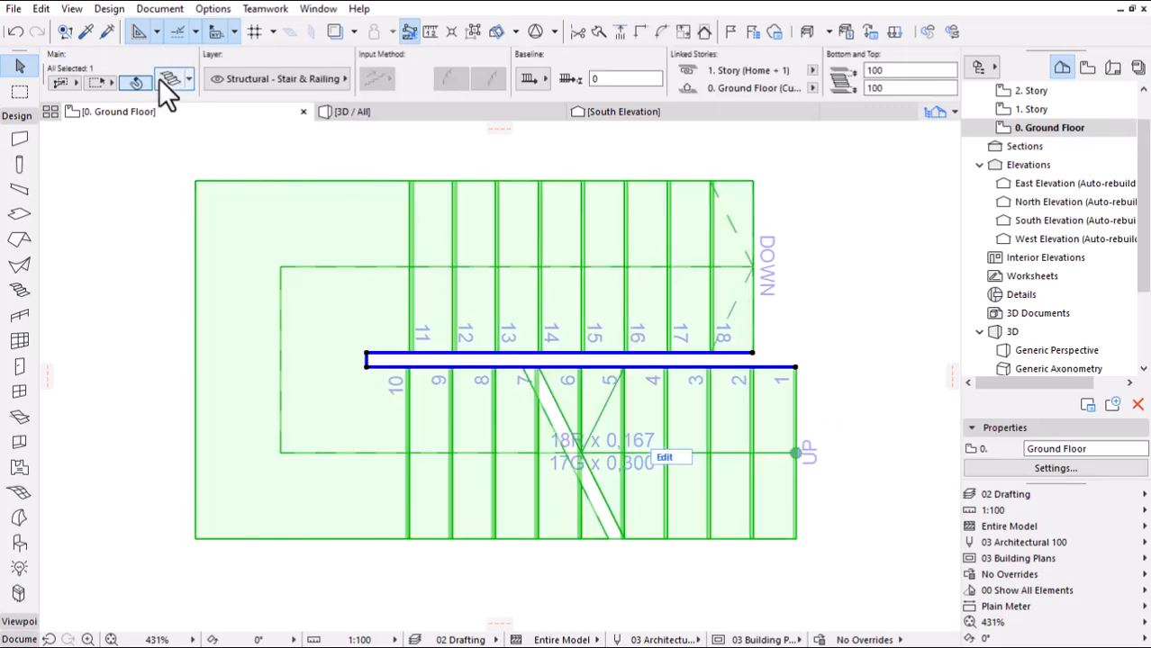
- Apply Curved Zigzag Break Mark 25 with 100 distance and pen 1 break lines
{"action": "left_click", "coordinate": [166, 79]}
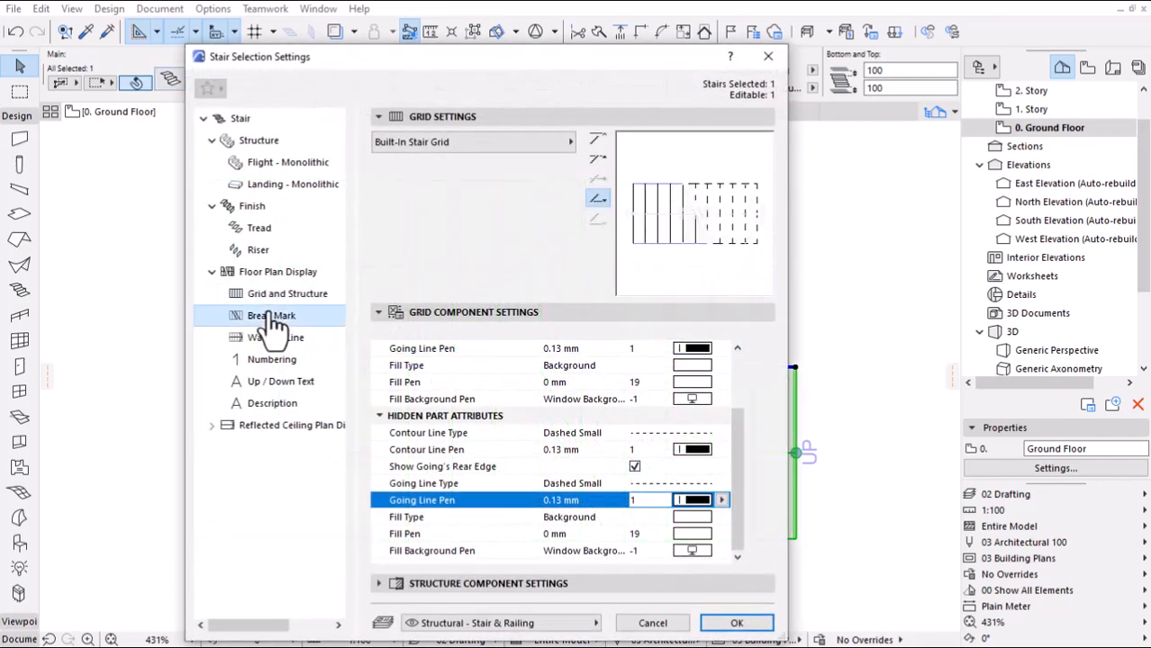
{"action": "left_click", "coordinate": [271, 316]}
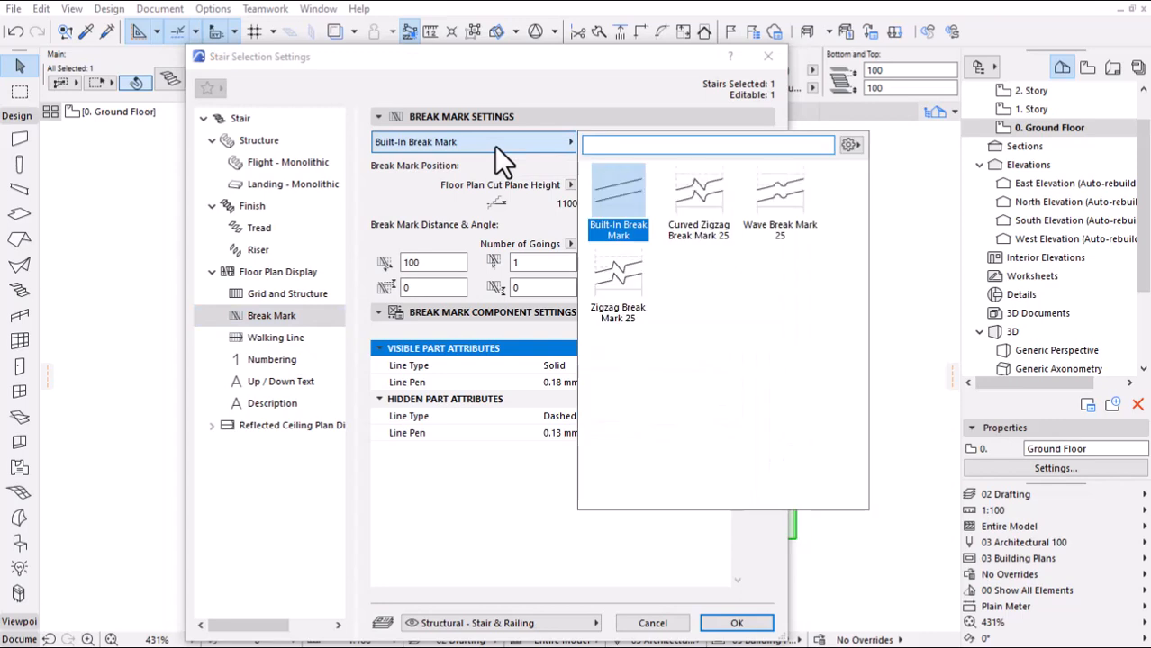
{"action": "mouse_move", "coordinate": [698, 199]}
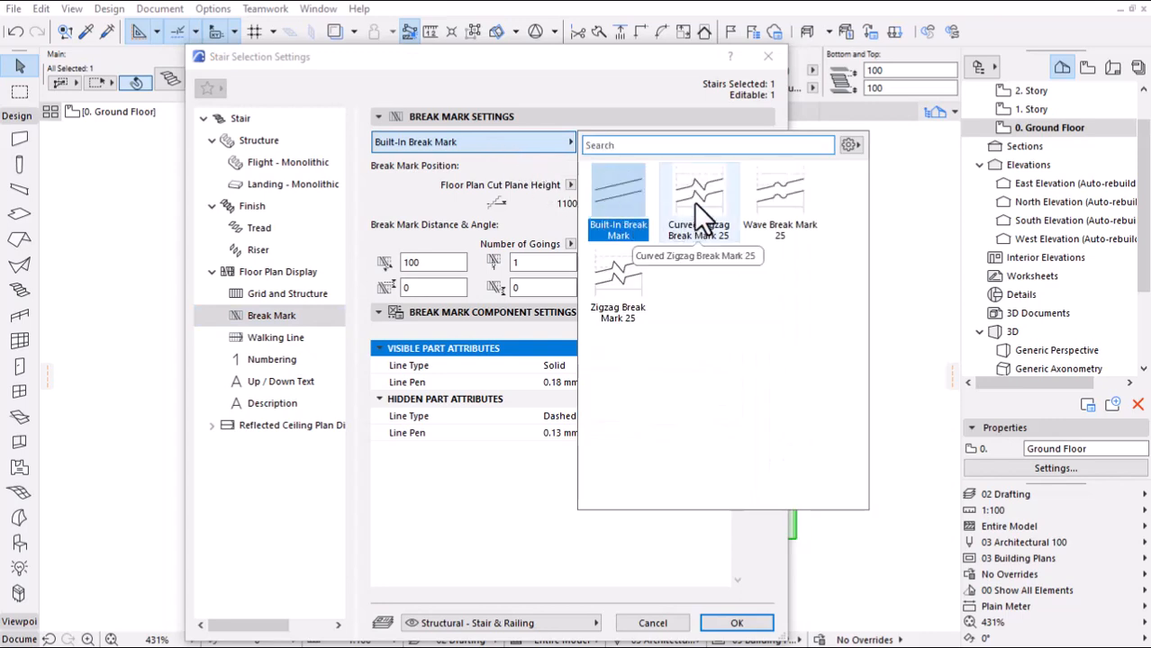
{"action": "left_click", "coordinate": [699, 190]}
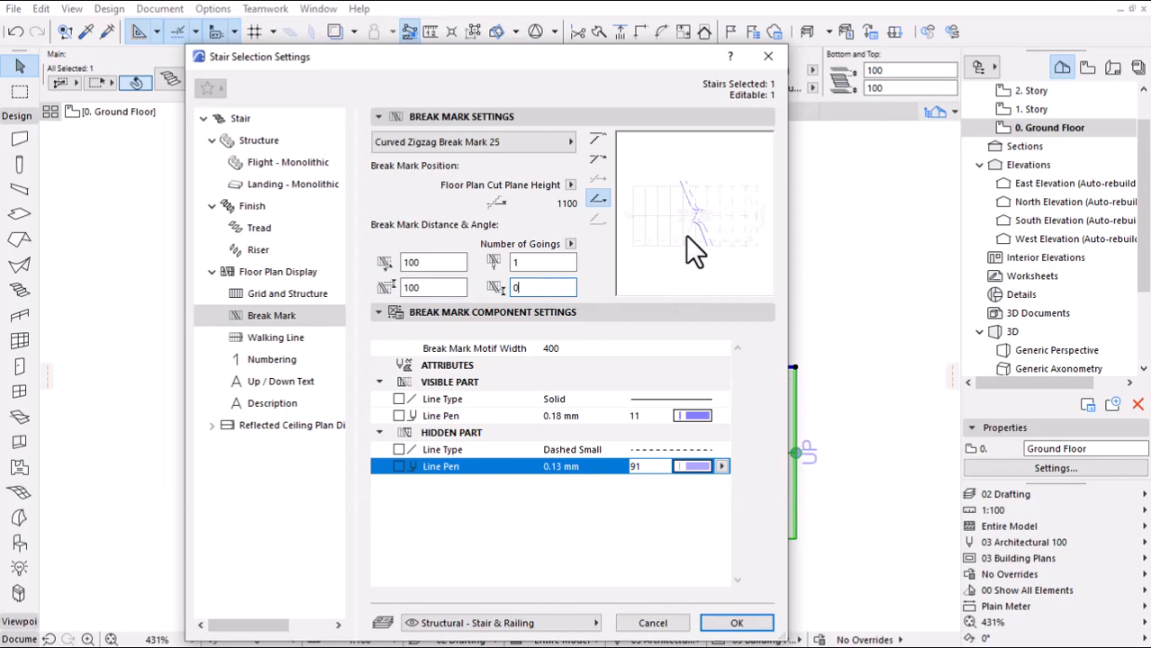
{"action": "left_click", "coordinate": [541, 288]}
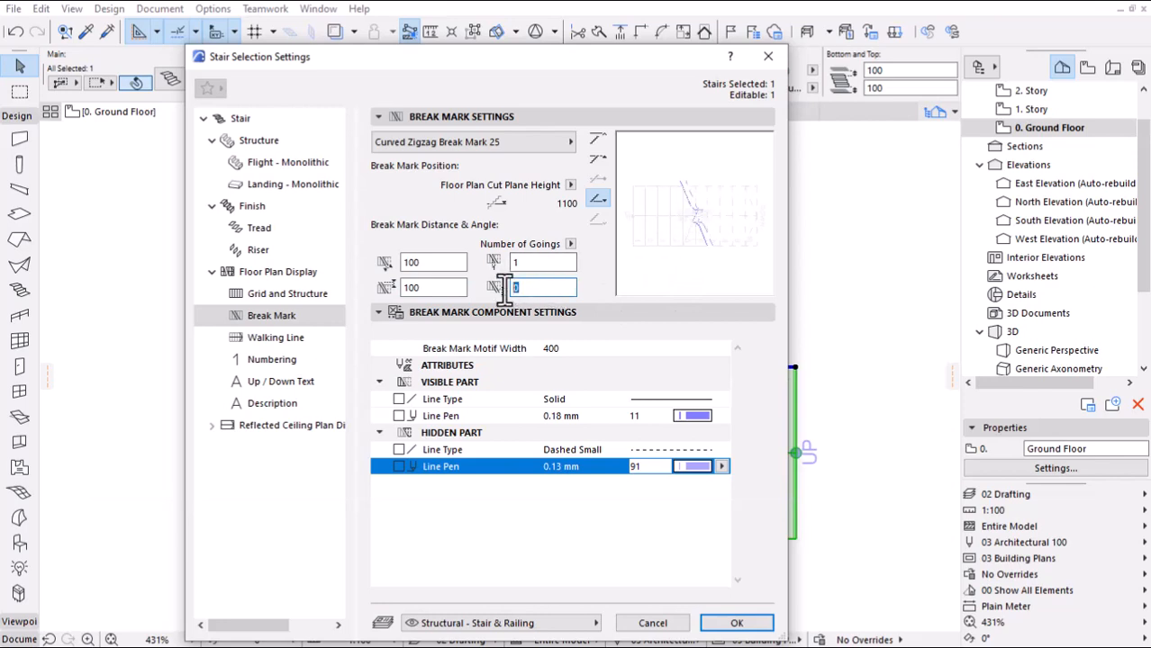
{"action": "type", "text": "100"}
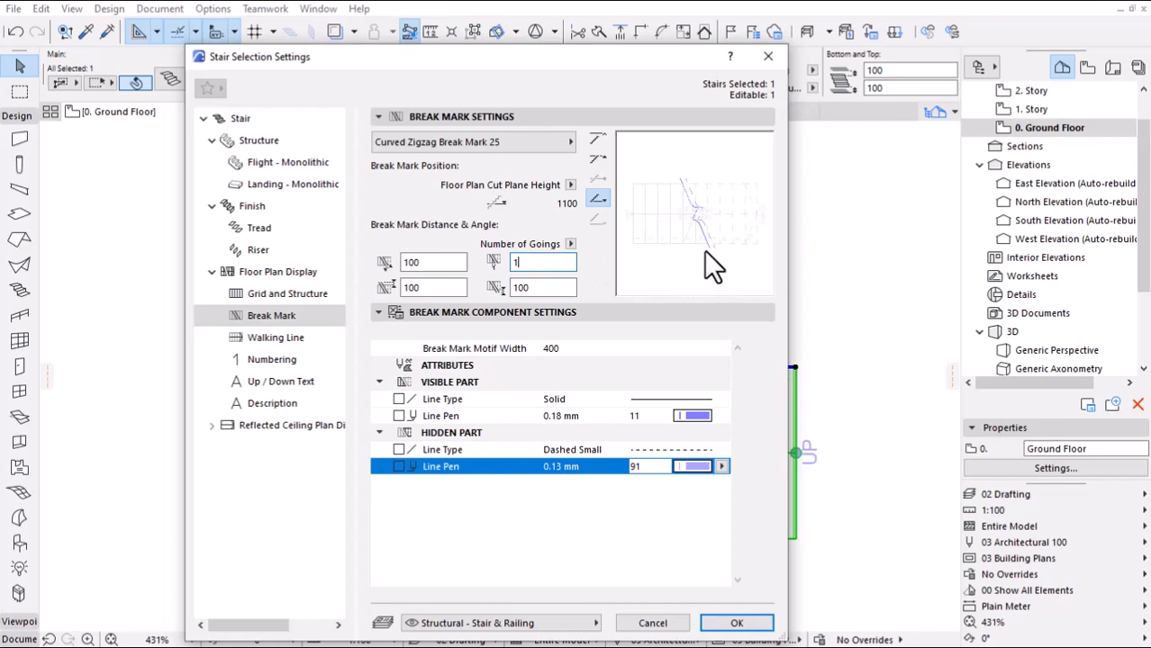
{"action": "left_click", "coordinate": [722, 415]}
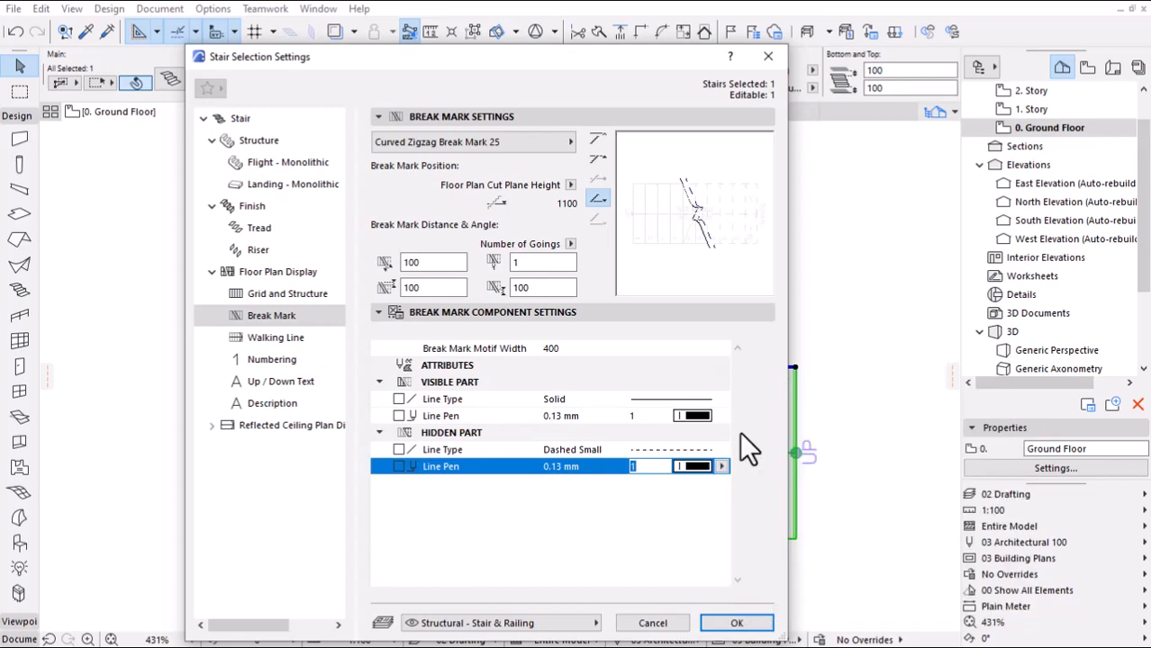
{"action": "left_click", "coordinate": [738, 622]}
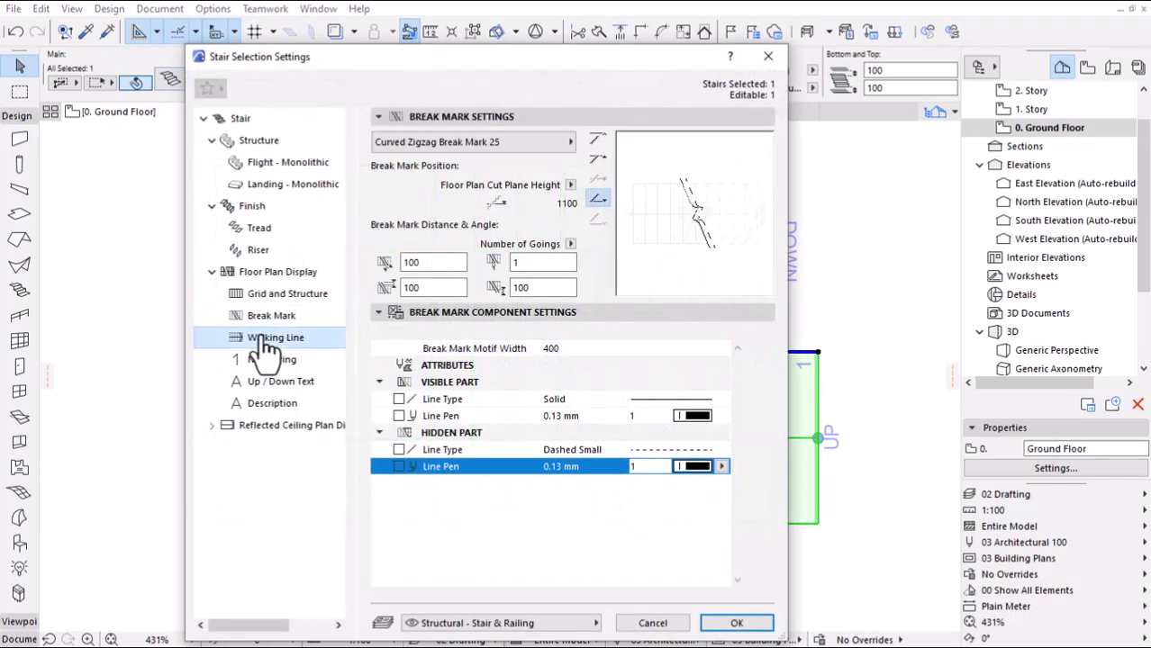
- Select Walking Line 25 as the stair's walking line style
{"action": "left_click", "coordinate": [275, 338]}
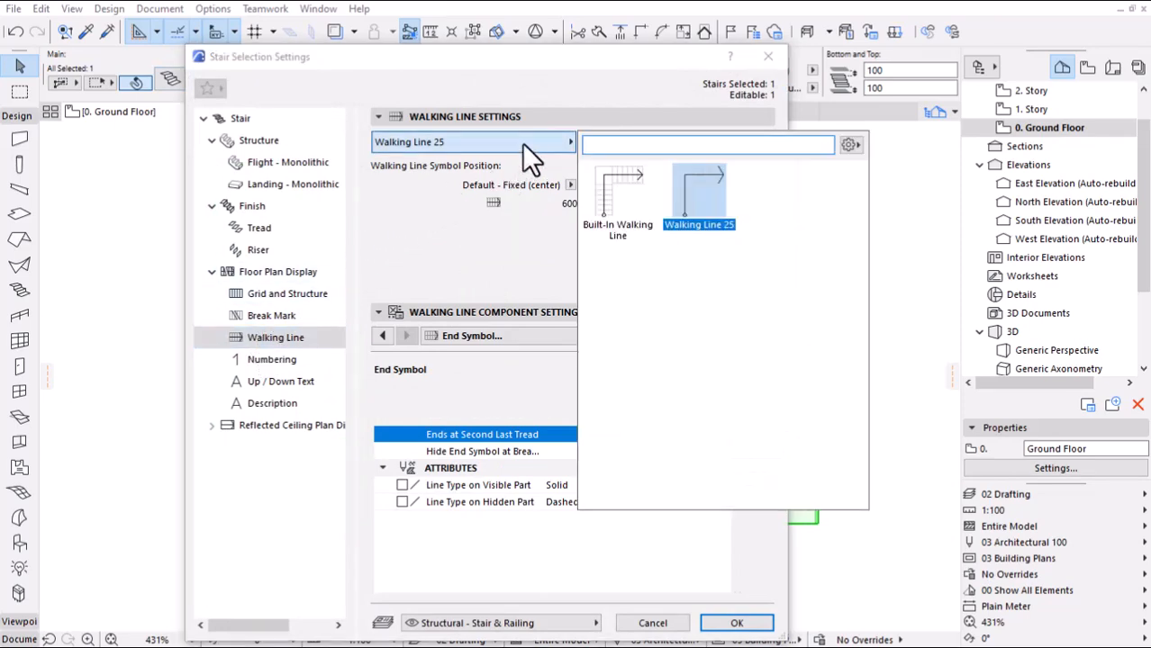
{"action": "left_click", "coordinate": [617, 194]}
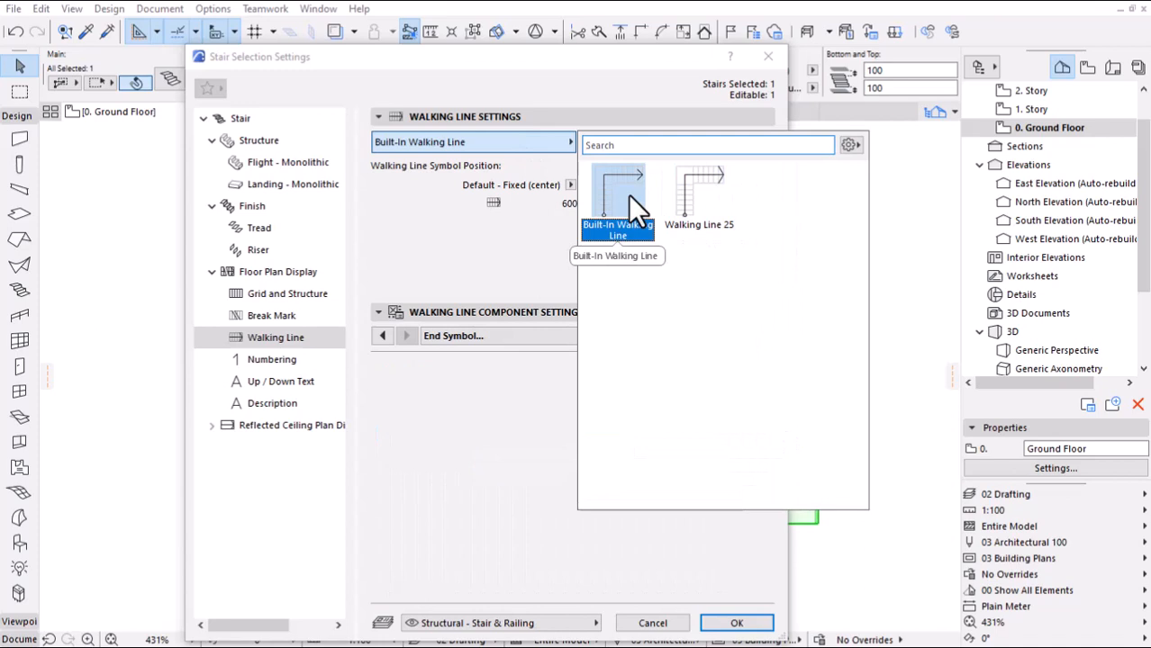
{"action": "left_click", "coordinate": [616, 198]}
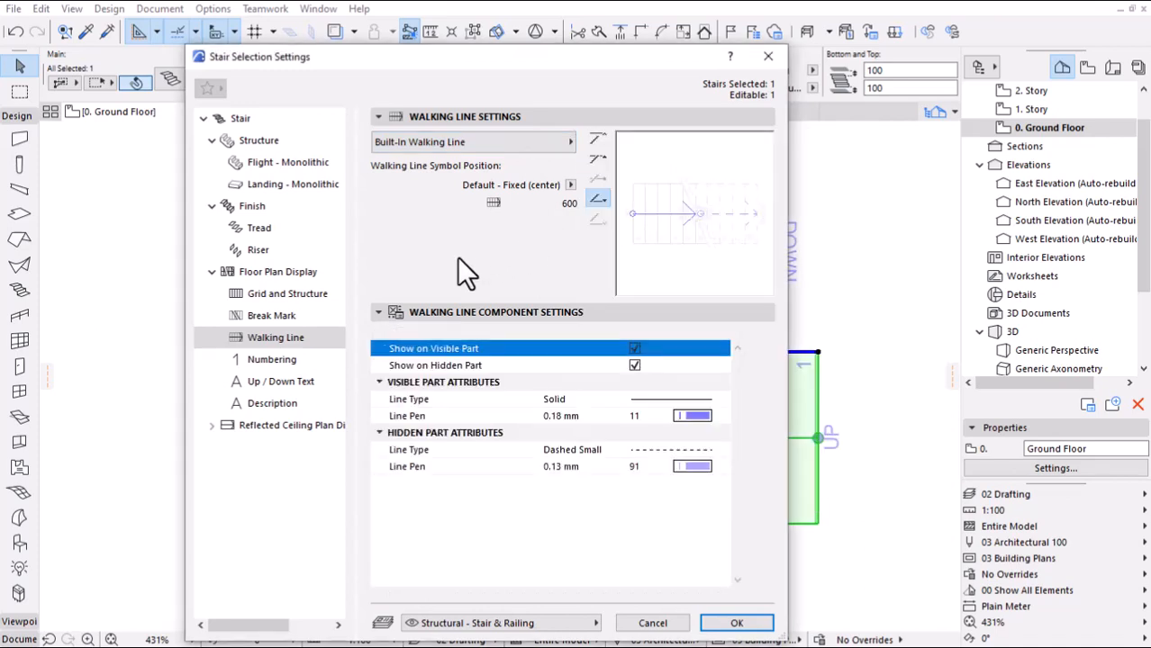
{"action": "mouse_move", "coordinate": [578, 422]}
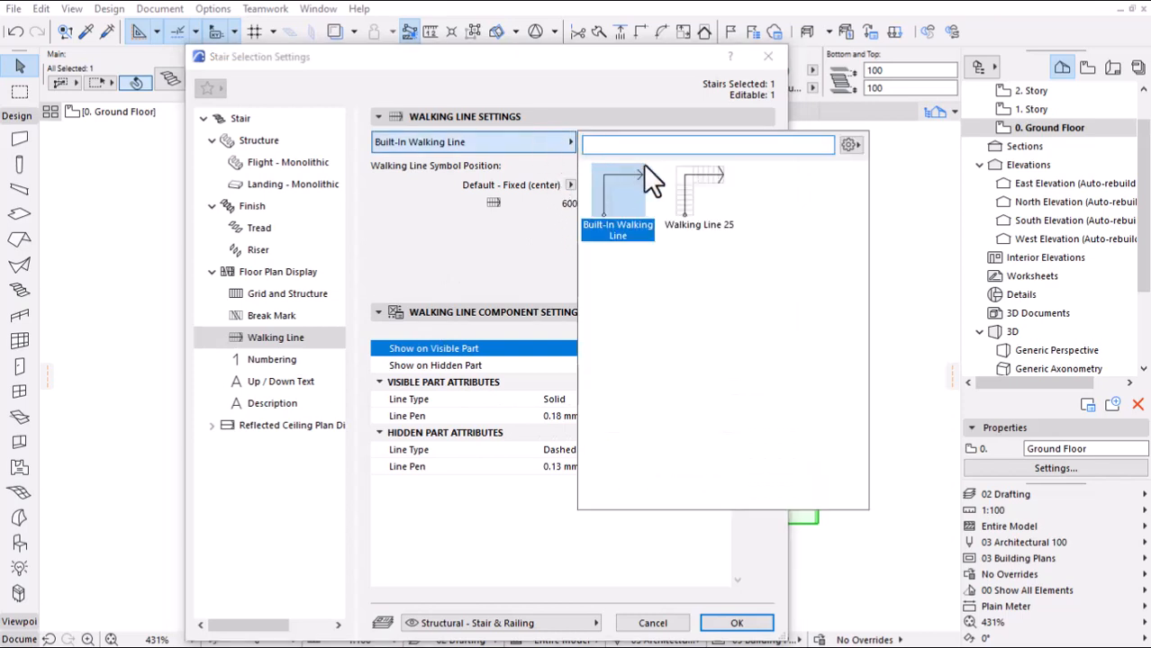
{"action": "left_click", "coordinate": [699, 189]}
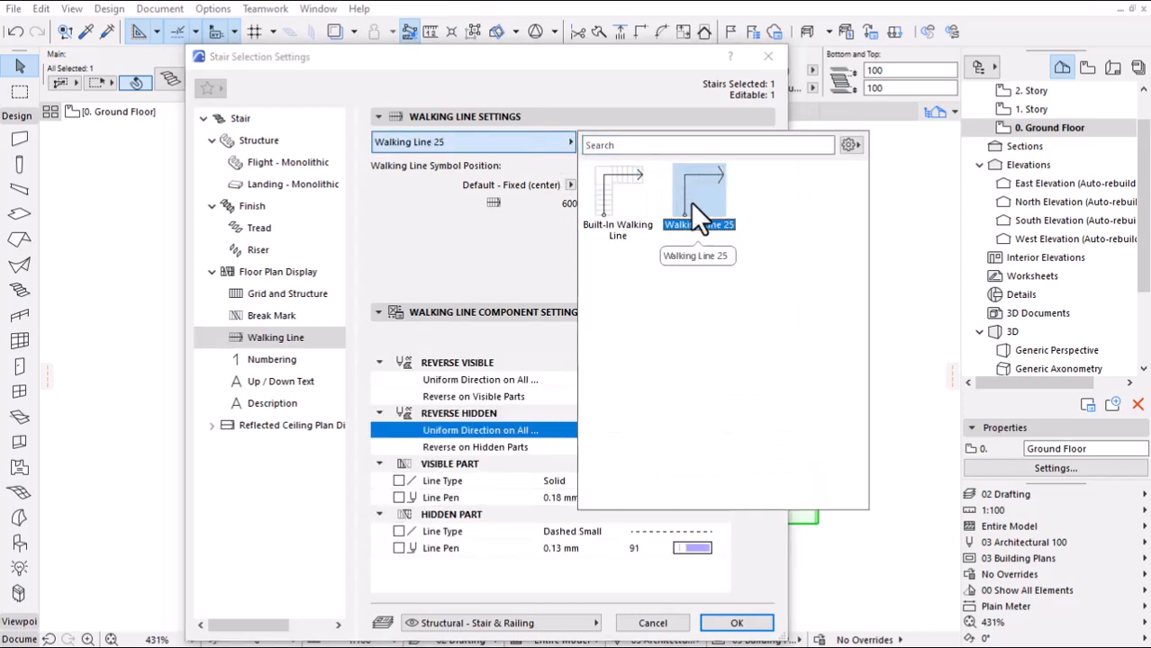
{"action": "left_click", "coordinate": [698, 189]}
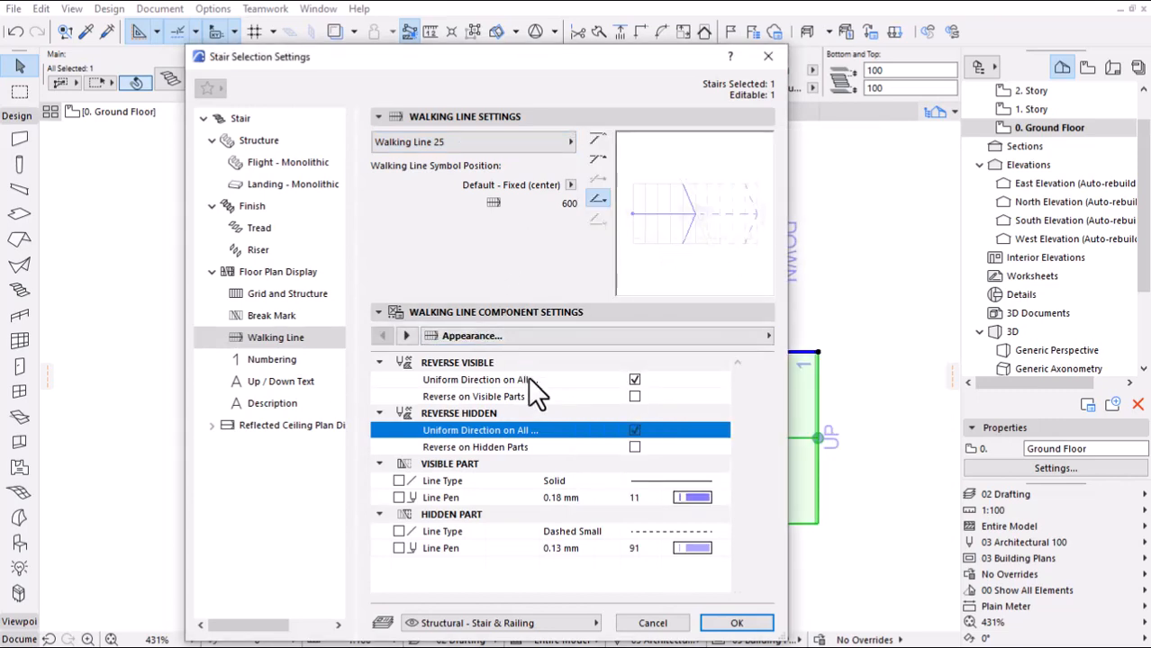
{"action": "mouse_move", "coordinate": [703, 500]}
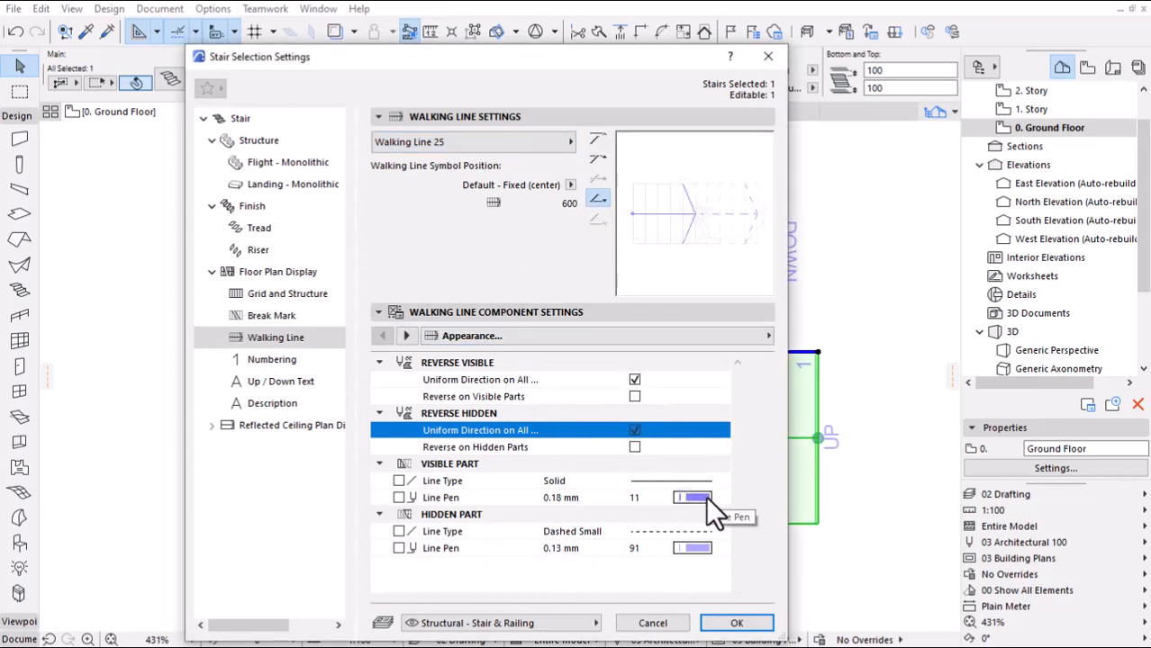
- Draw the walking line with pen 2, unreversed on visible parts
{"action": "left_click", "coordinate": [692, 497]}
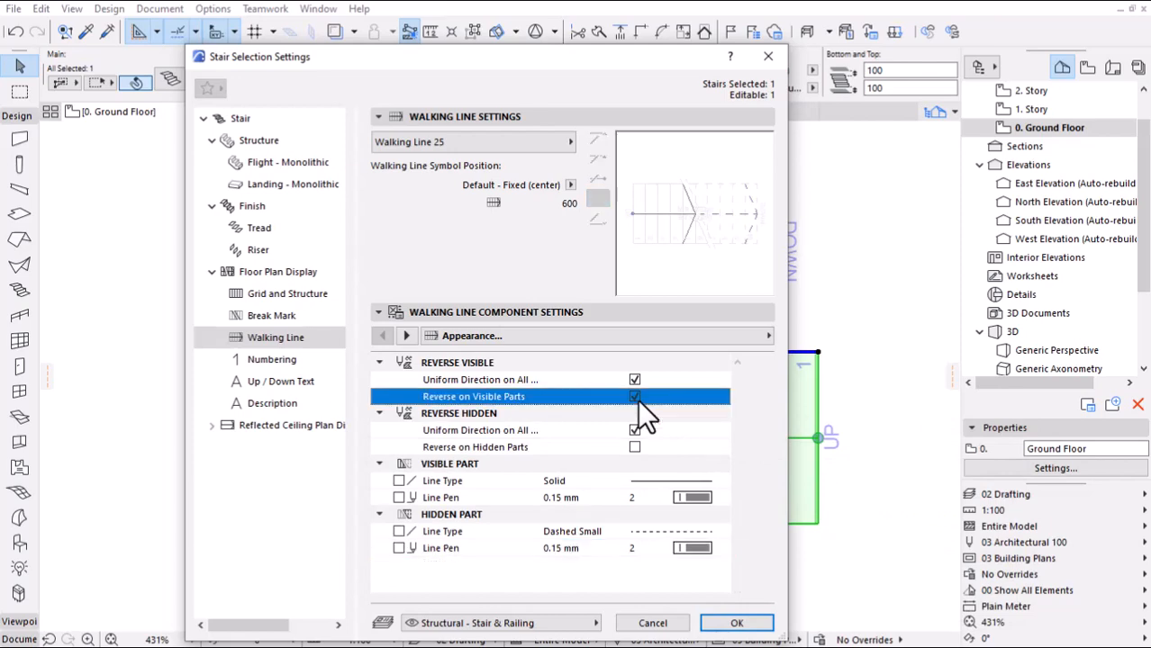
{"action": "left_click", "coordinate": [634, 396]}
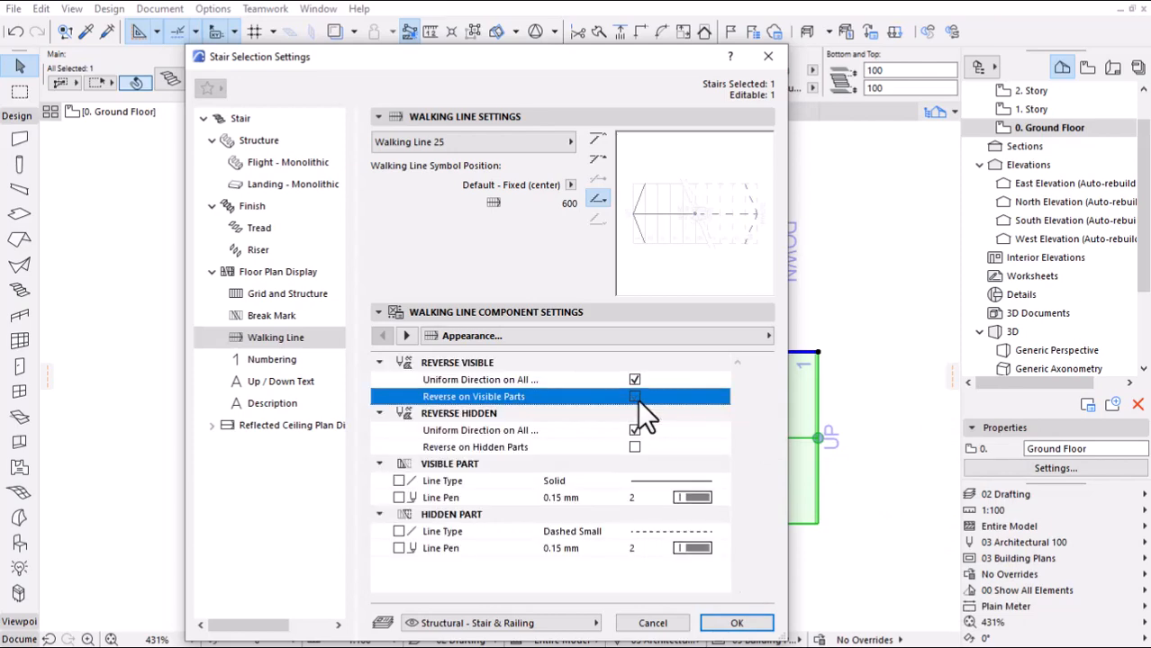
{"action": "left_click", "coordinate": [634, 446]}
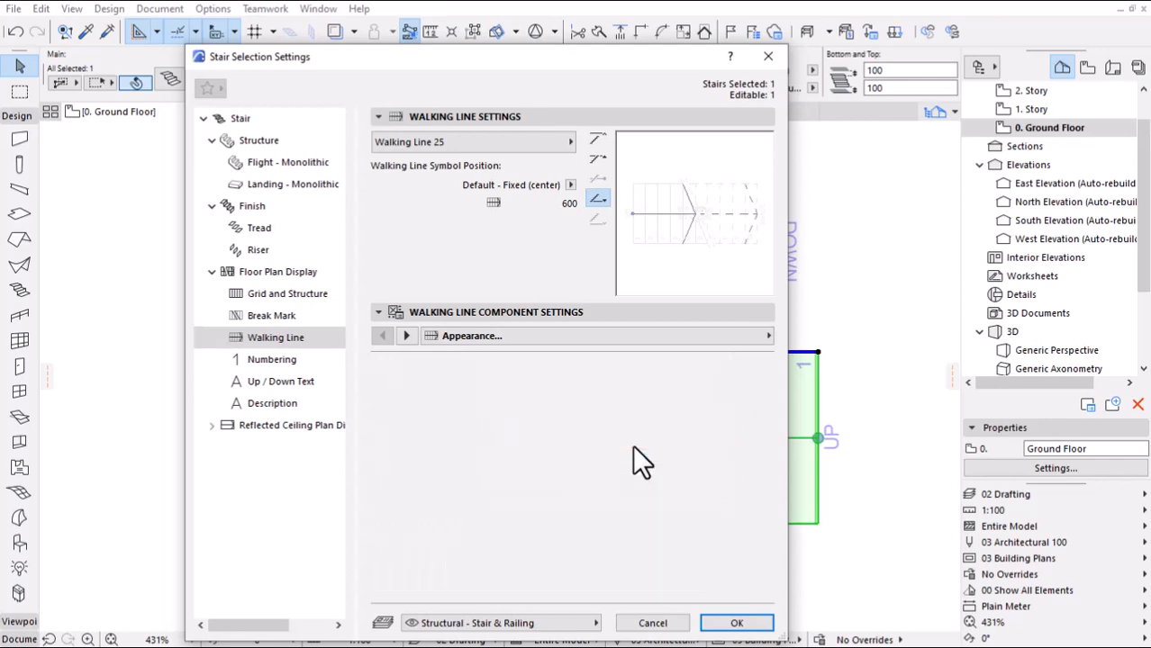
{"action": "left_click", "coordinate": [406, 336]}
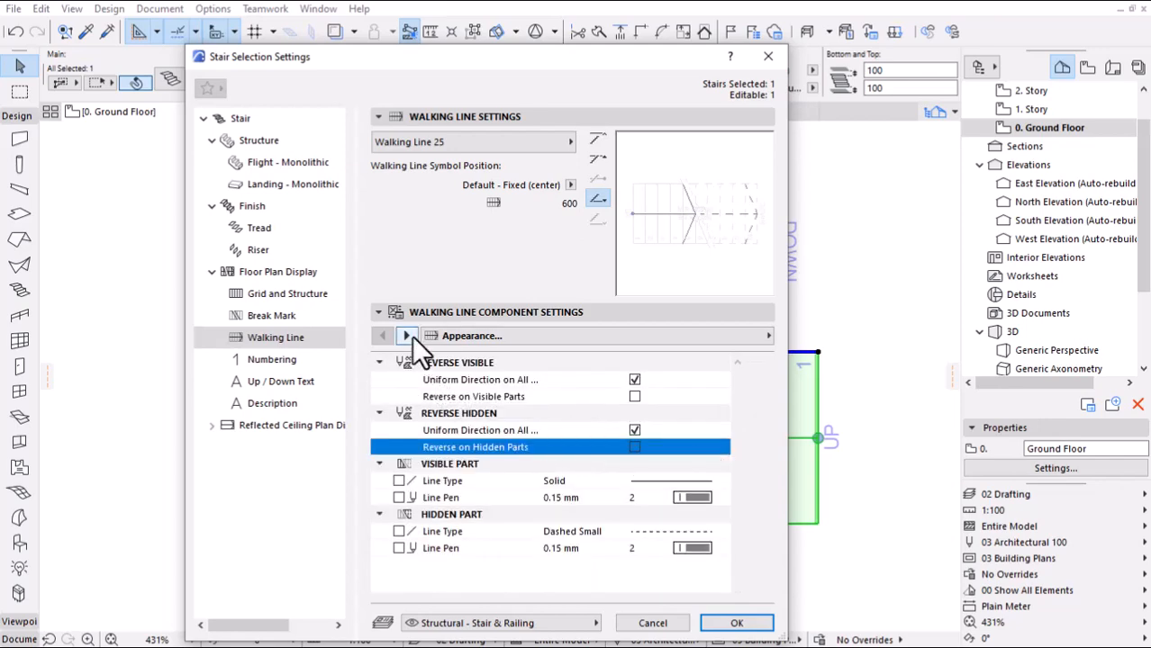
{"action": "left_click", "coordinate": [406, 336]}
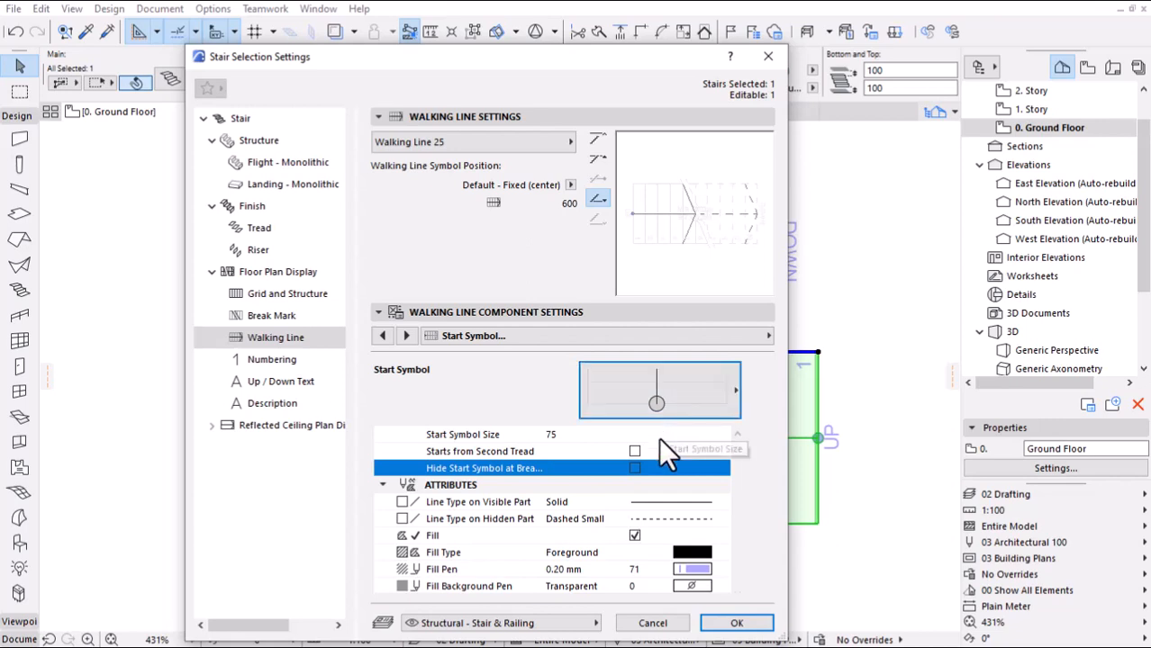
{"action": "mouse_move", "coordinate": [657, 540]}
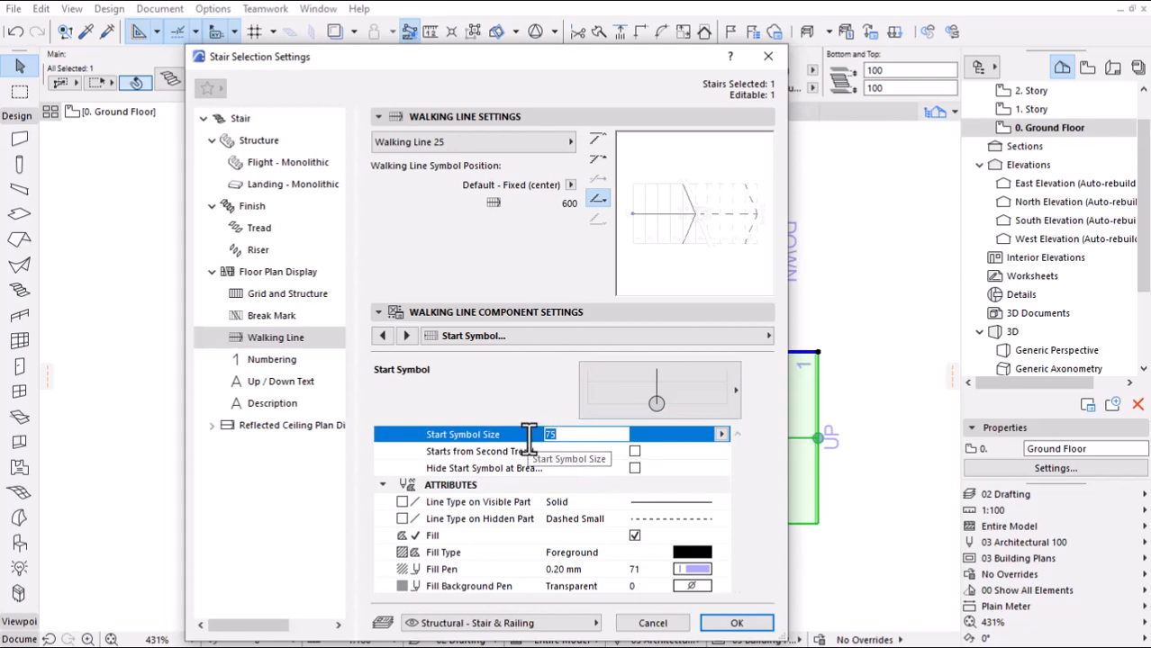
- Set the walking line start symbol size to 100 with a pen 71 fill
{"action": "type", "text": "100"}
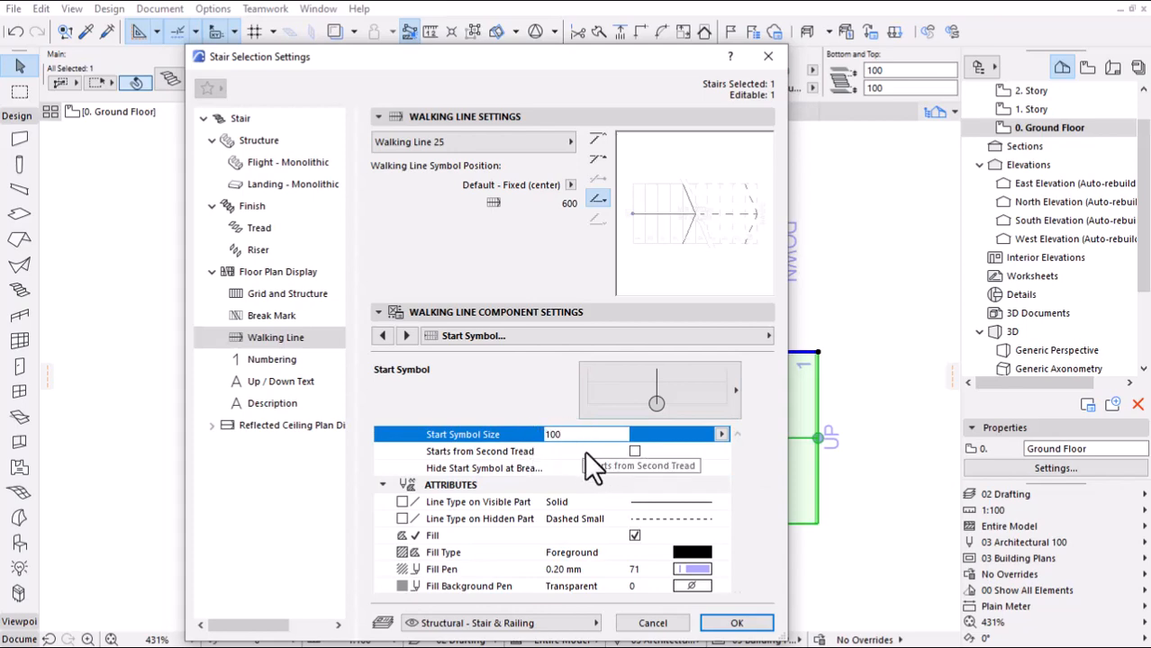
{"action": "mouse_move", "coordinate": [626, 310]}
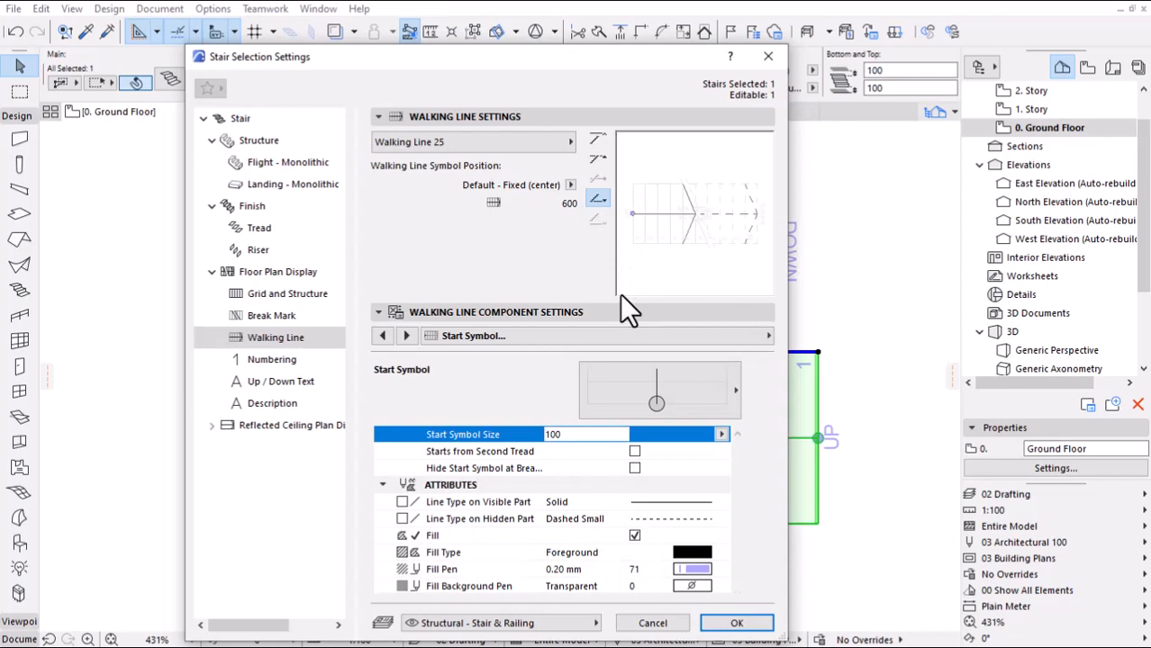
{"action": "left_click", "coordinate": [680, 569]}
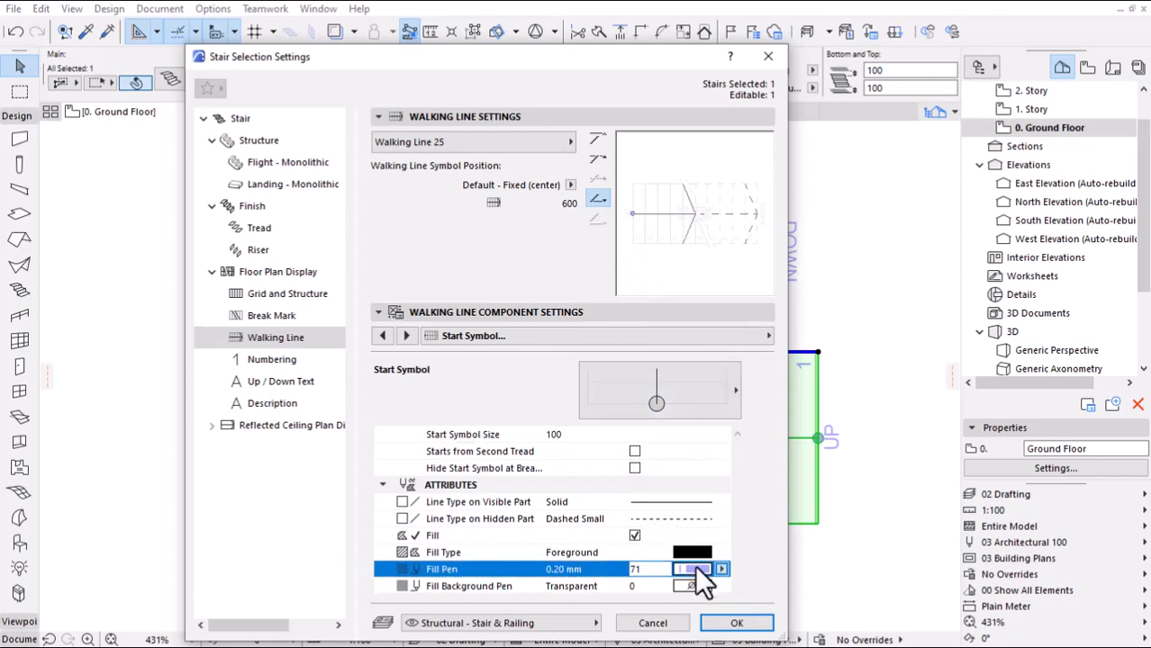
{"action": "left_click", "coordinate": [689, 569]}
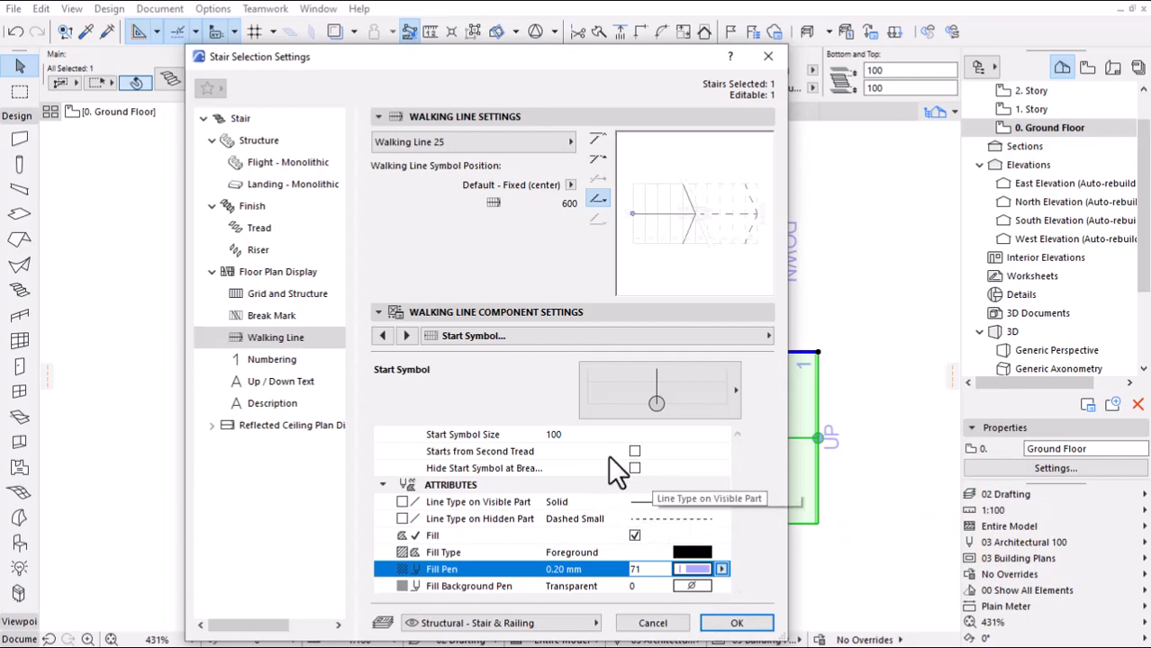
{"action": "left_click", "coordinate": [407, 336]}
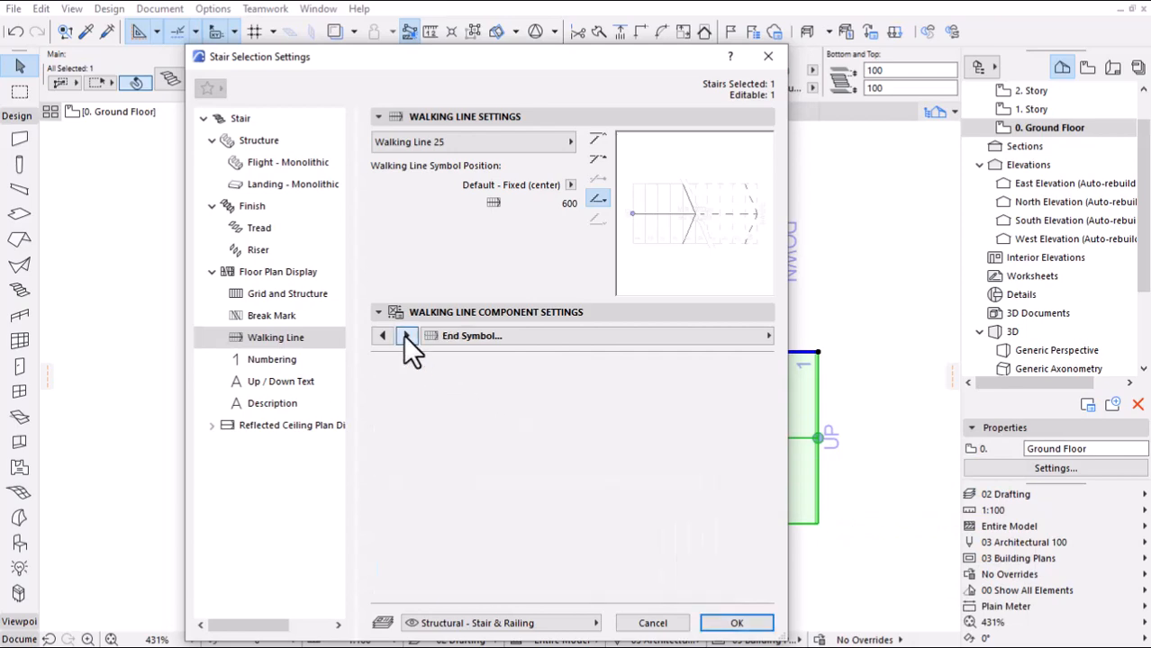
- Keep the unfilled triangle end symbol, hide it at the break line, and apply it to the stair
{"action": "left_click", "coordinate": [407, 336]}
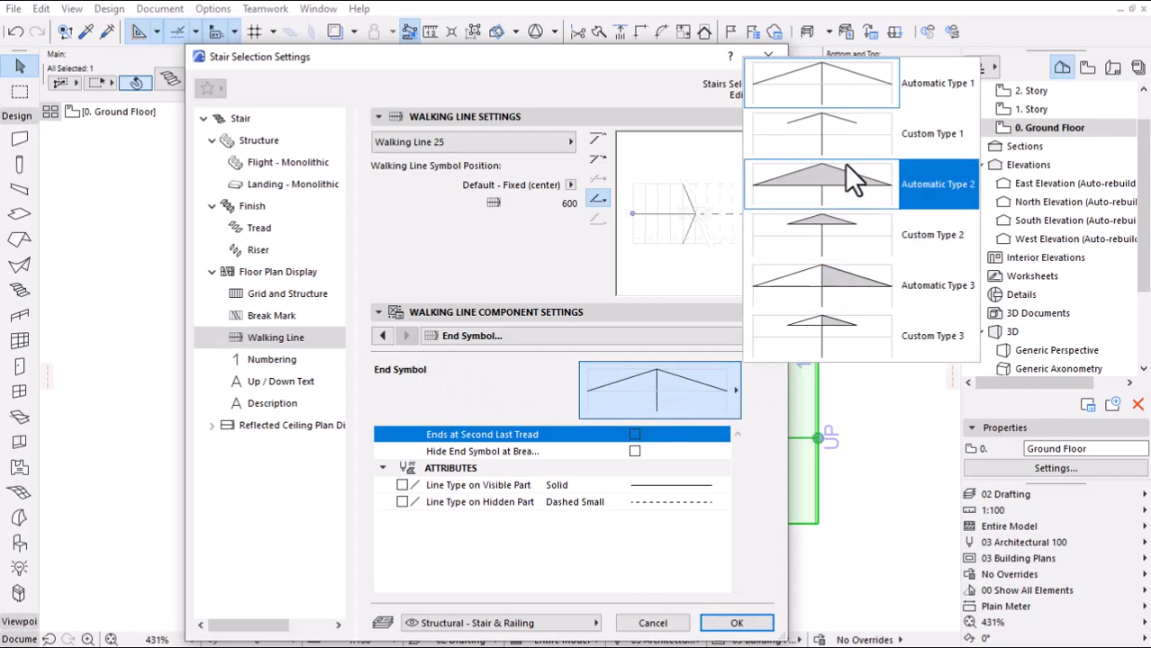
{"action": "left_click", "coordinate": [819, 184]}
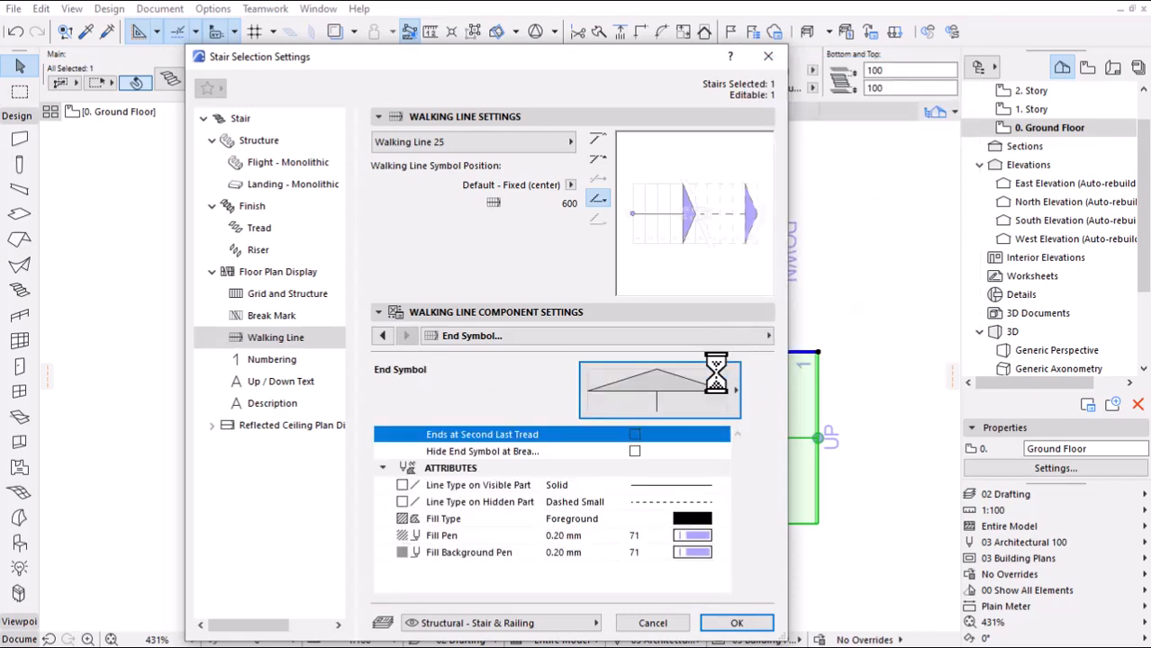
{"action": "left_click", "coordinate": [735, 389]}
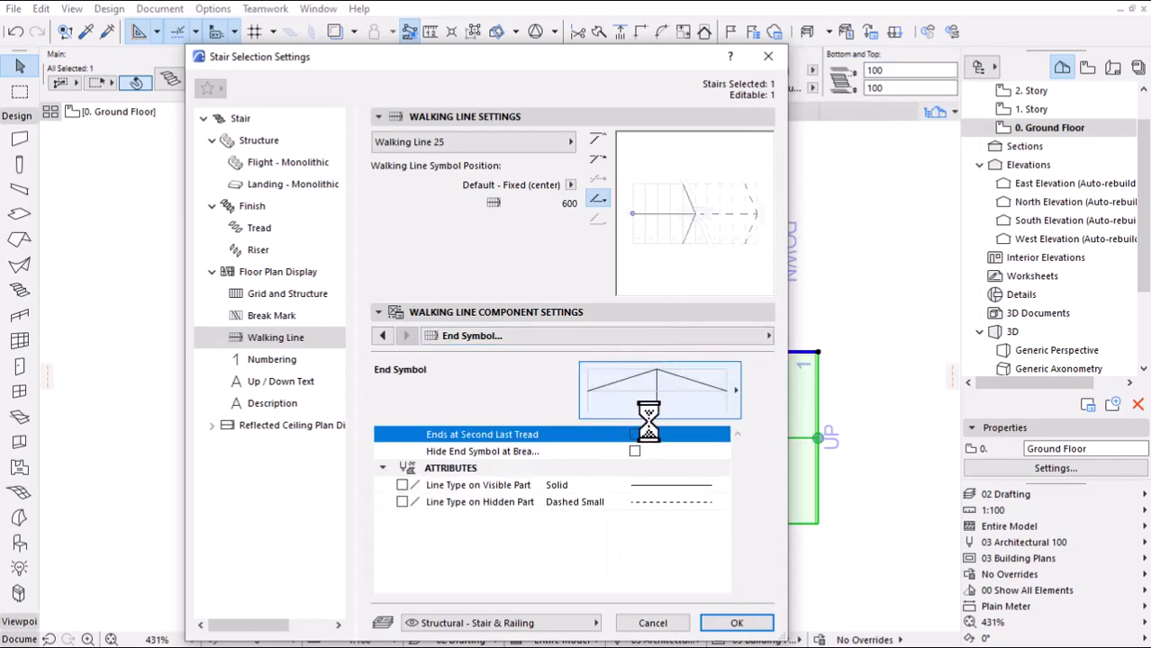
{"action": "left_click", "coordinate": [635, 451]}
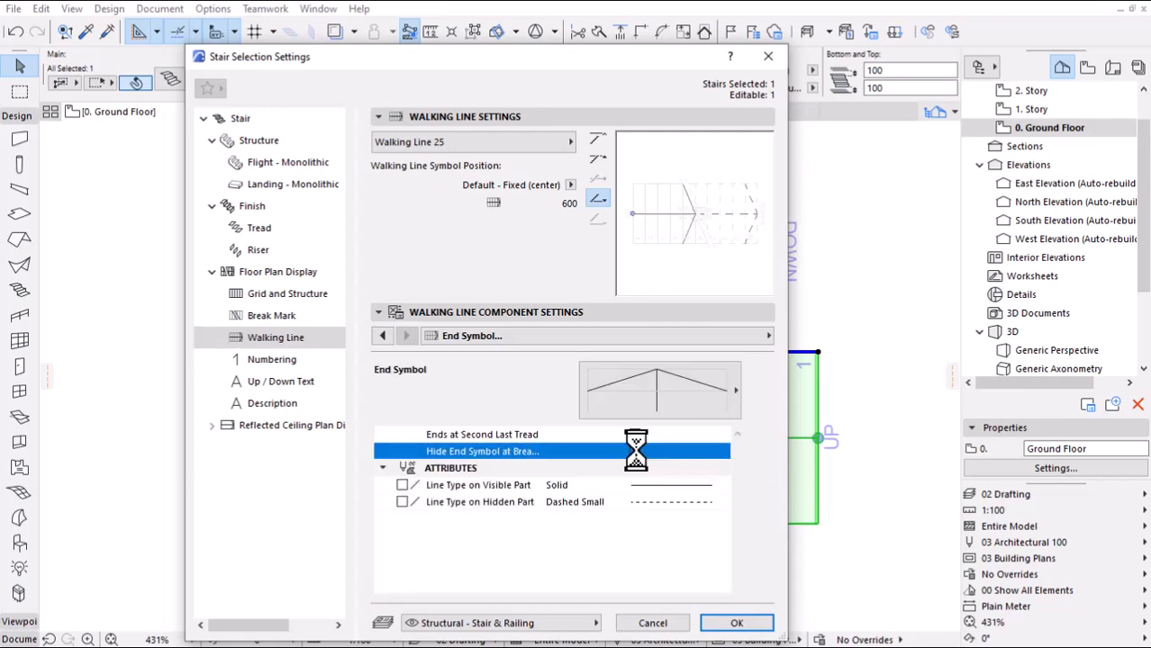
{"action": "left_click", "coordinate": [635, 451]}
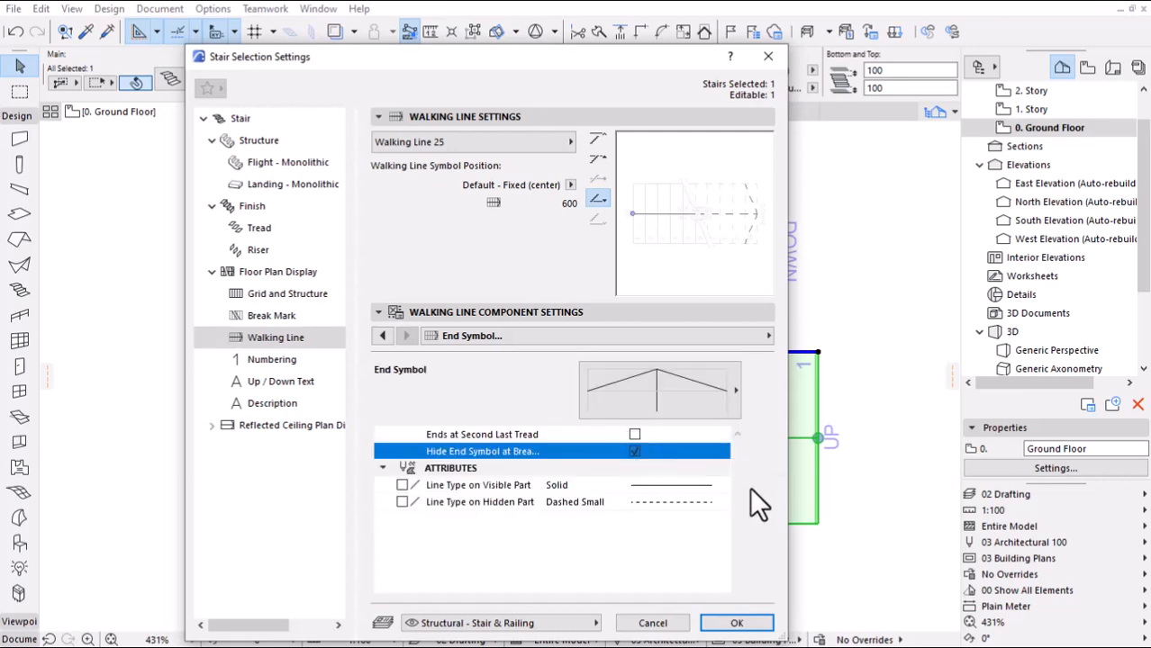
{"action": "mouse_move", "coordinate": [741, 604]}
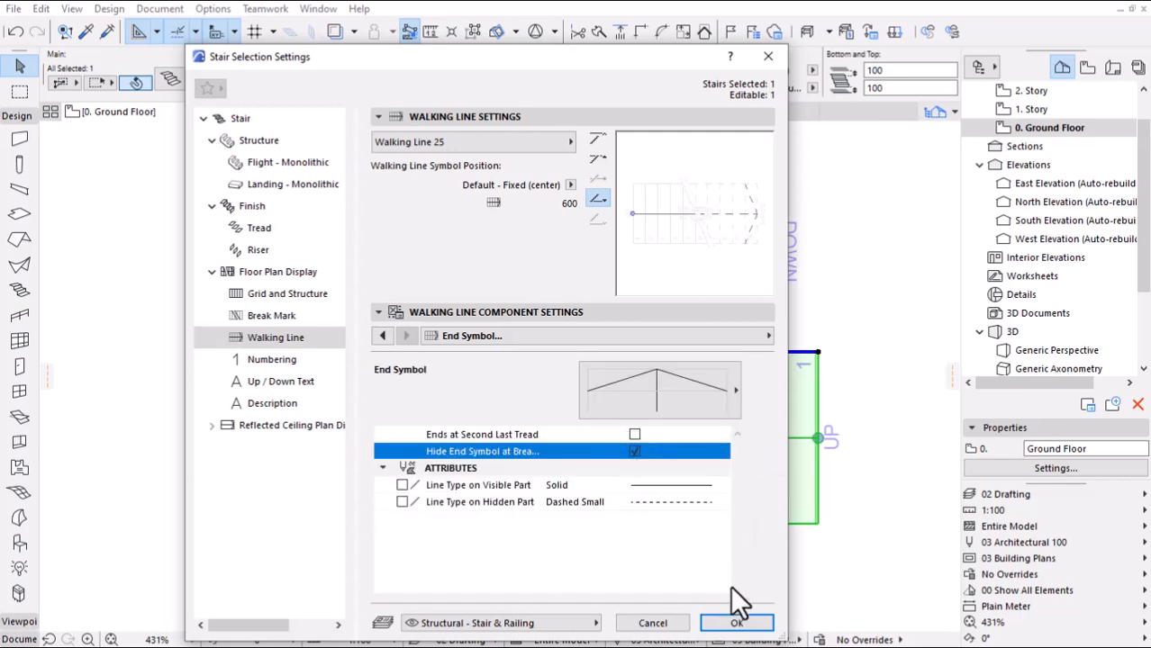
{"action": "left_click", "coordinate": [736, 624]}
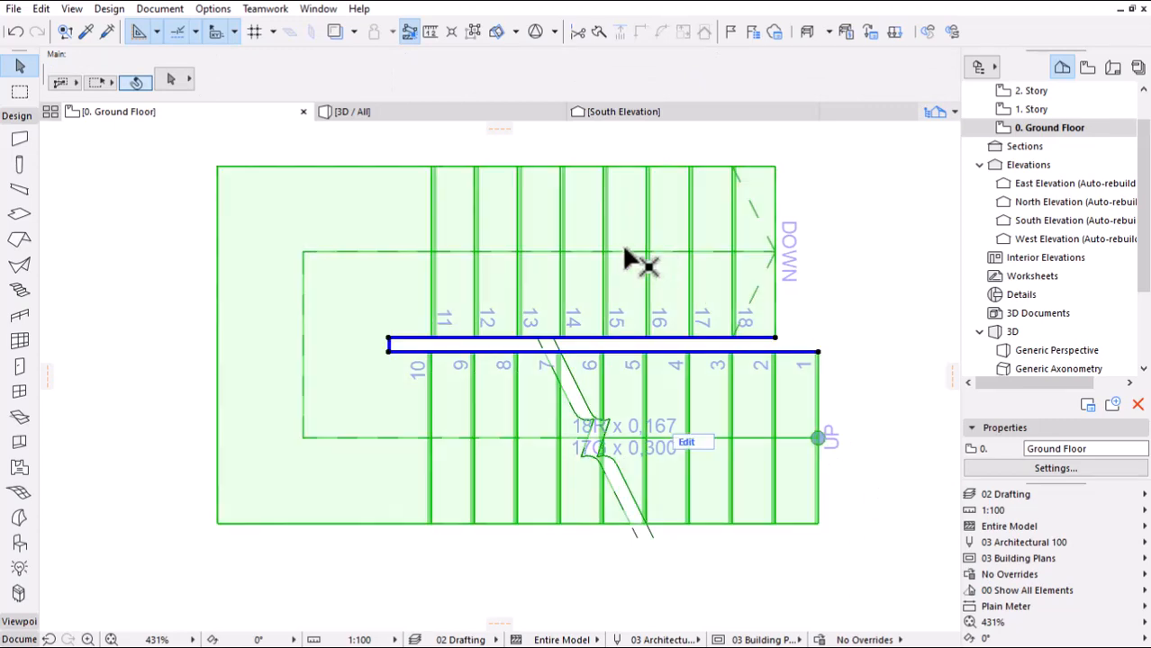
{"action": "left_click", "coordinate": [171, 81]}
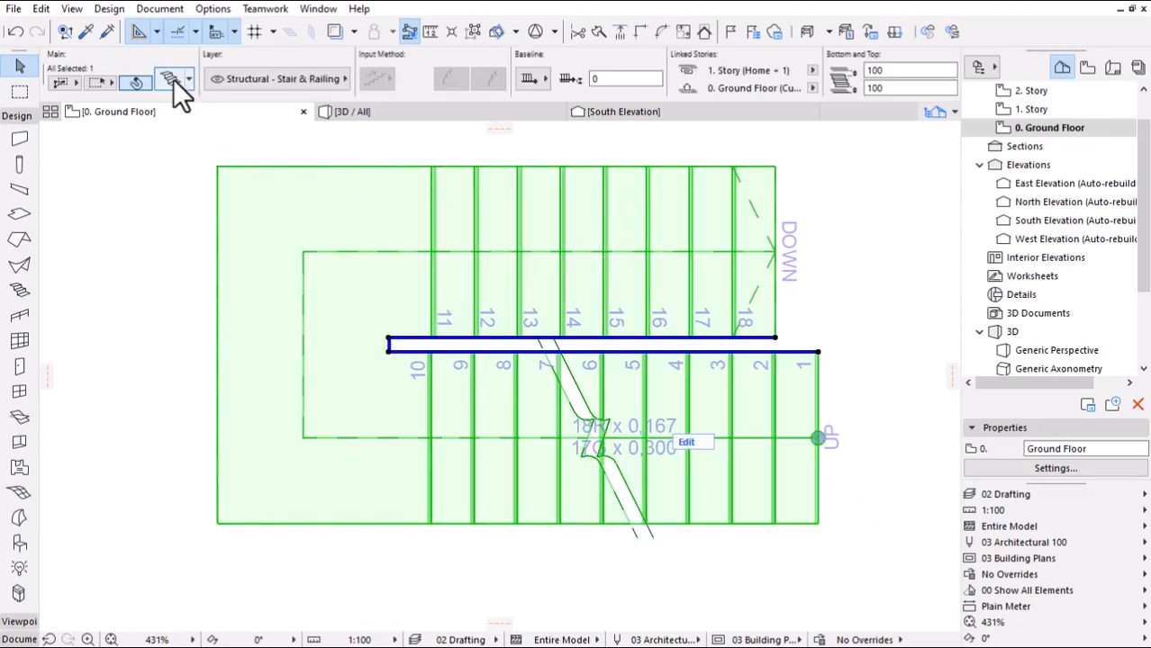
- Try Built-In Numbering for the stair's riser numbers, then return to Numbering 25
{"action": "left_click", "coordinate": [168, 82]}
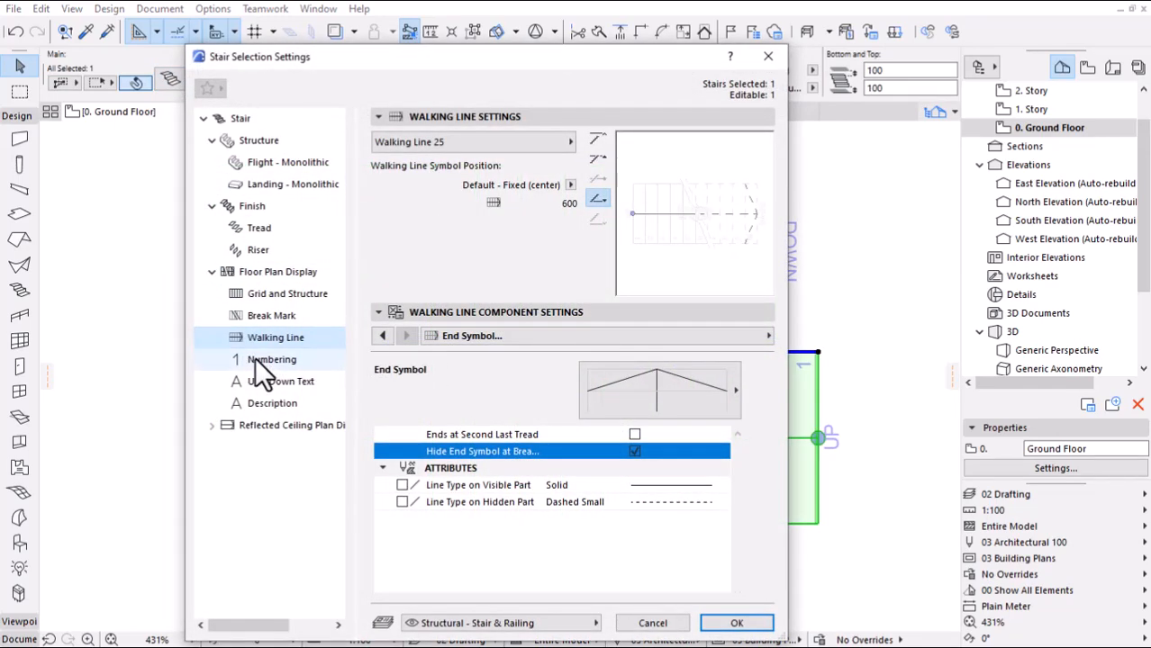
{"action": "left_click", "coordinate": [270, 359]}
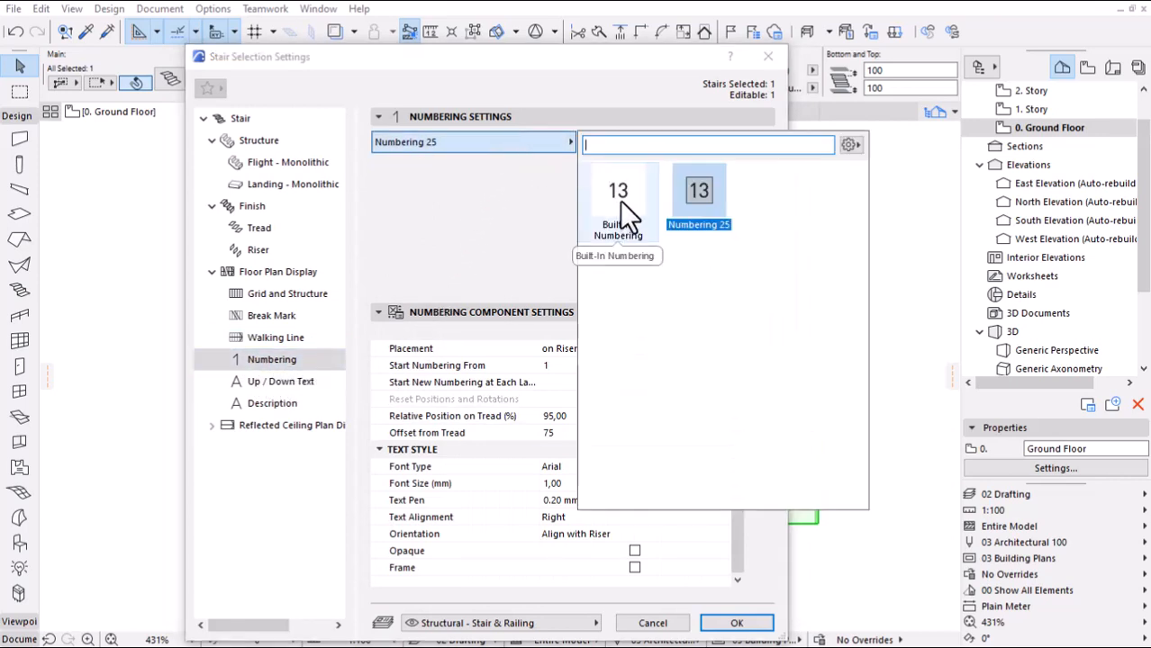
{"action": "left_click", "coordinate": [617, 189]}
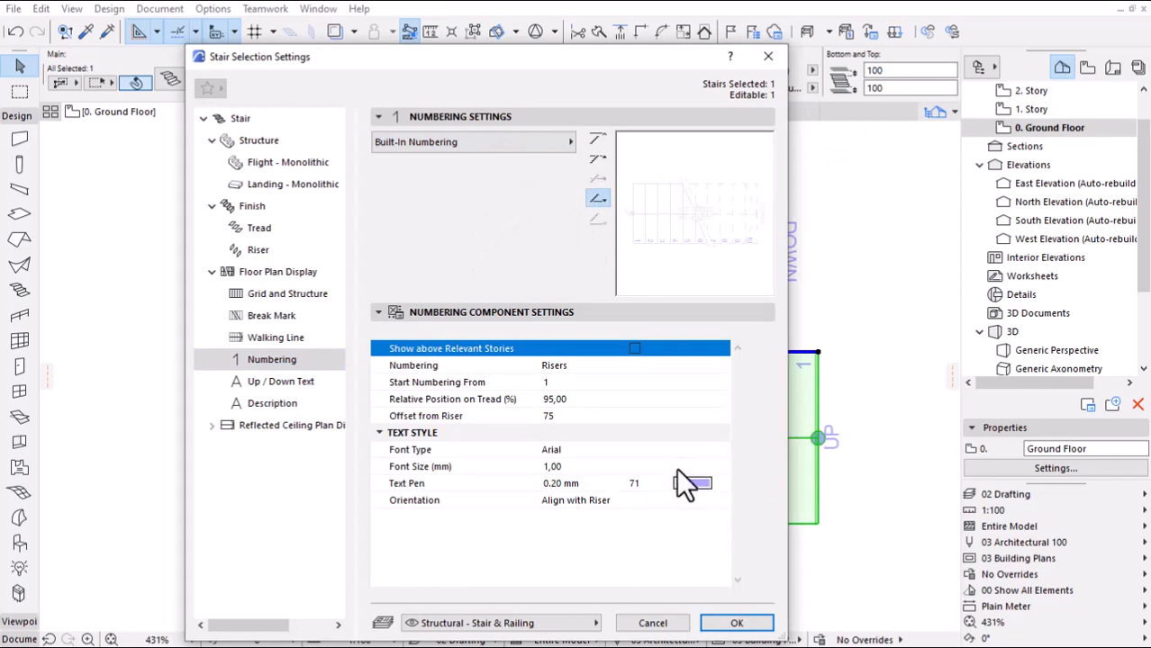
{"action": "left_click", "coordinate": [378, 312]}
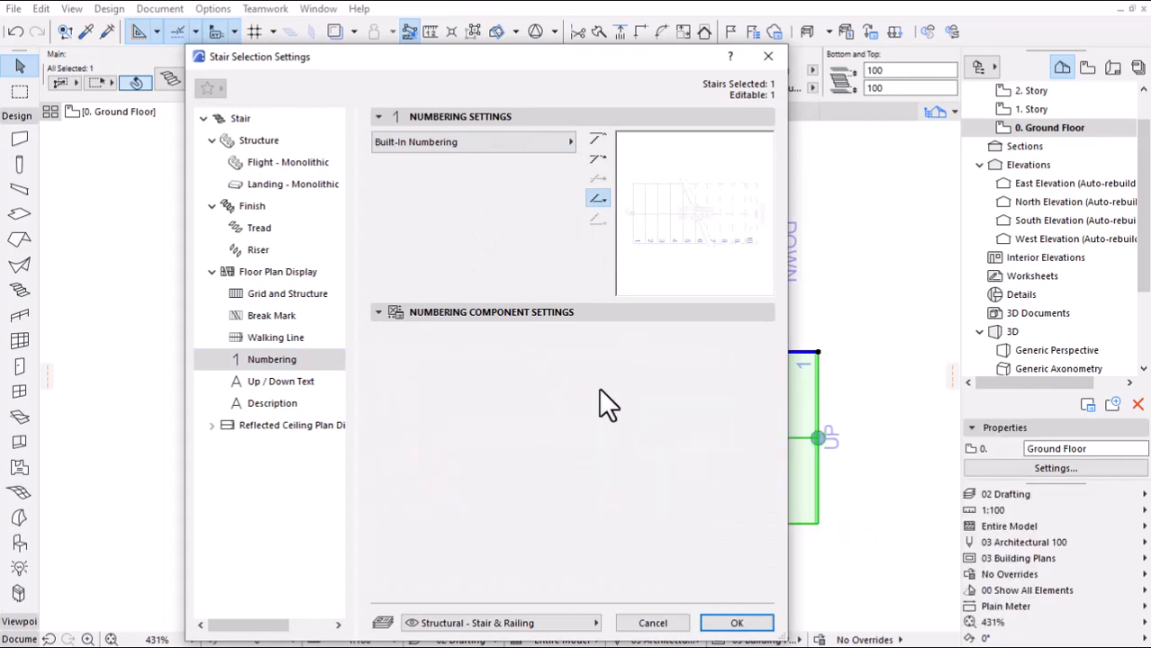
{"action": "left_click", "coordinate": [379, 312]}
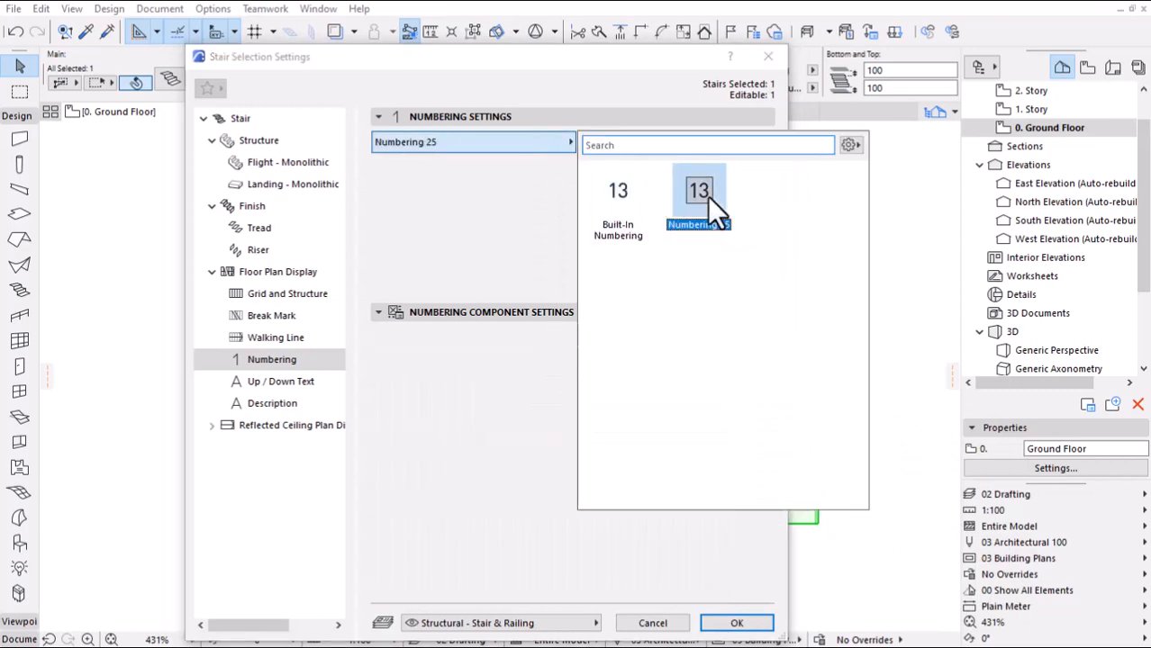
{"action": "left_click", "coordinate": [698, 190]}
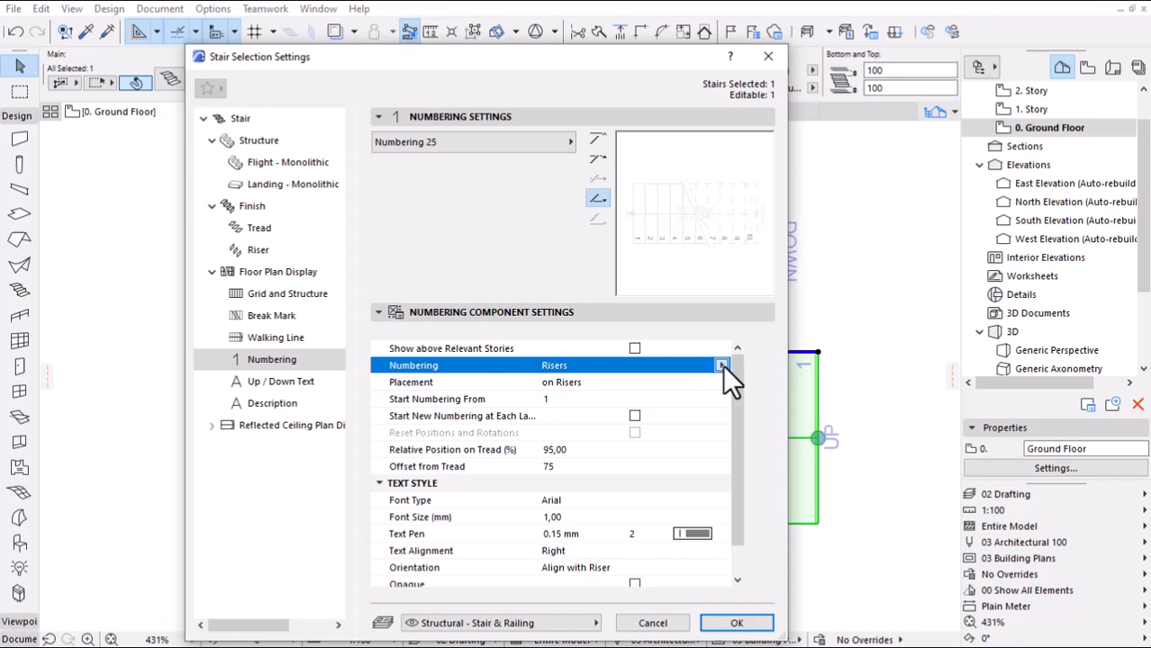
{"action": "mouse_move", "coordinate": [708, 392]}
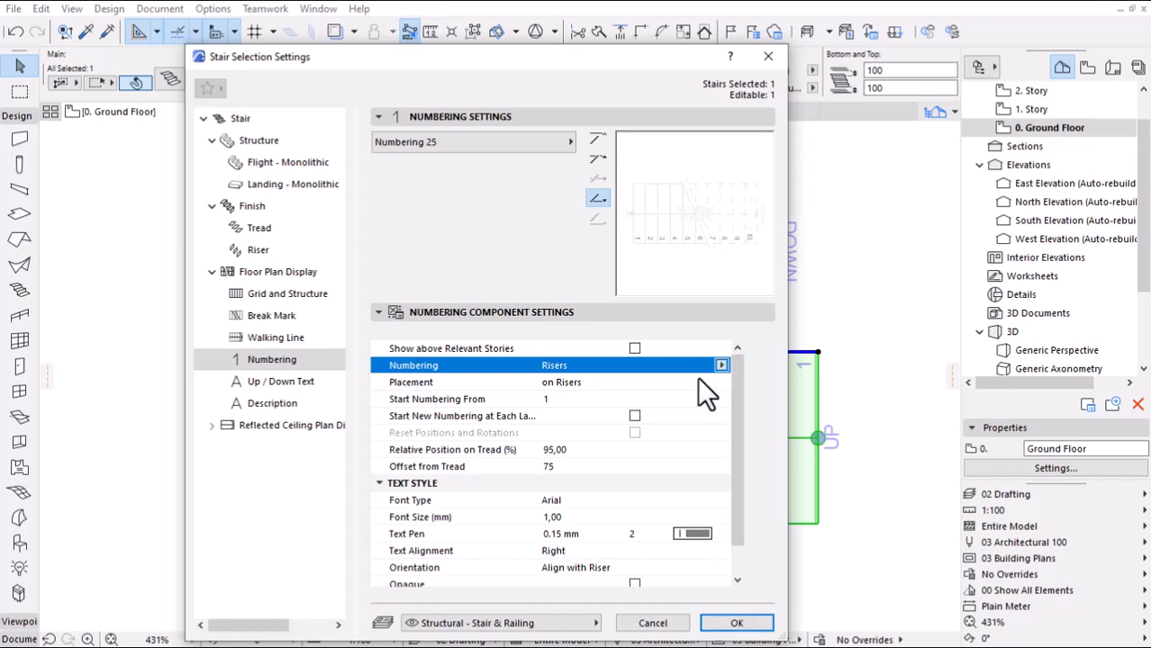
- Keep numbers on risers at 80% tread position, then set a 100 offset from the tread
{"action": "left_click", "coordinate": [720, 382]}
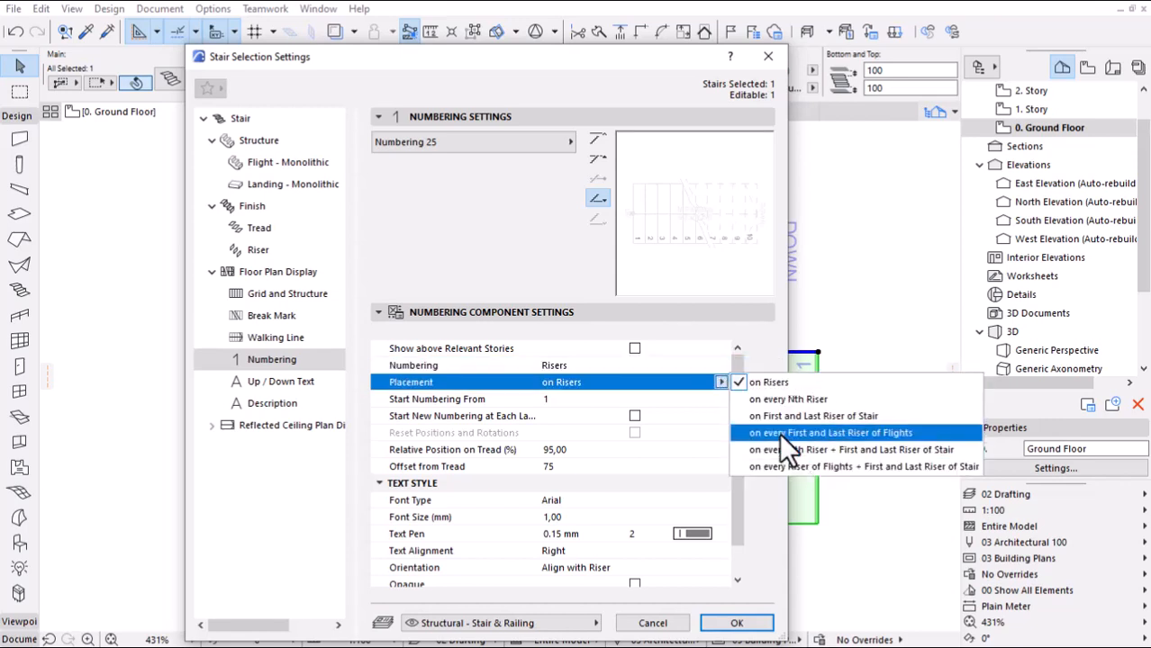
{"action": "left_click", "coordinate": [767, 381]}
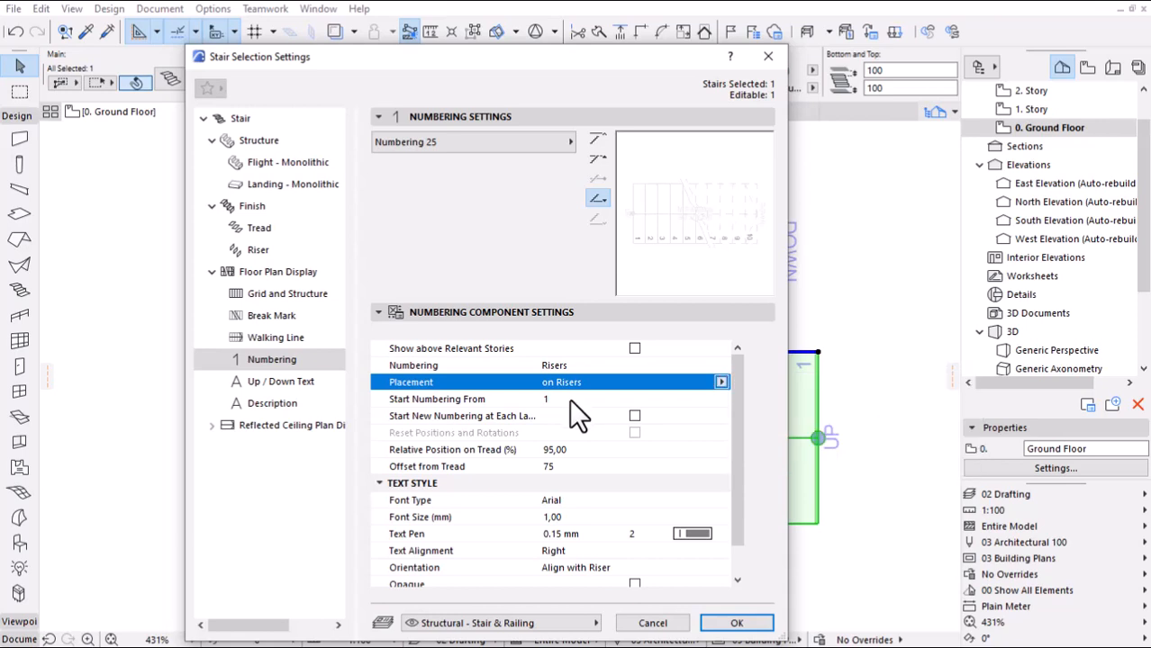
{"action": "mouse_move", "coordinate": [586, 469]}
{"action": "type", "text": "80"}
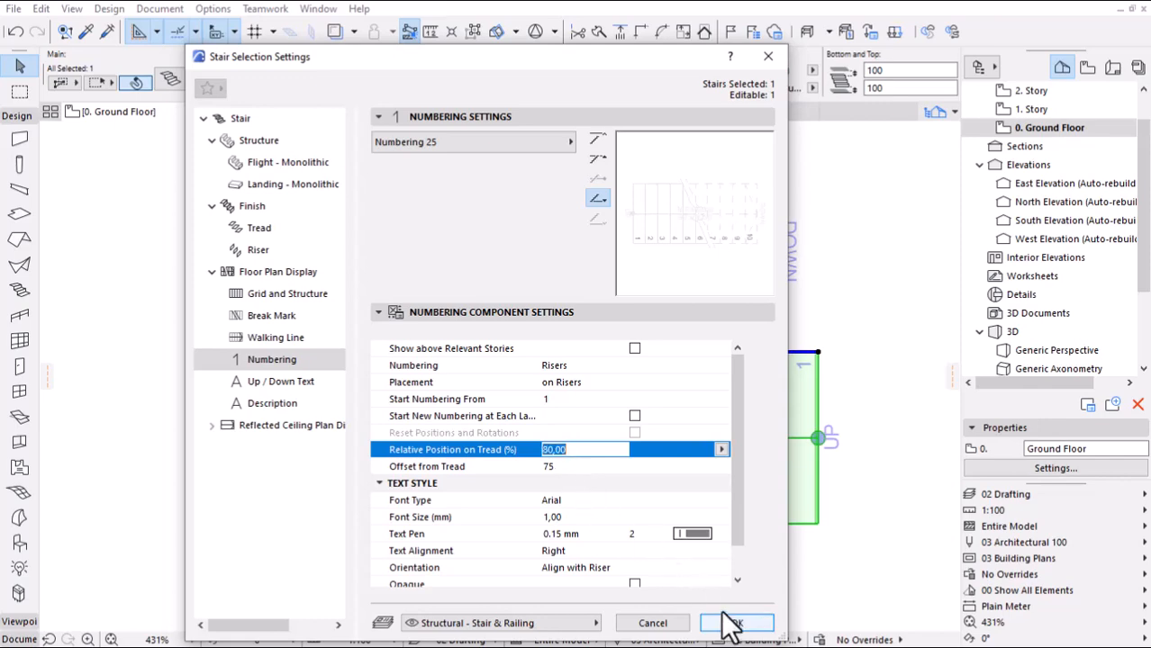
{"action": "left_click", "coordinate": [736, 622]}
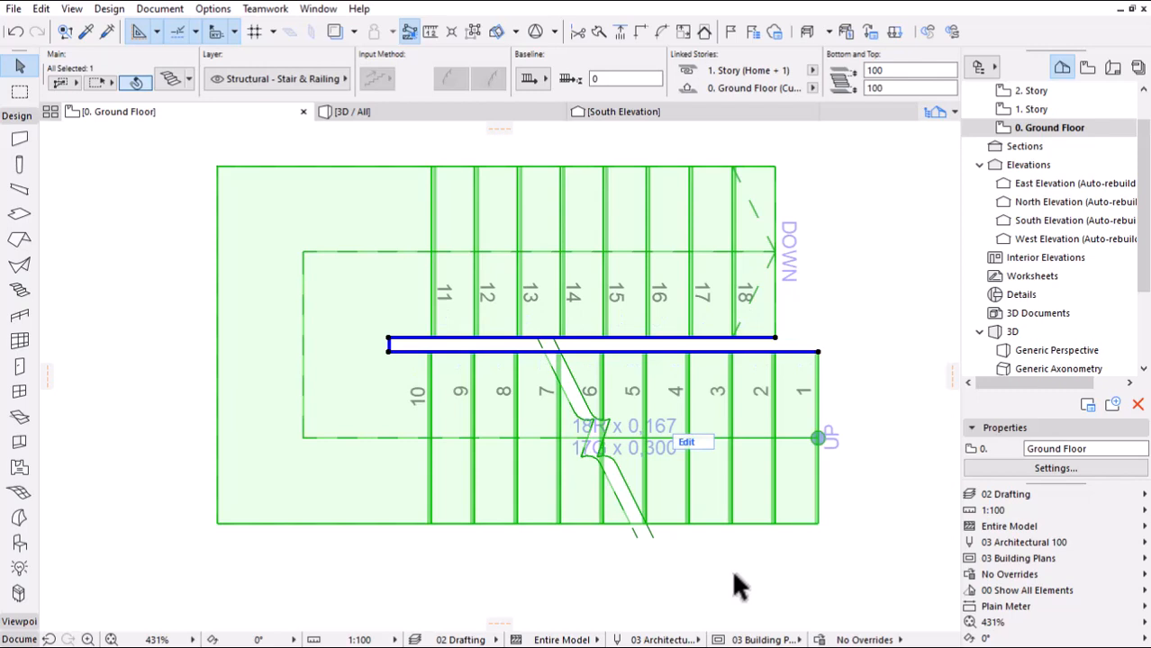
{"action": "mouse_move", "coordinate": [662, 397]}
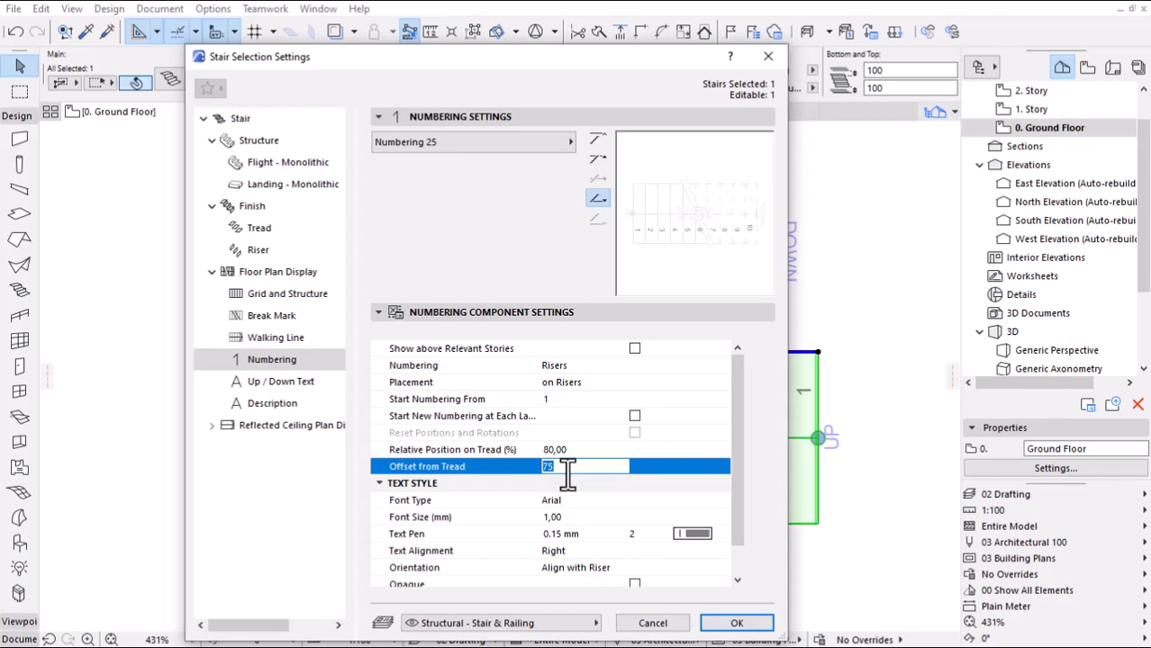
{"action": "type", "text": "100"}
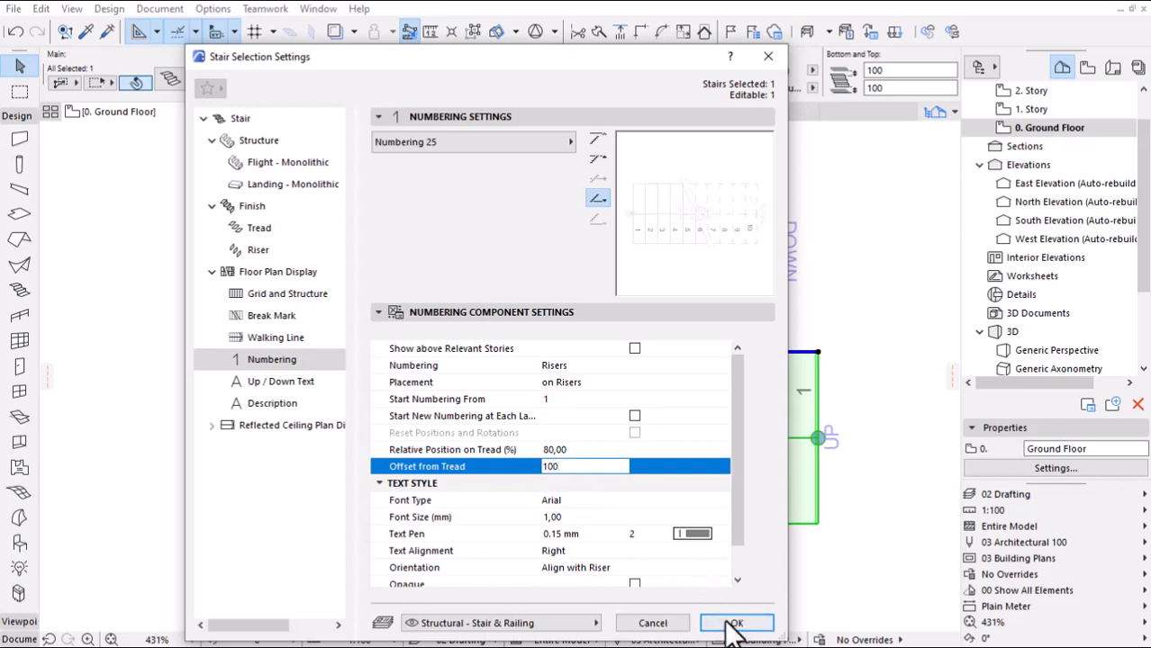
{"action": "left_click", "coordinate": [737, 623]}
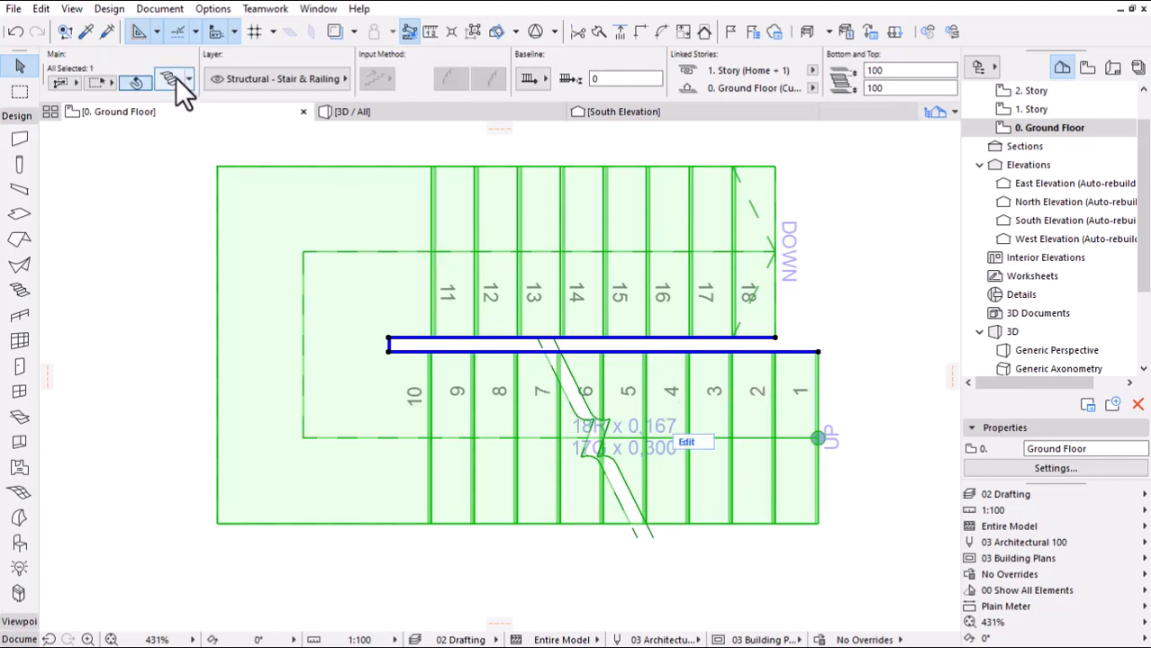
- Increase the riser numbers' offset from the tread to 120
{"action": "left_click", "coordinate": [174, 81]}
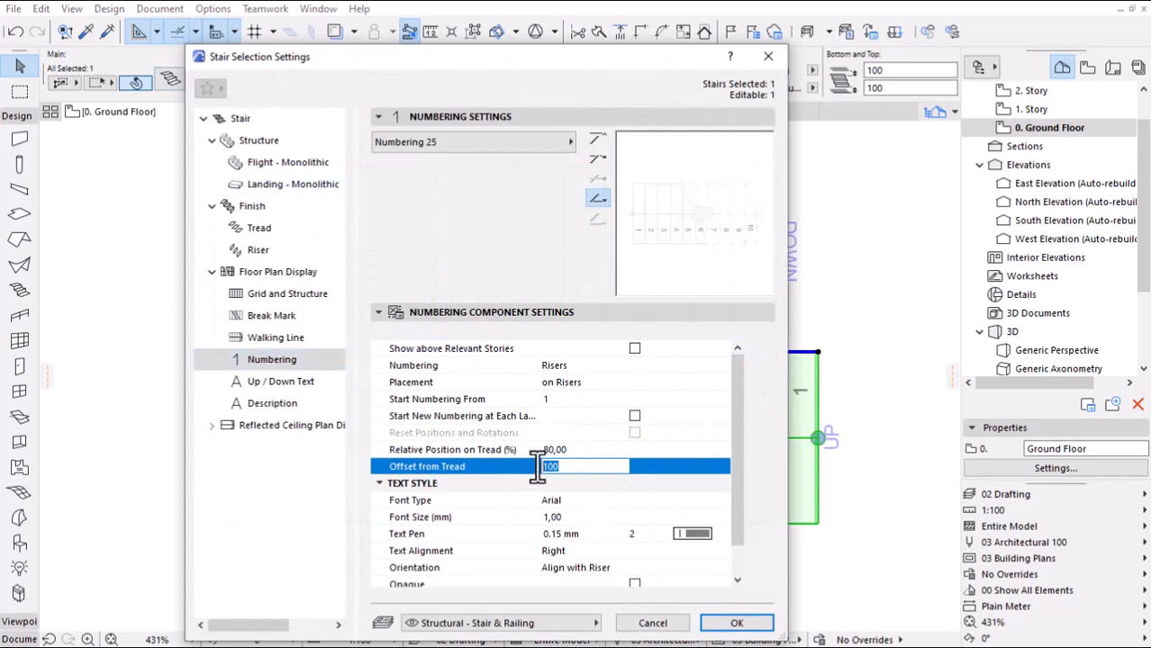
{"action": "type", "text": "120"}
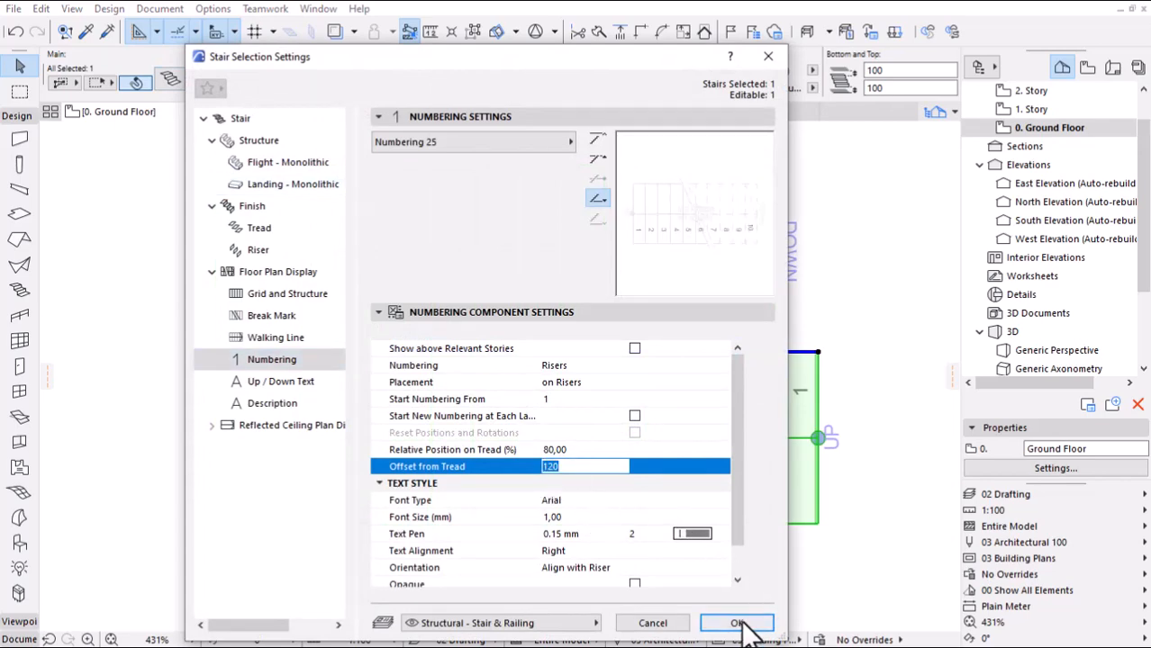
{"action": "left_click", "coordinate": [736, 623]}
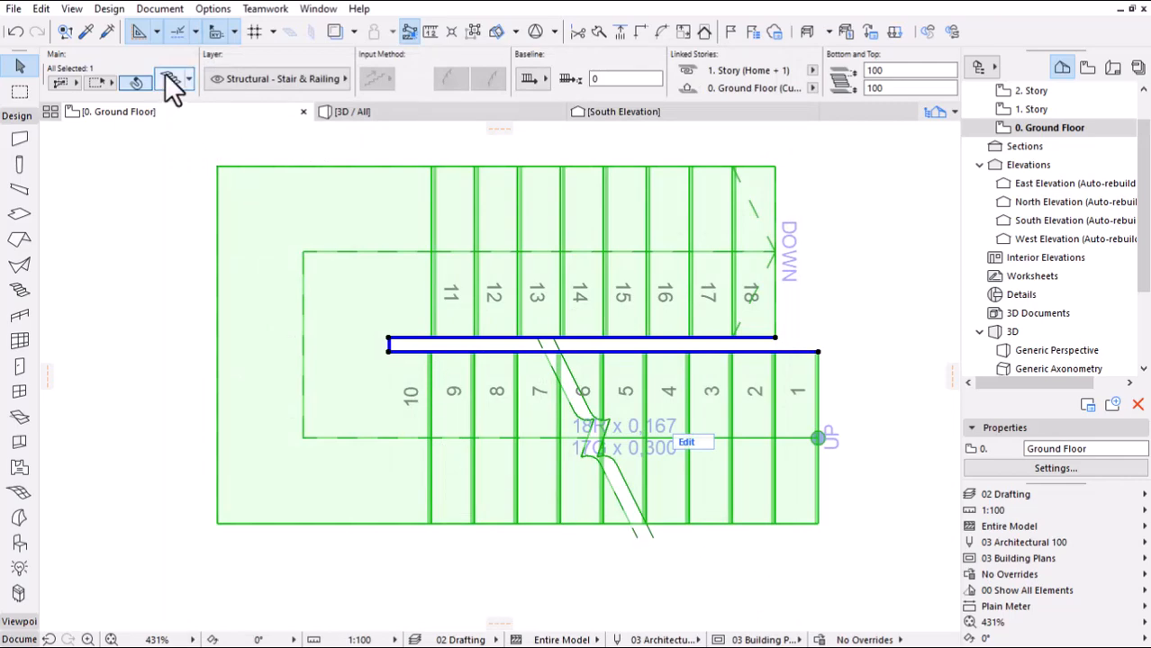
- Frame each riser number with a 0,20 frame offset and open the Up/Down Text settings
{"action": "left_click", "coordinate": [162, 81]}
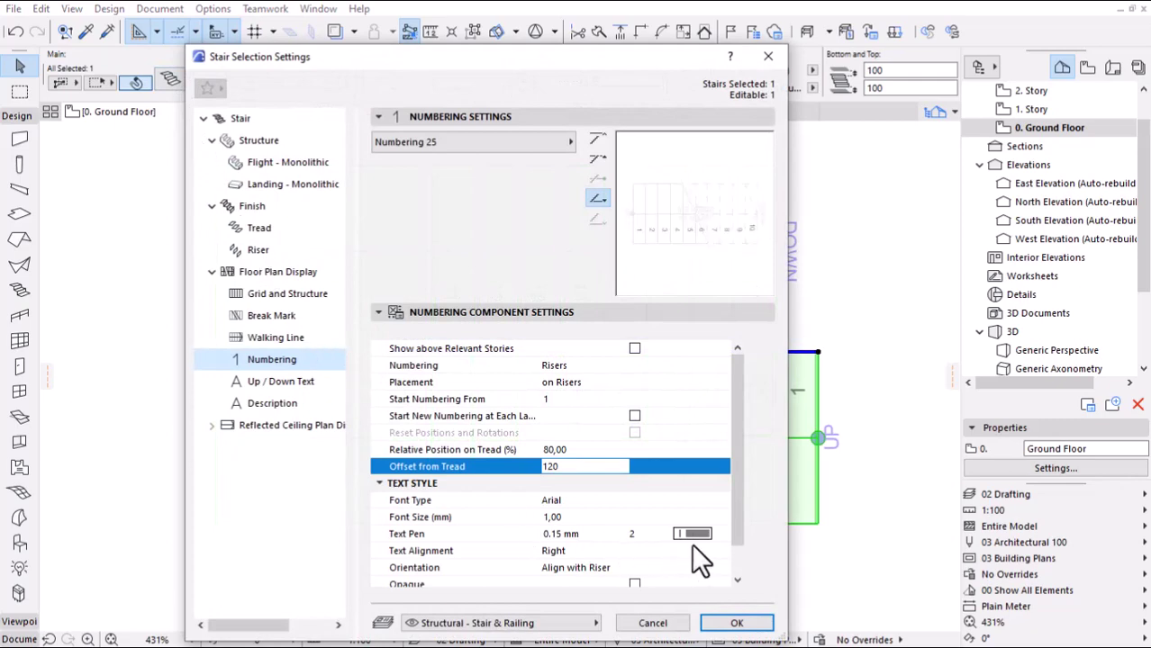
{"action": "scroll", "scroll_direction": "down", "scroll_amount": 3}
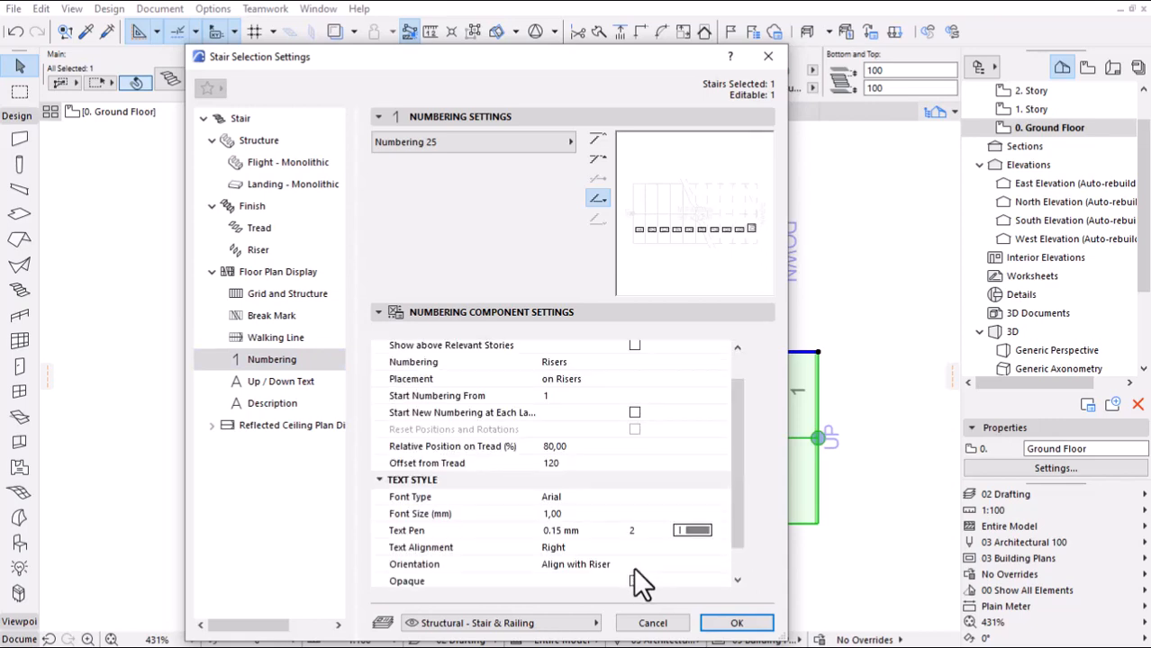
{"action": "scroll", "scroll_direction": "down", "scroll_amount": 3}
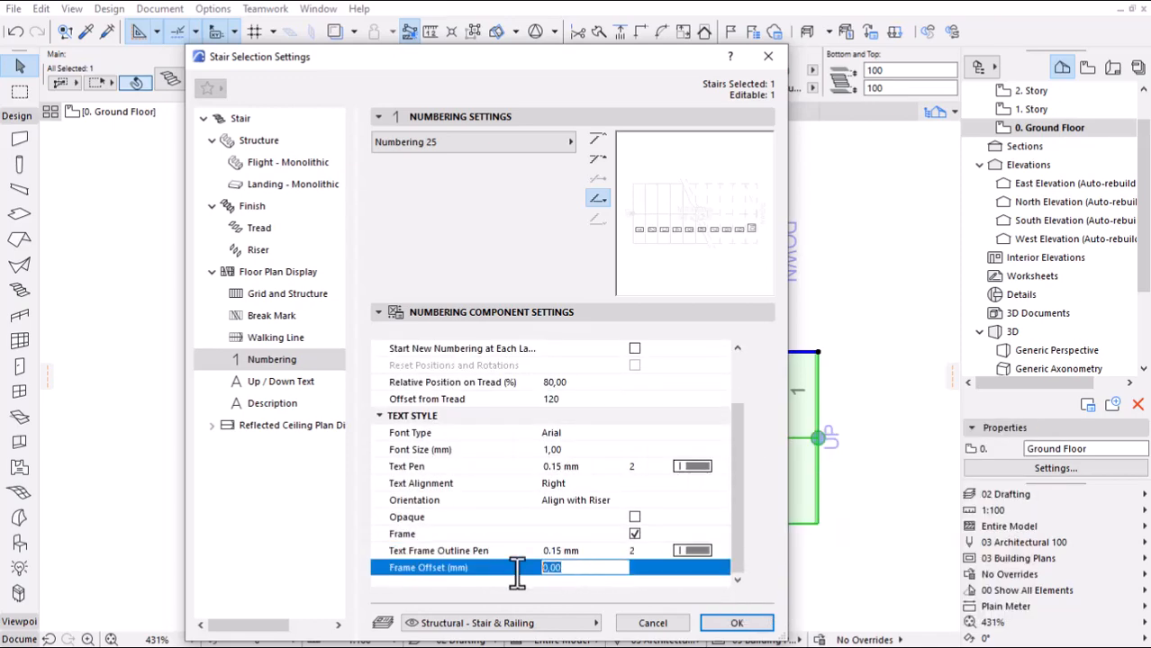
{"action": "type", "text": "0,2"}
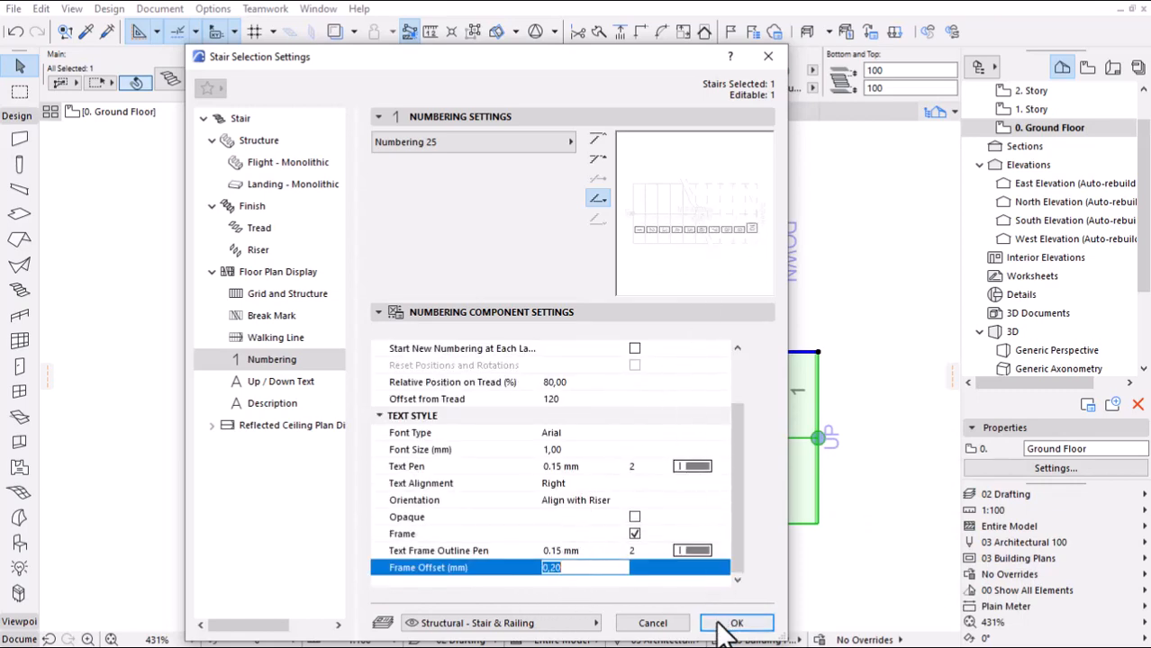
{"action": "left_click", "coordinate": [737, 623]}
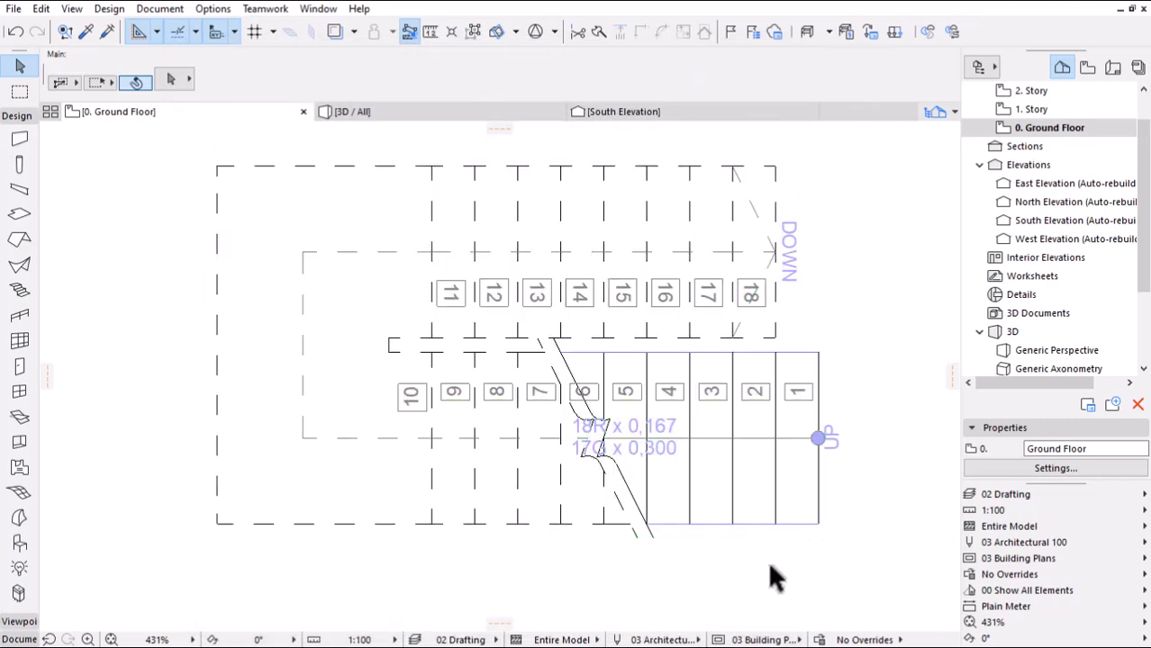
{"action": "mouse_move", "coordinate": [655, 537]}
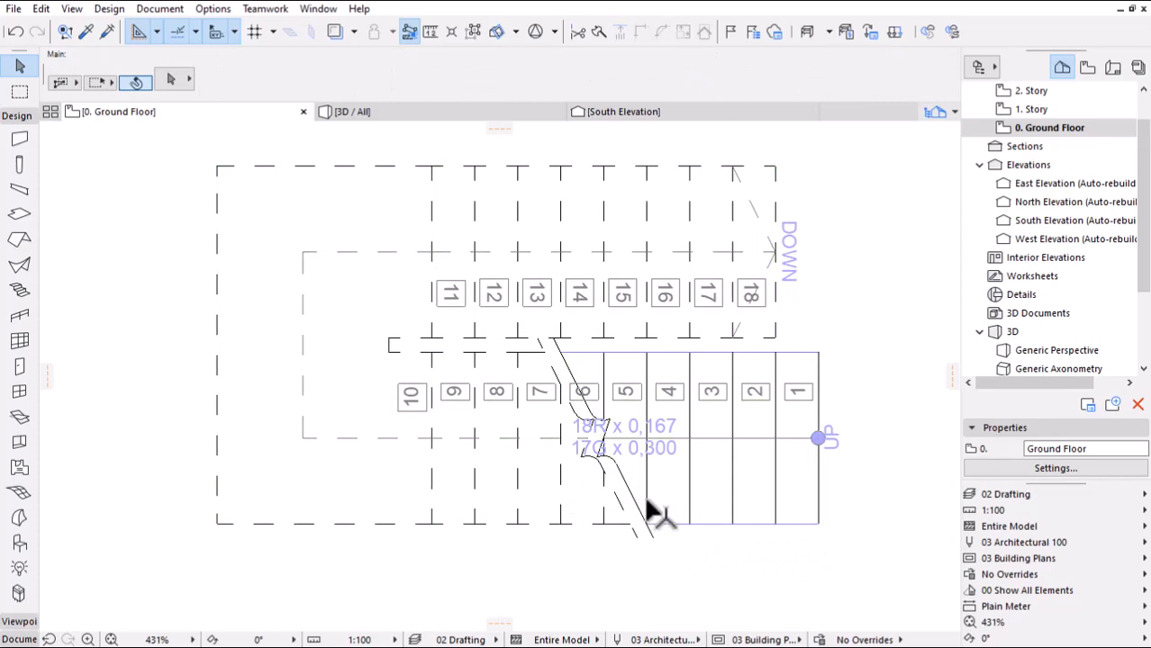
{"action": "mouse_move", "coordinate": [653, 450]}
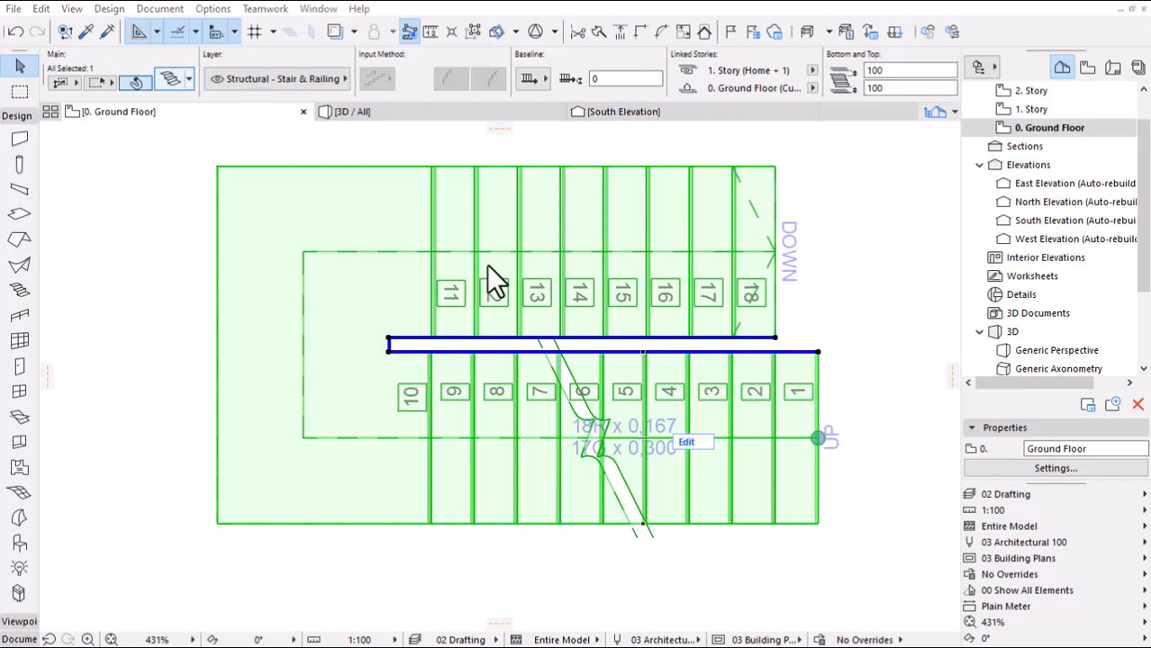
{"action": "double_click", "coordinate": [494, 286]}
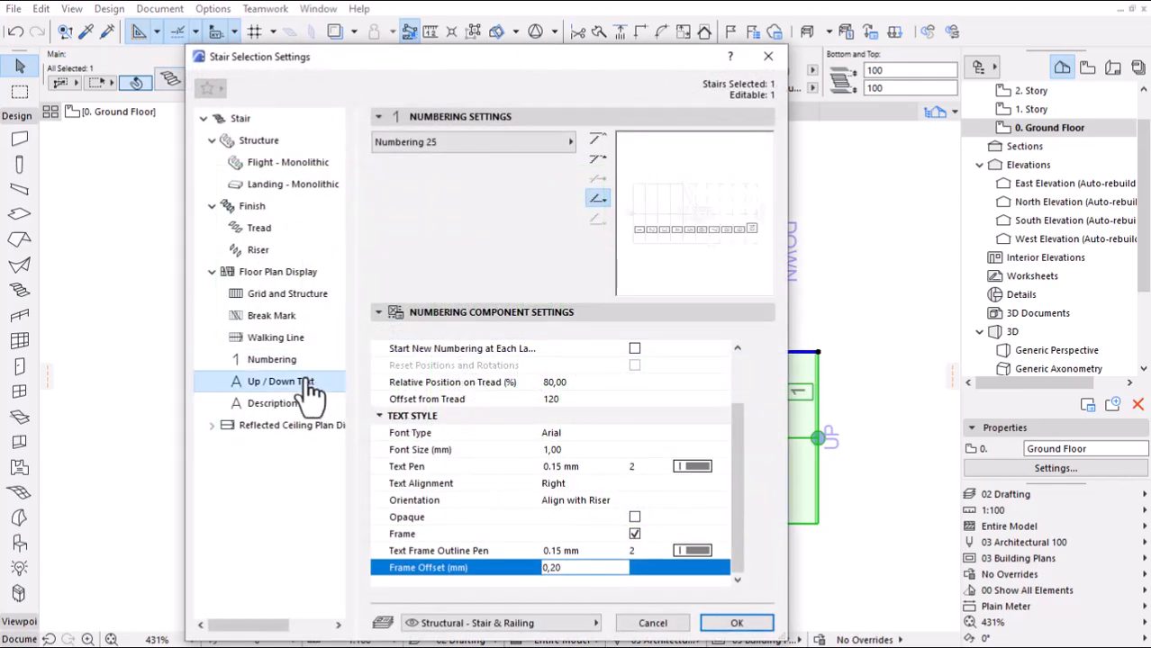
{"action": "left_click", "coordinate": [279, 381]}
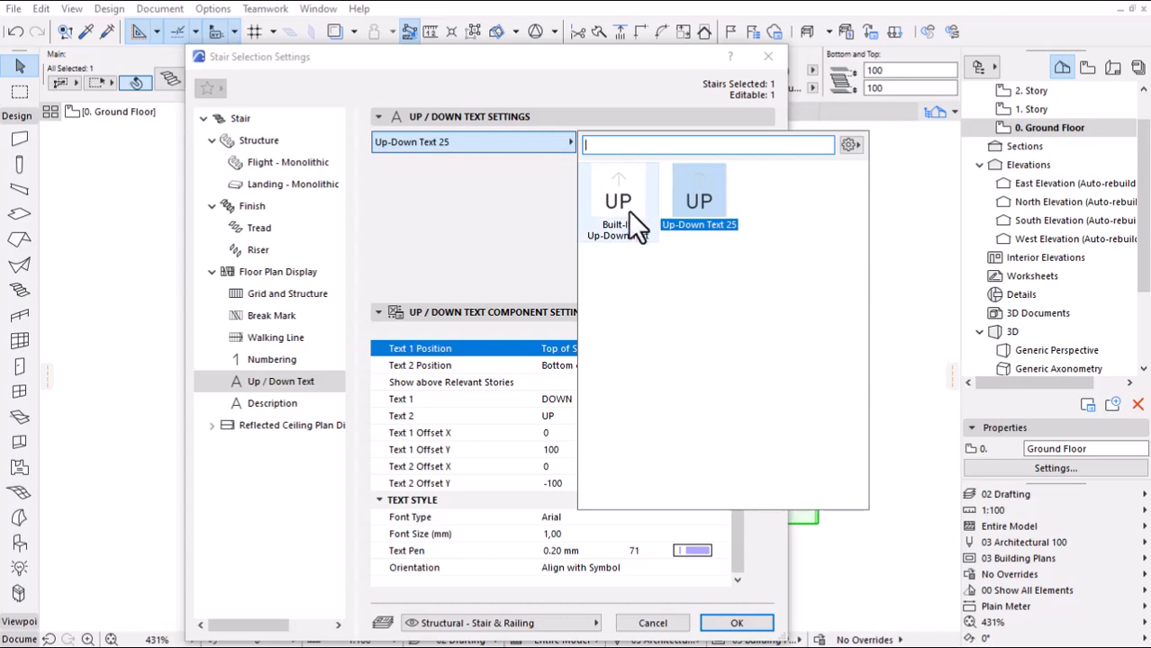
- Try the Built-In Up-Down Text preset, then return to Up-Down Text 25
{"action": "left_click", "coordinate": [618, 189]}
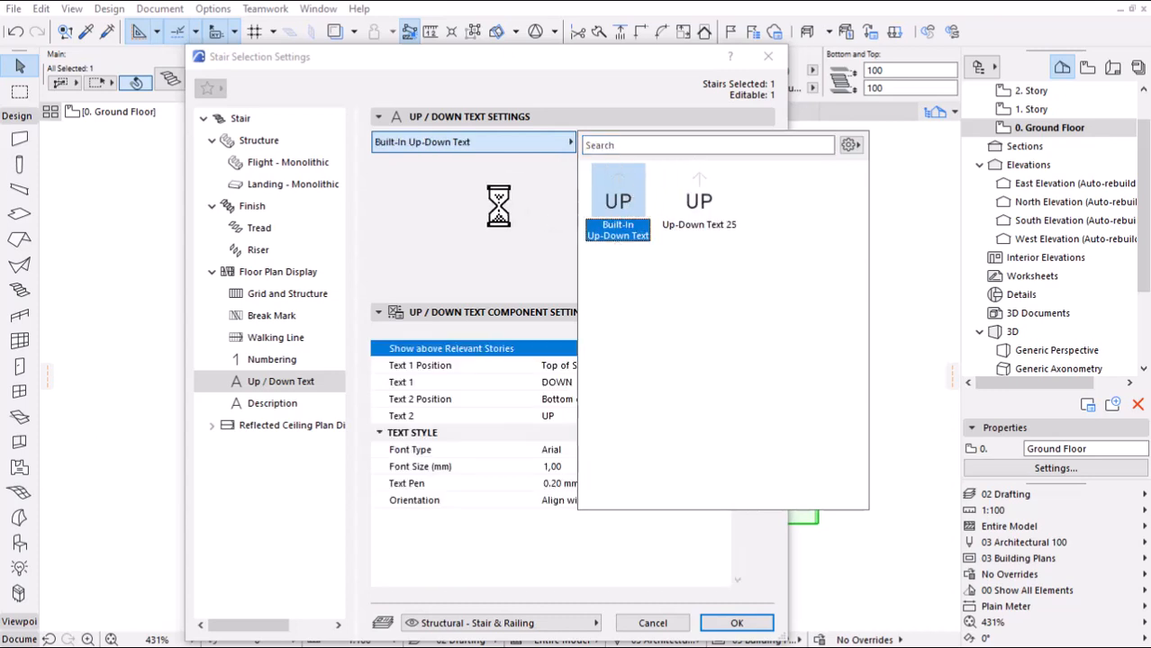
{"action": "left_click", "coordinate": [617, 195]}
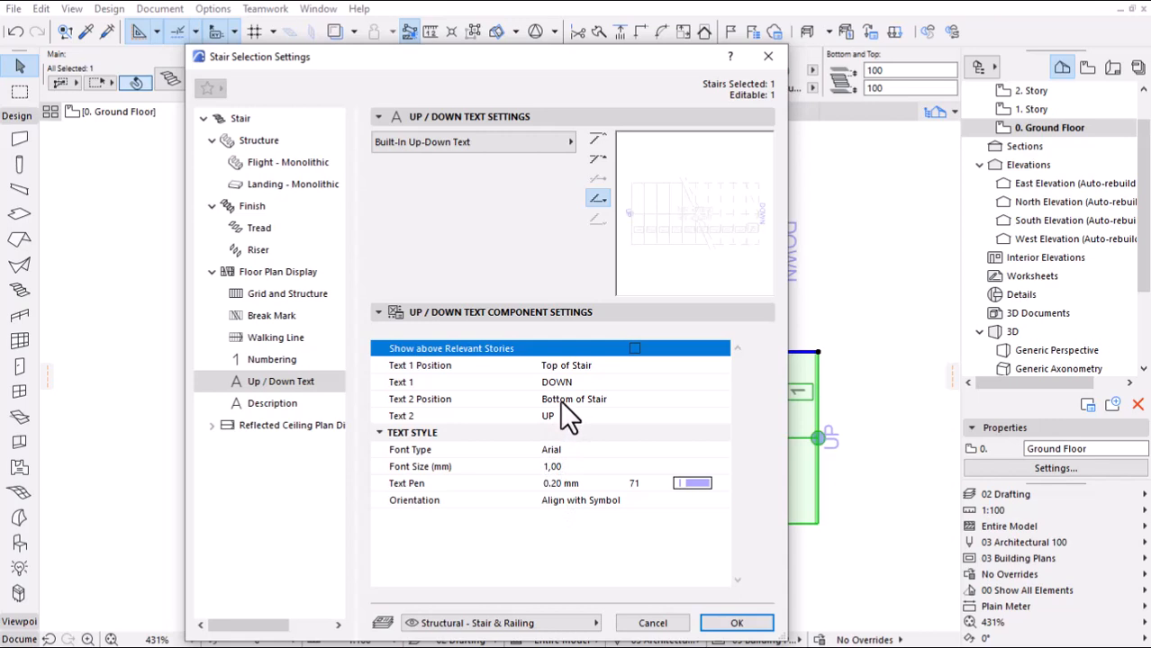
{"action": "mouse_move", "coordinate": [522, 288]}
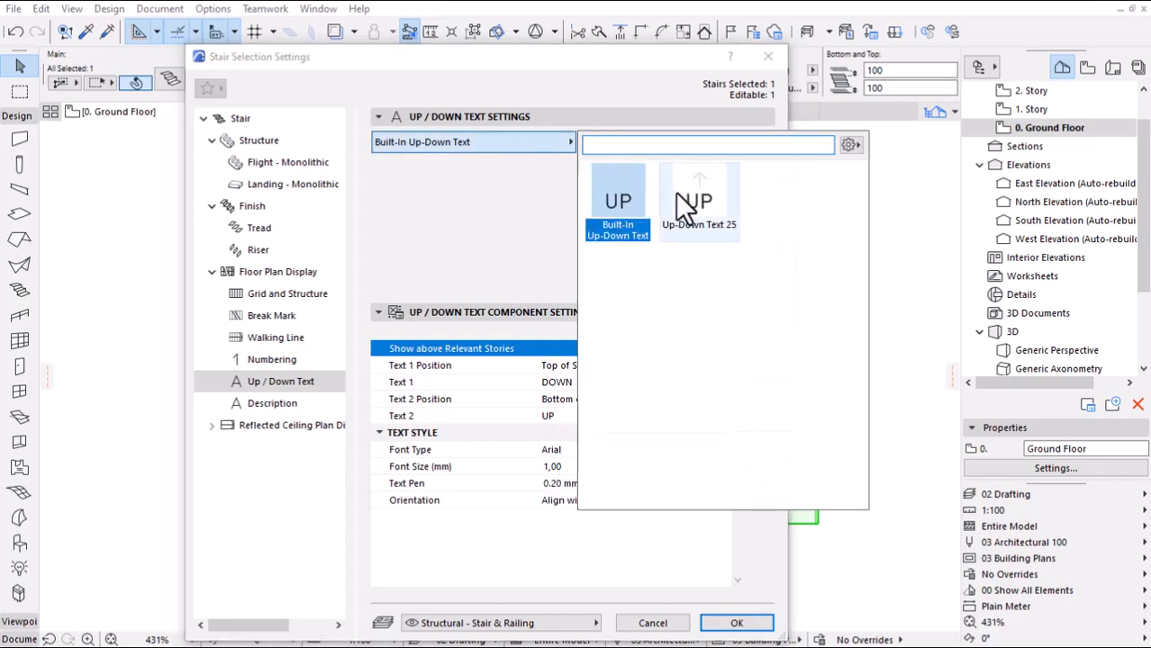
{"action": "left_click", "coordinate": [698, 202]}
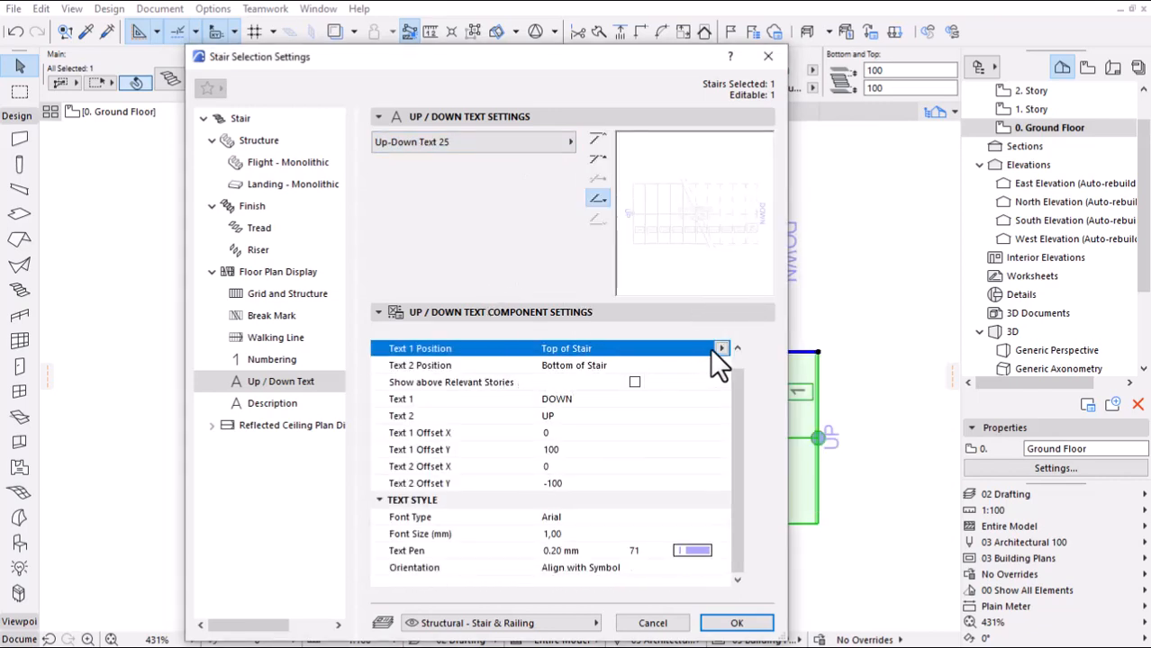
{"action": "mouse_move", "coordinate": [761, 397]}
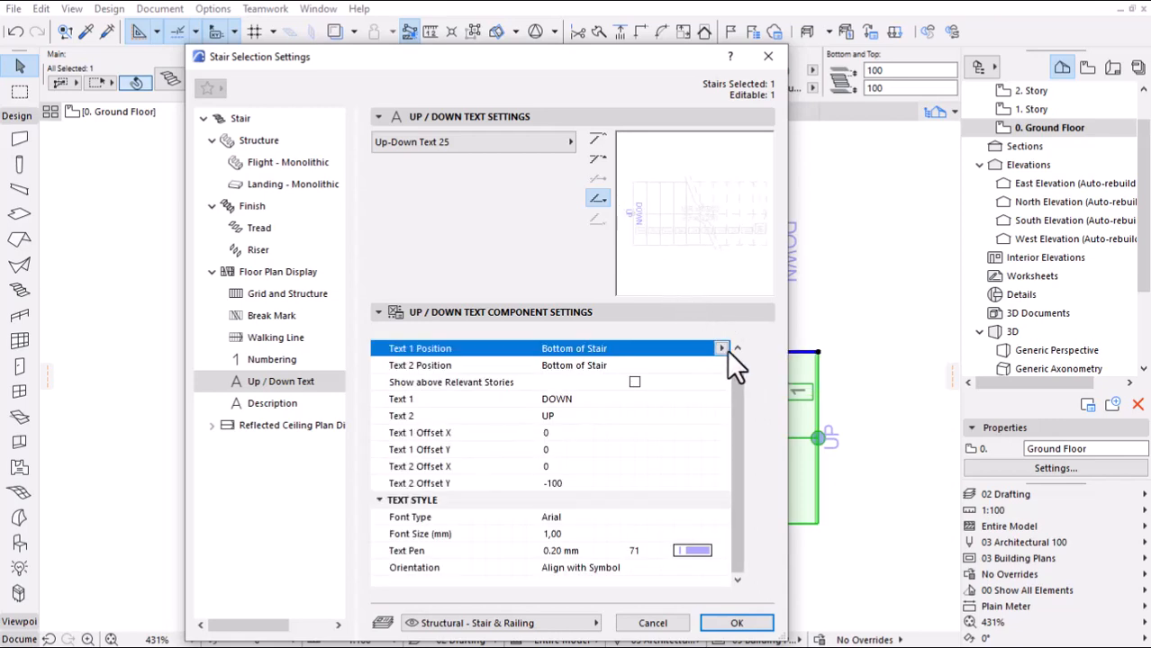
- Place the DOWN text at the top of the stair and UP at the bottom
{"action": "left_click", "coordinate": [722, 348]}
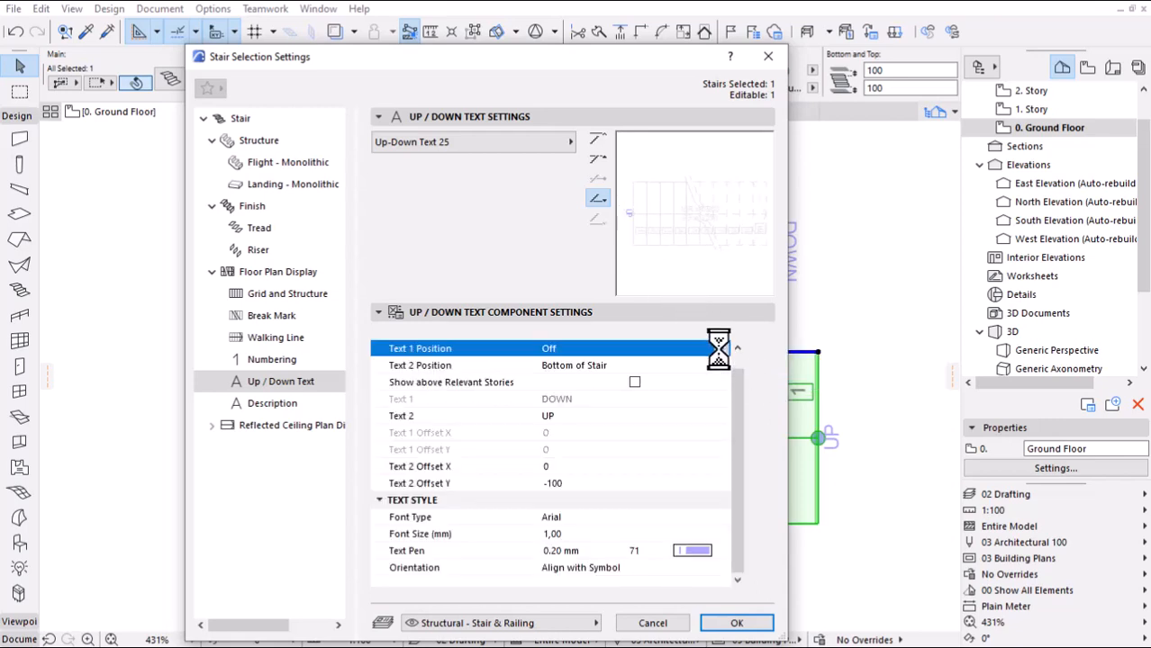
{"action": "left_click", "coordinate": [622, 347]}
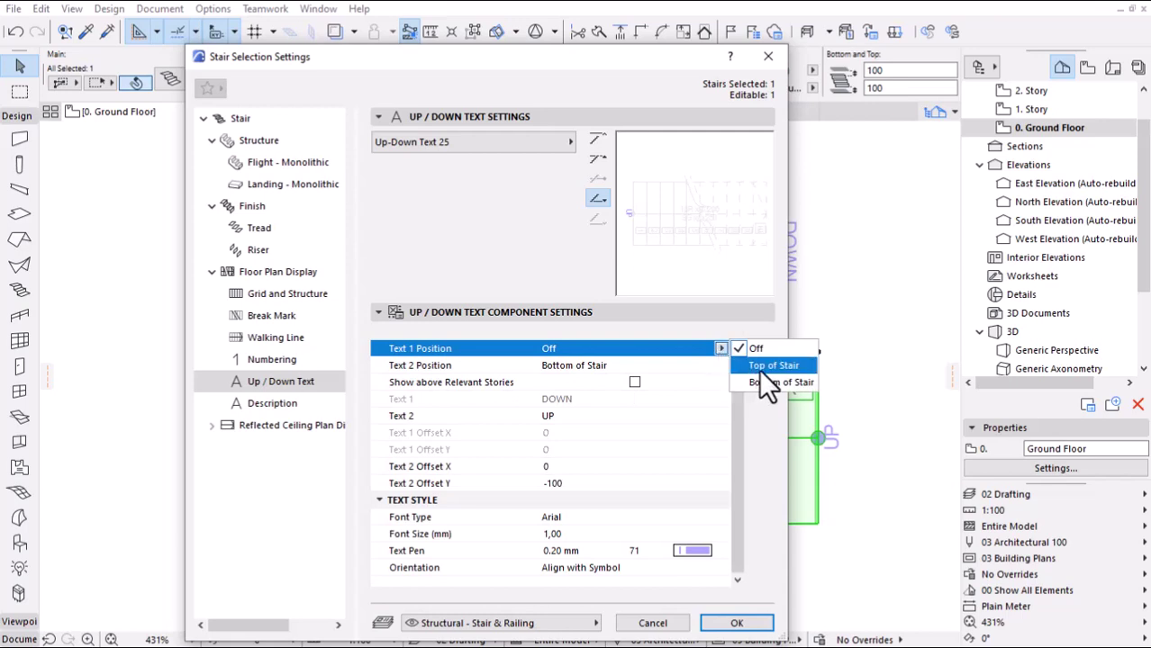
{"action": "left_click", "coordinate": [772, 365]}
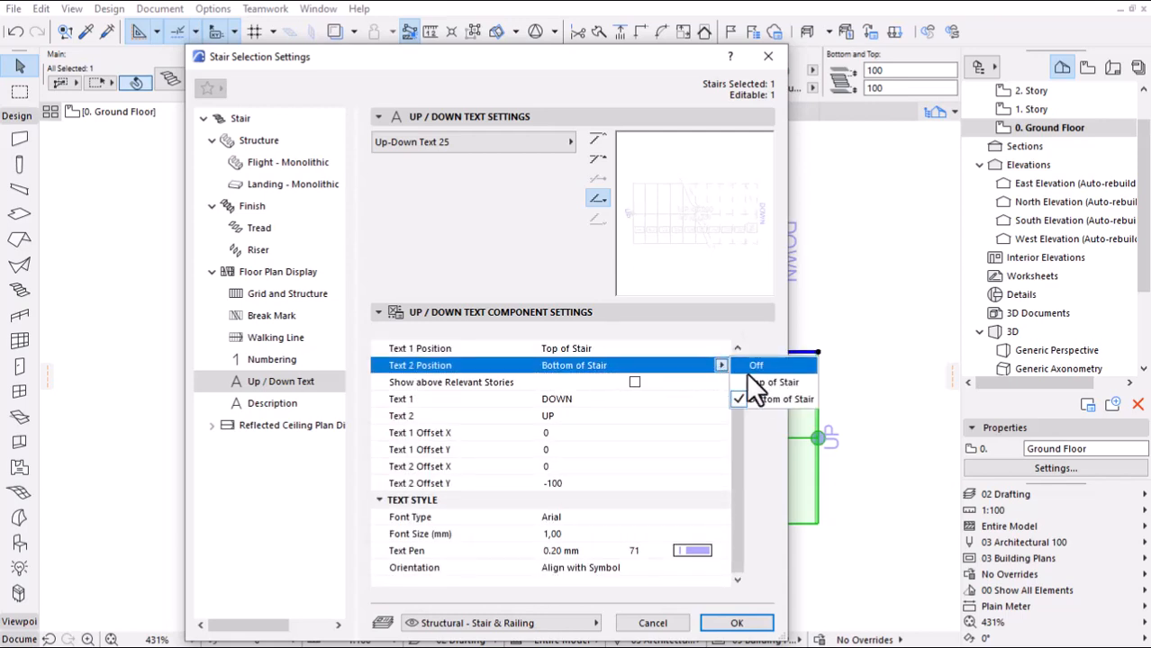
{"action": "left_click", "coordinate": [777, 382]}
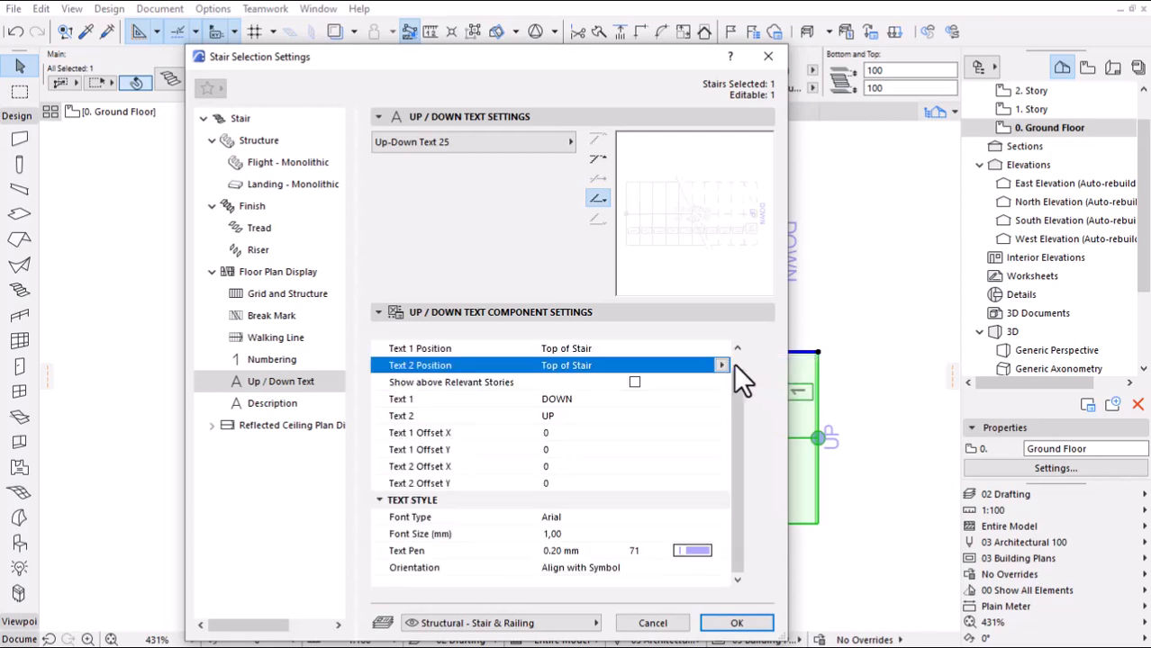
{"action": "left_click", "coordinate": [721, 364]}
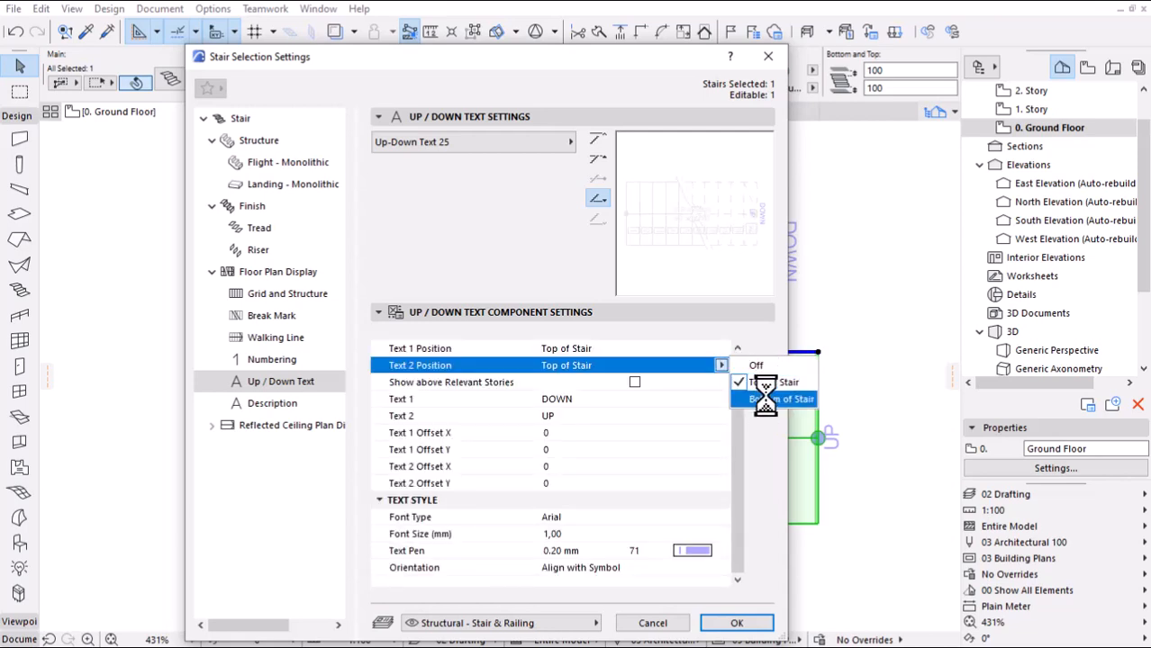
{"action": "left_click", "coordinate": [785, 399]}
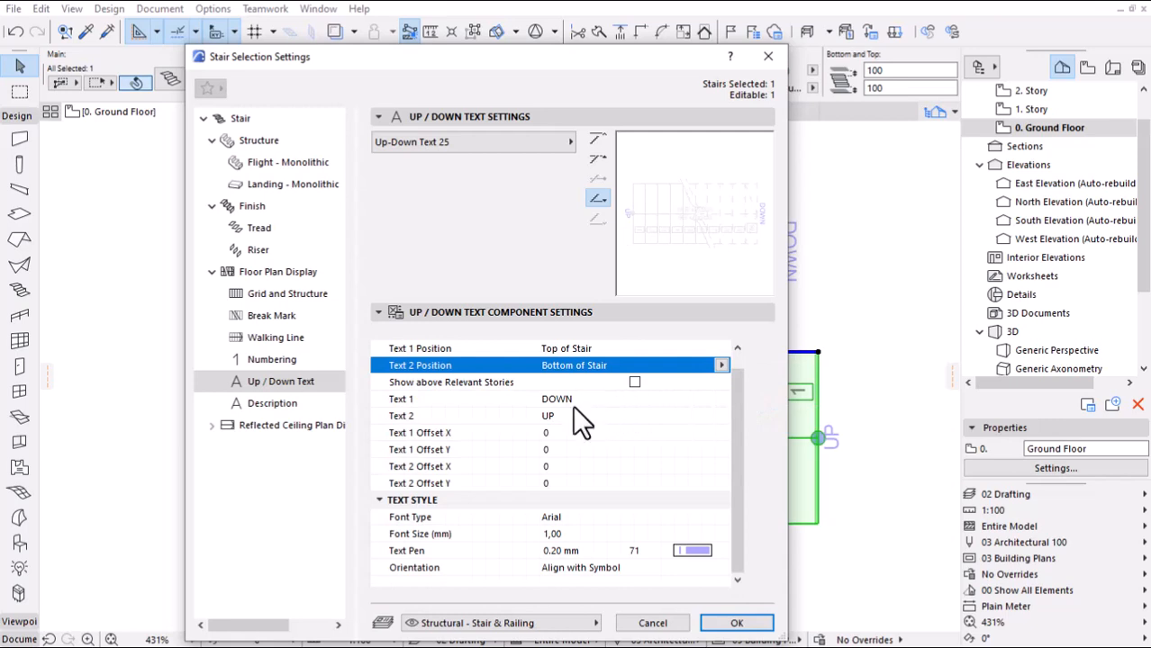
- Change the texts to DN and UP with Y offsets of 100 and -150
{"action": "double_click", "coordinate": [557, 399]}
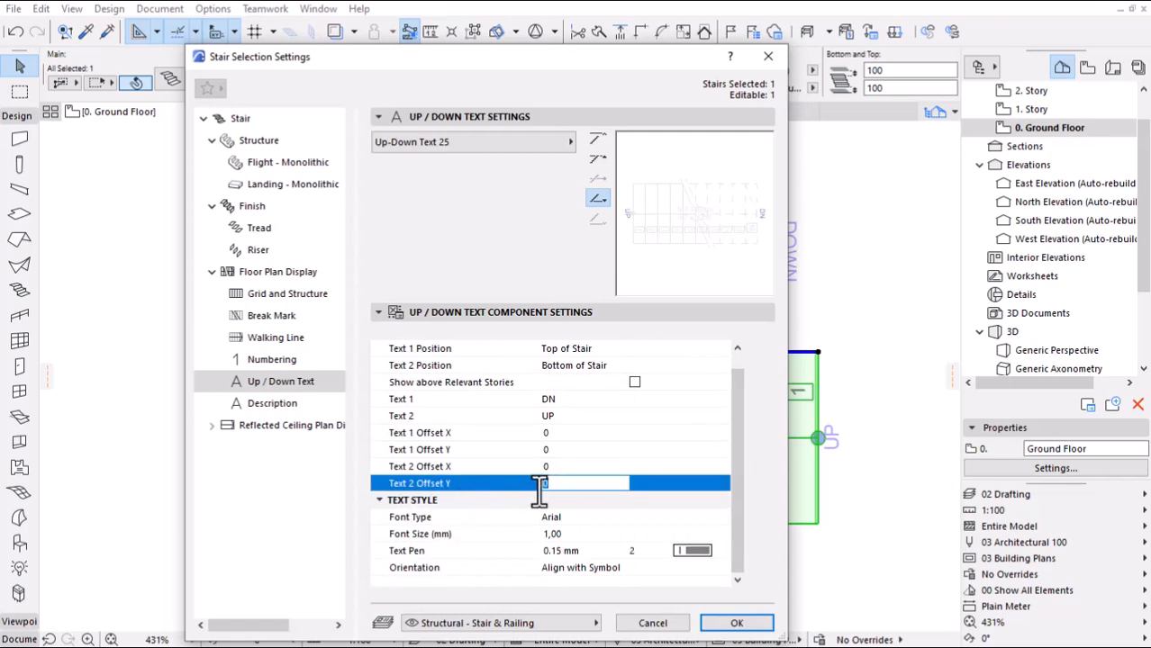
{"action": "type", "text": "-15"}
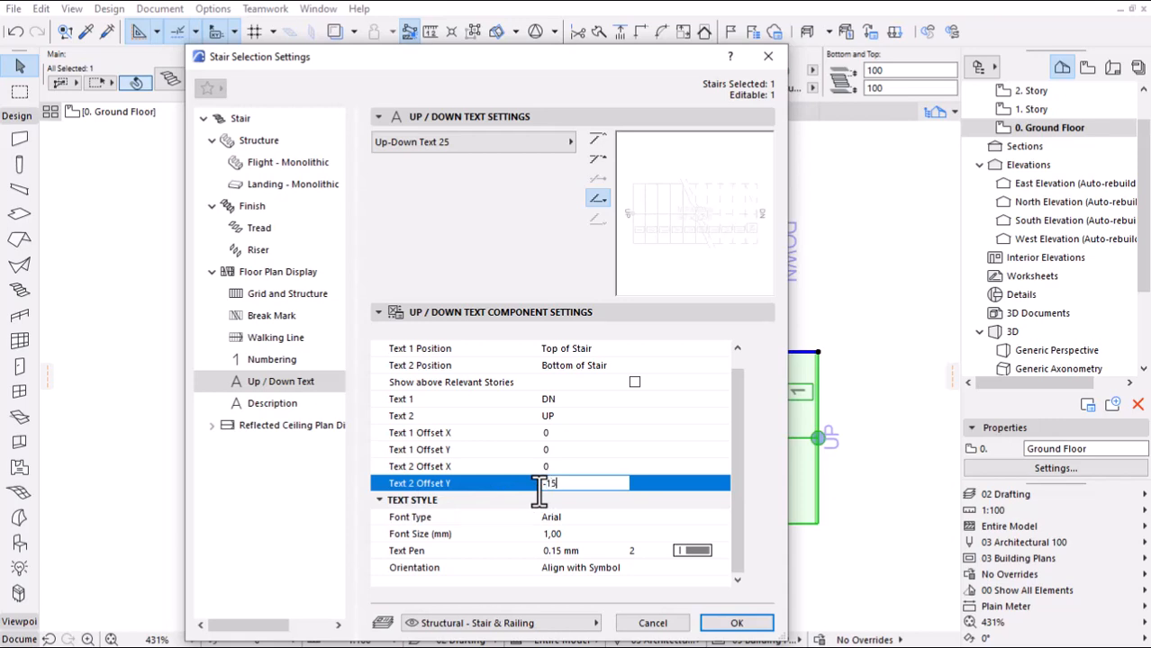
{"action": "type", "text": "-150"}
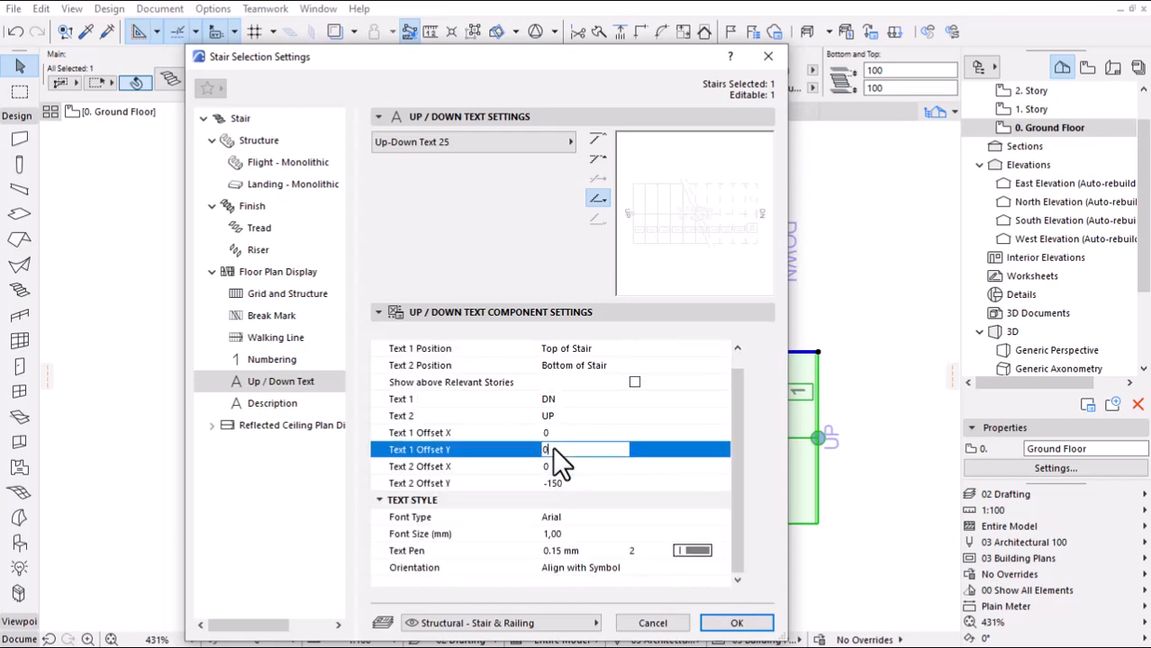
{"action": "left_click", "coordinate": [576, 450]}
{"action": "type", "text": "100"}
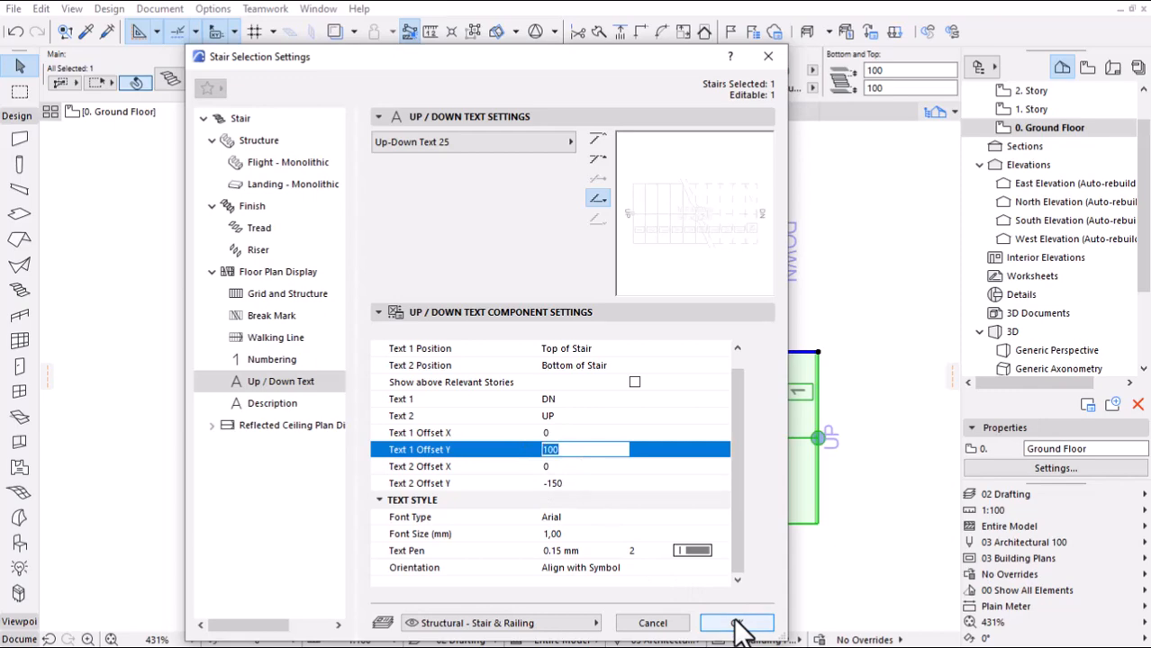
{"action": "left_click", "coordinate": [737, 623]}
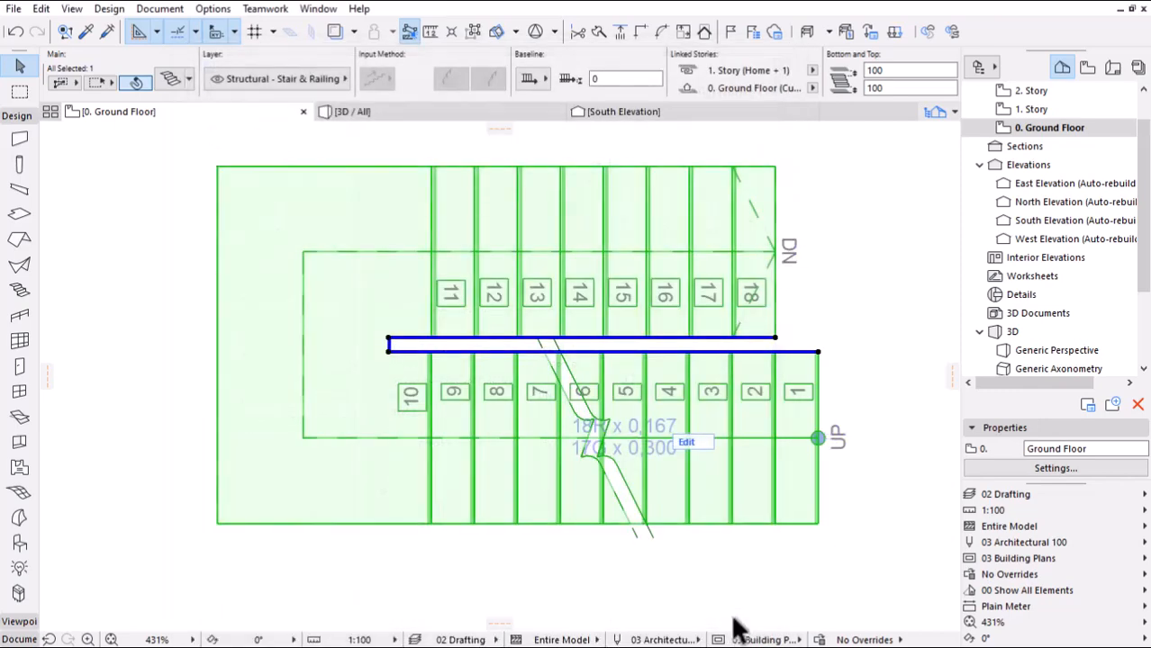
{"action": "mouse_move", "coordinate": [803, 316]}
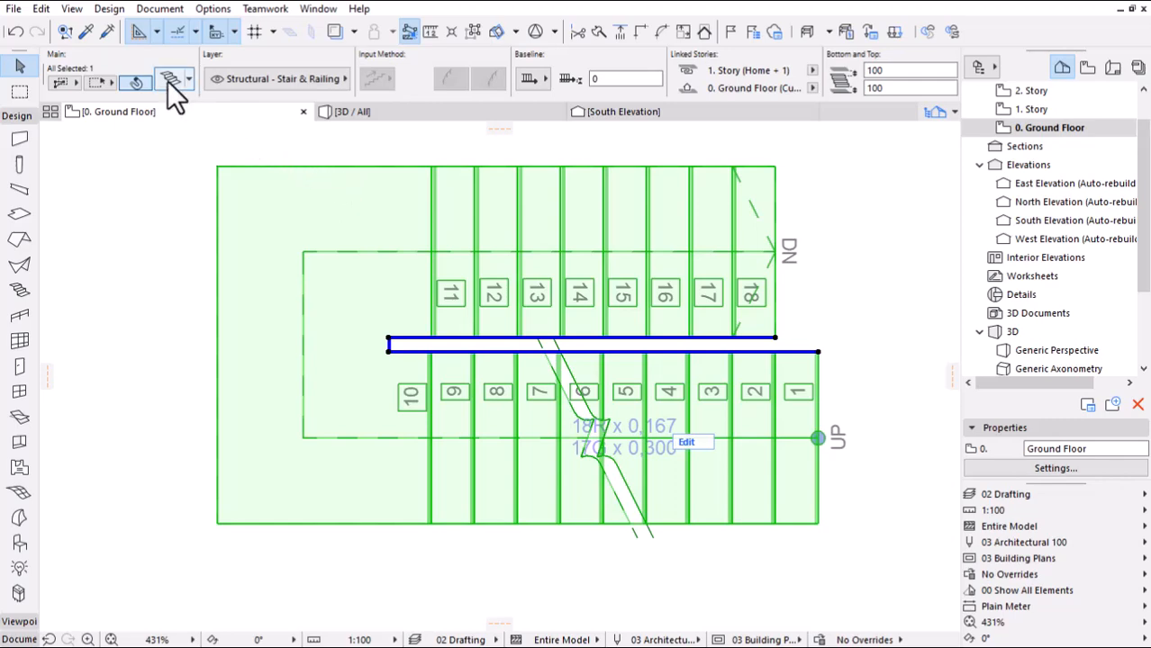
- Use Built-In Description with custom text beginning 'Concrete stair' for the stair
{"action": "left_click", "coordinate": [166, 81]}
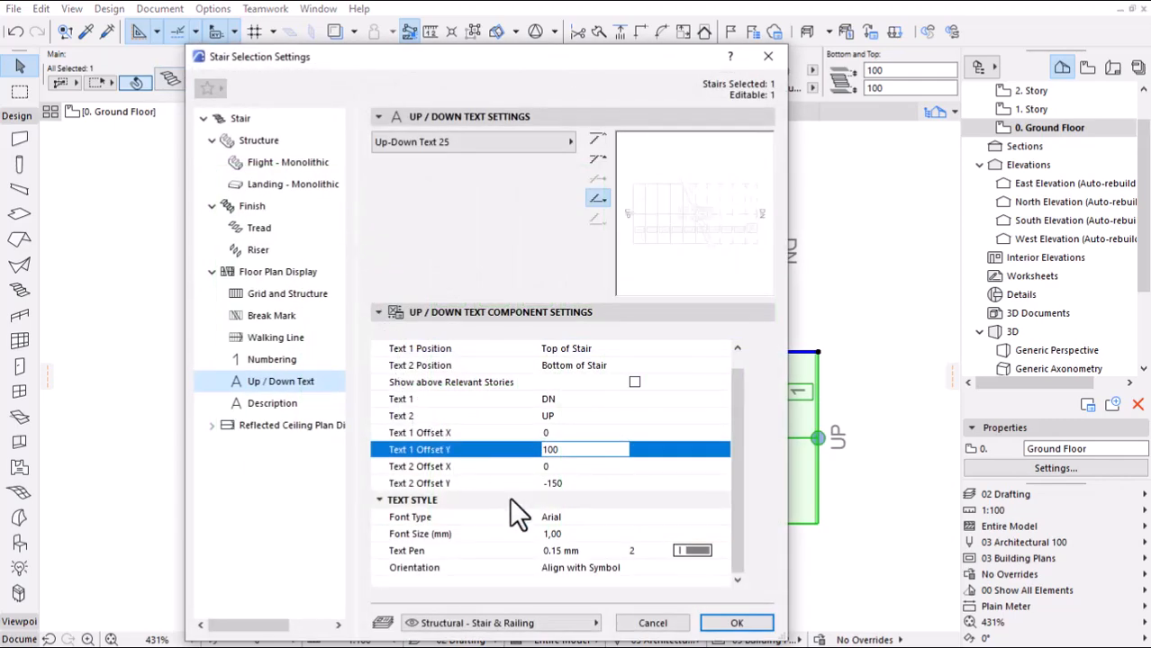
{"action": "left_click", "coordinate": [271, 404]}
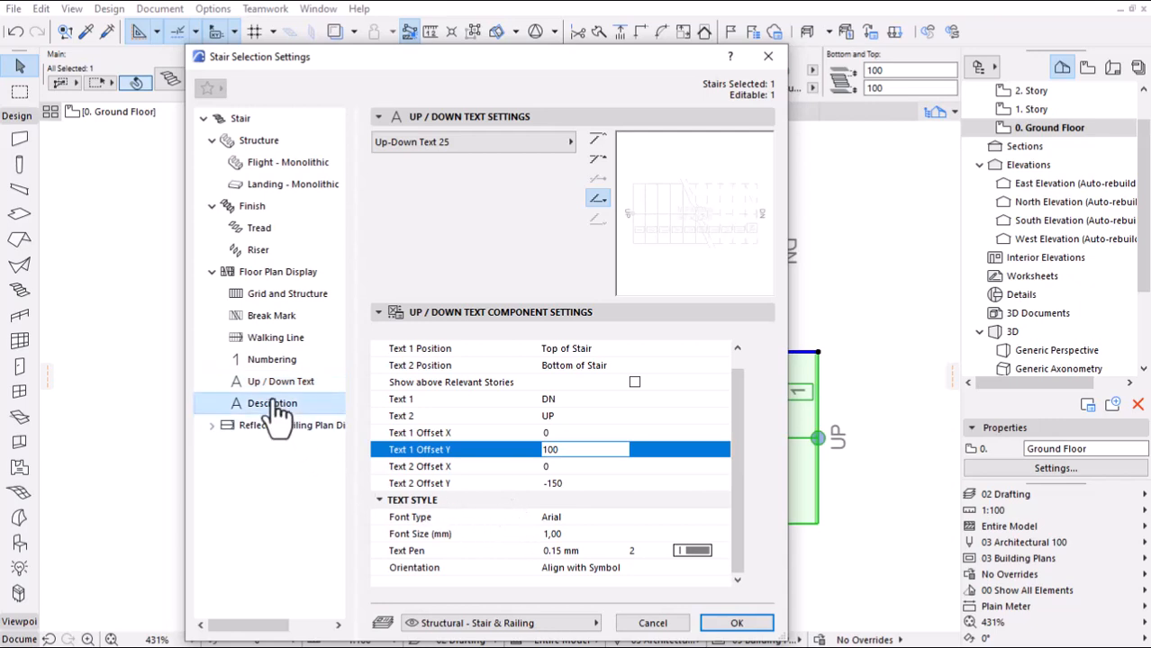
{"action": "left_click", "coordinate": [271, 404]}
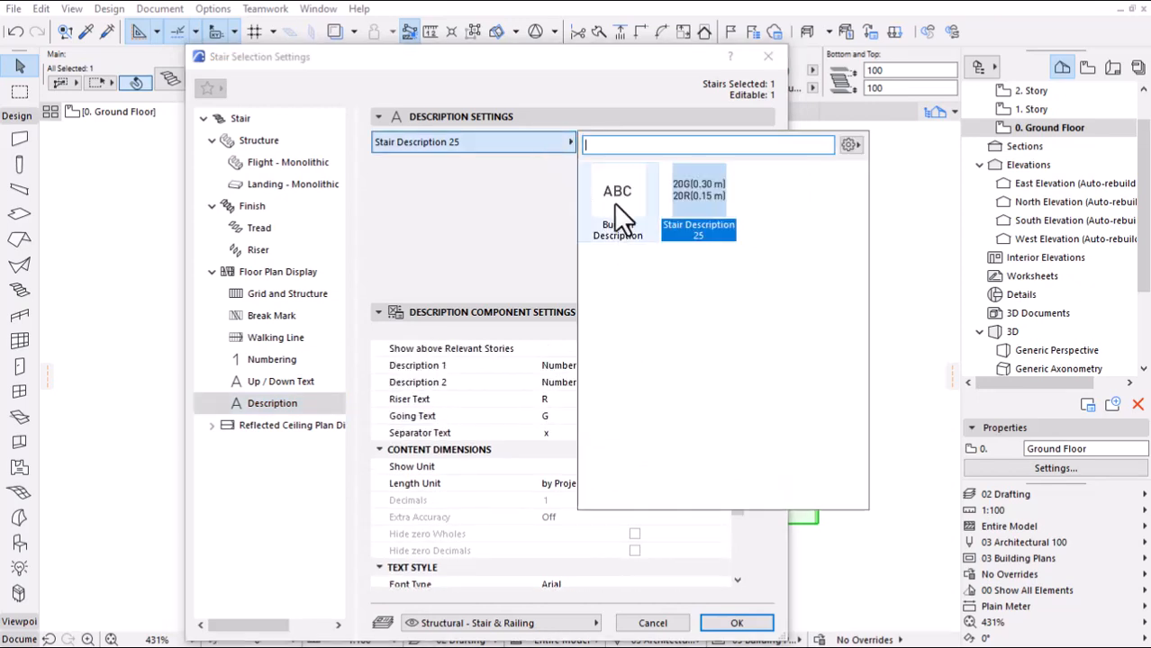
{"action": "left_click", "coordinate": [617, 190]}
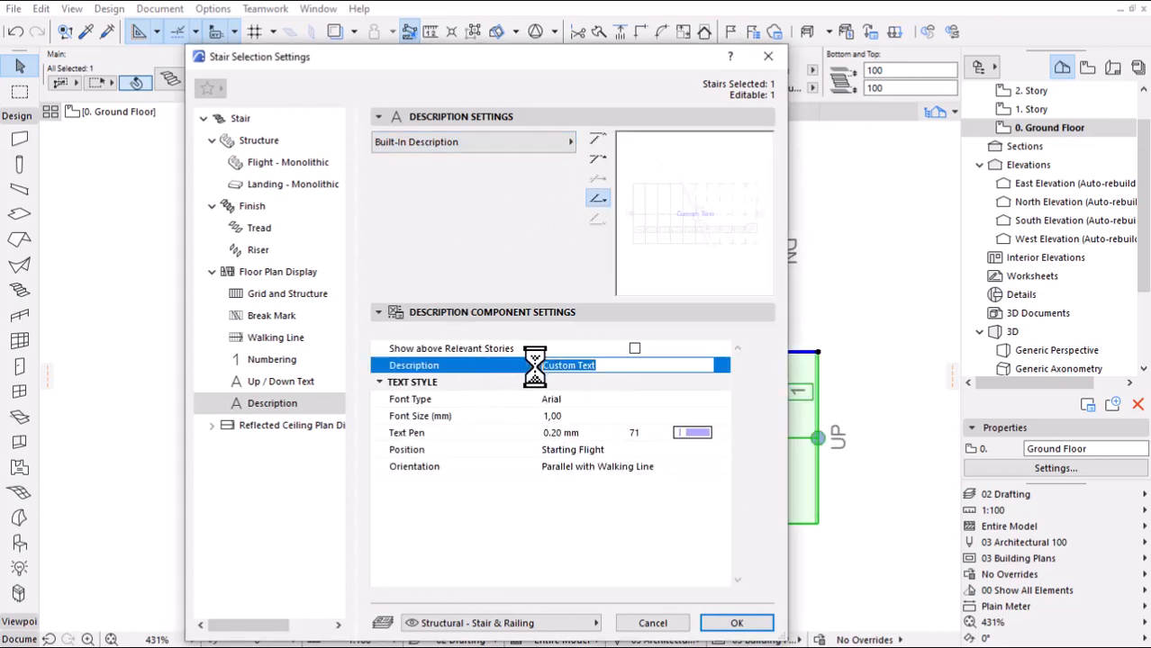
{"action": "type", "text": "Concrete stair c"}
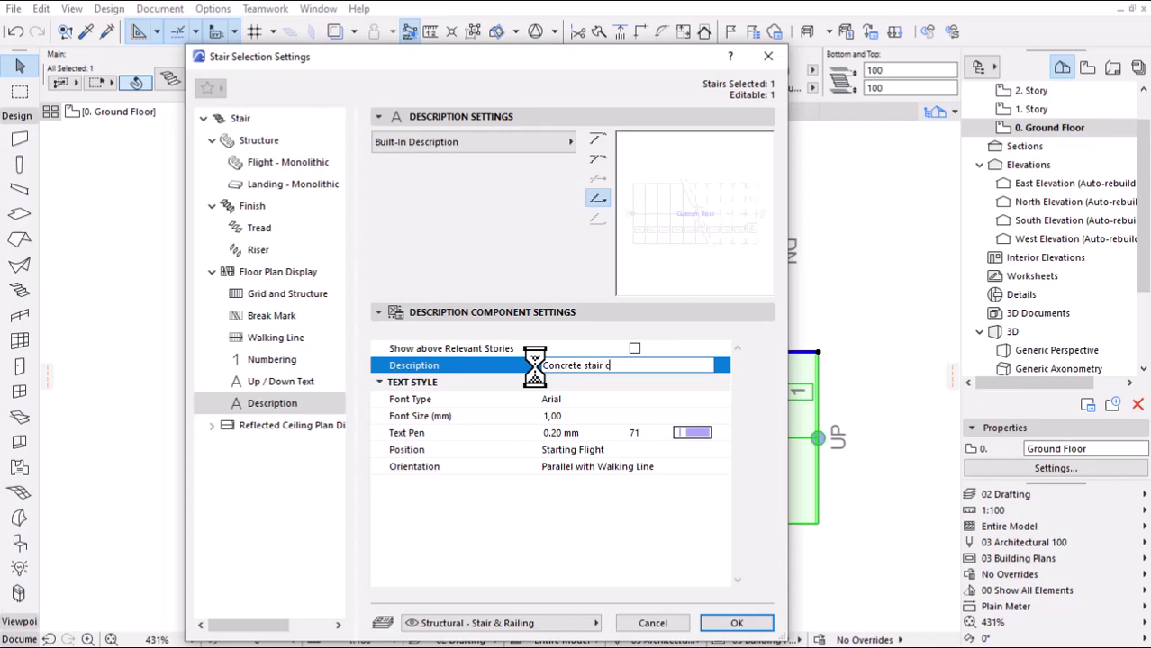
{"action": "type", "text": "ase"}
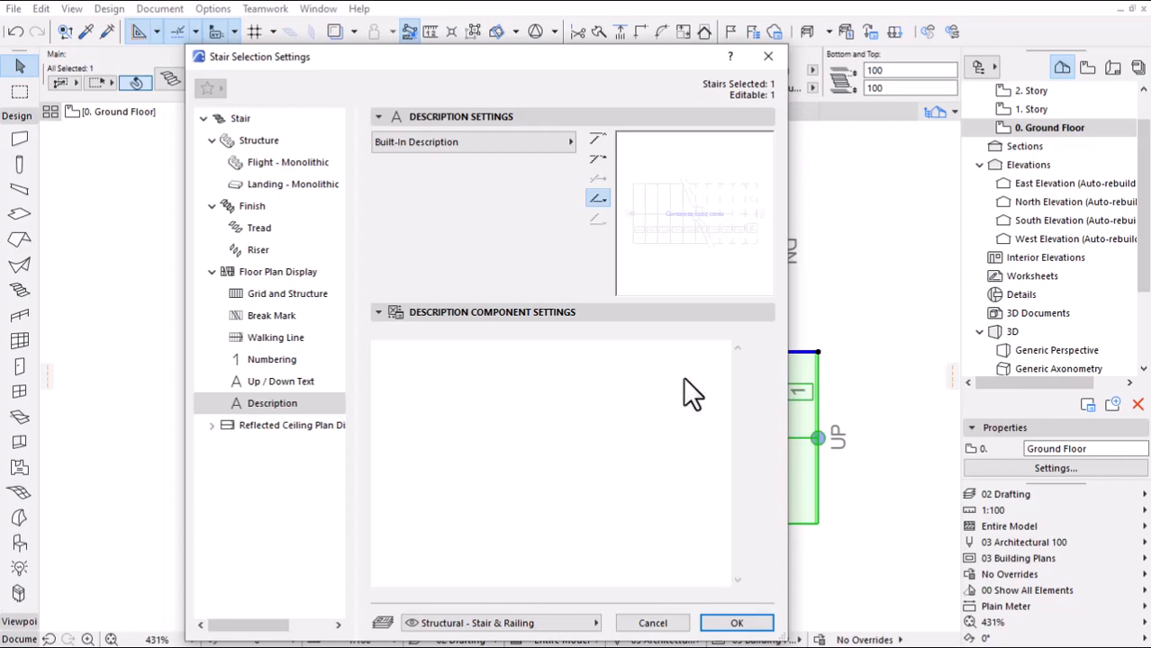
{"action": "left_click", "coordinate": [738, 624]}
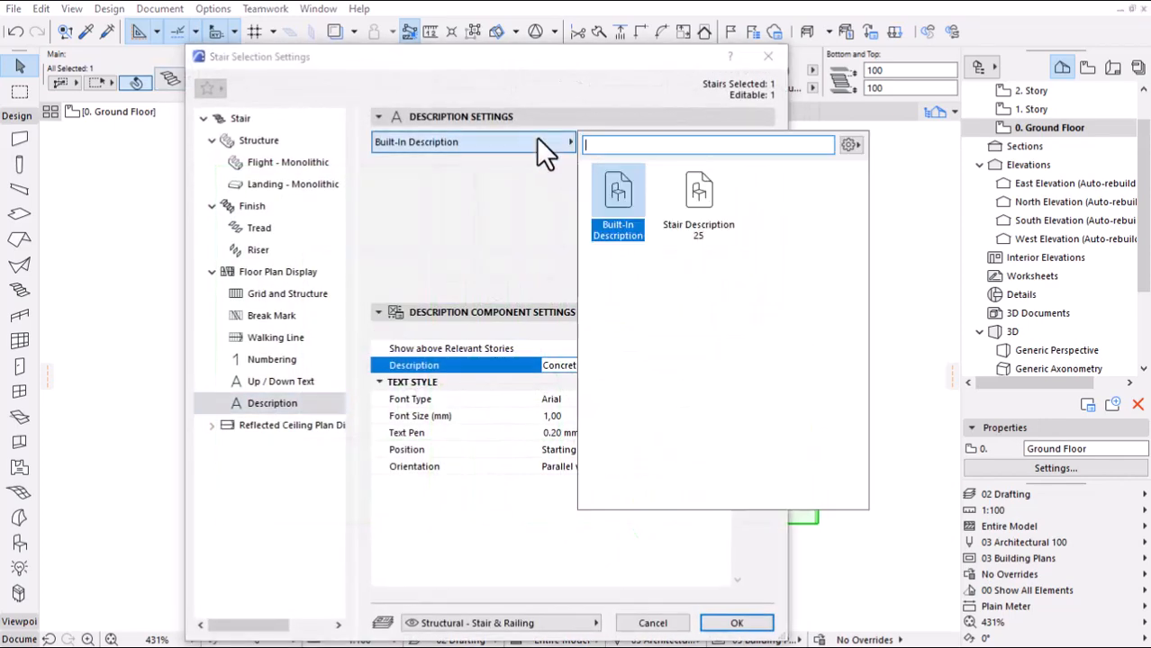
- Apply Stair Description 25 with Risers x Height, Goings x Depth, and Riser/Going labels
{"action": "left_click", "coordinate": [698, 198]}
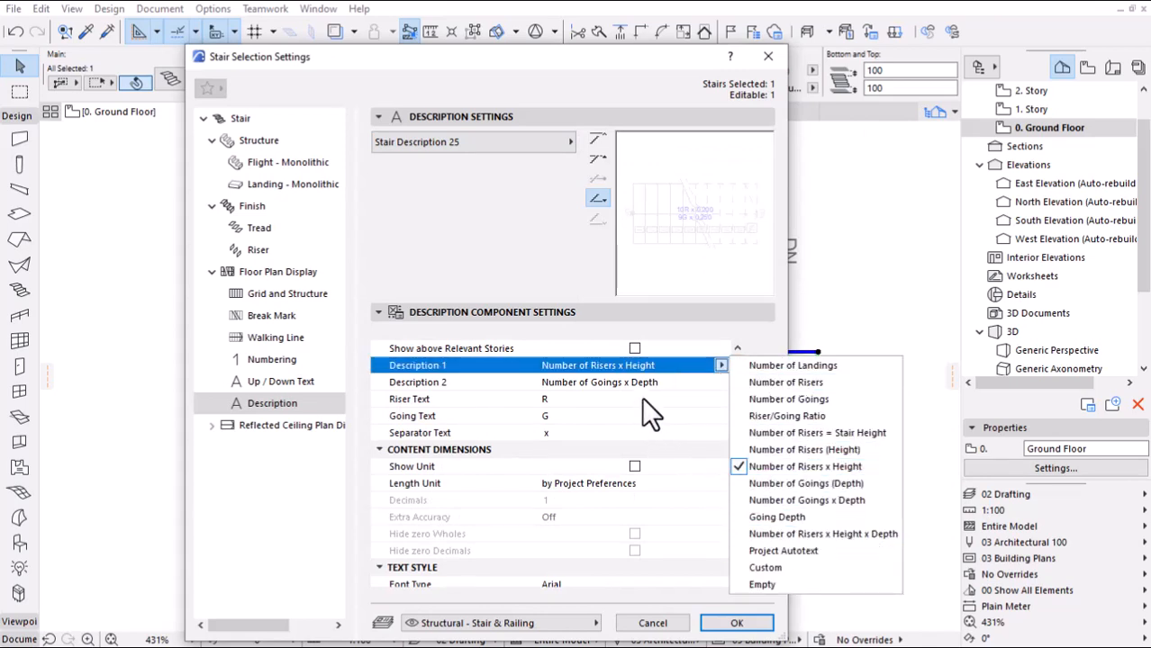
{"action": "left_click", "coordinate": [418, 382]}
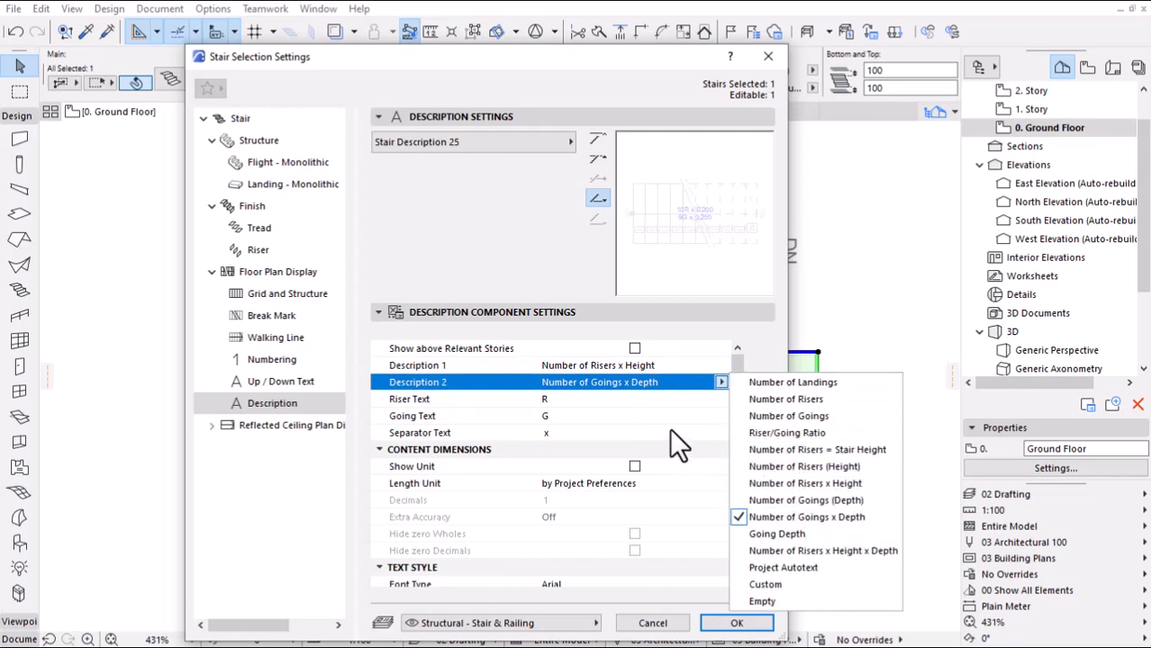
{"action": "left_click", "coordinate": [409, 399]}
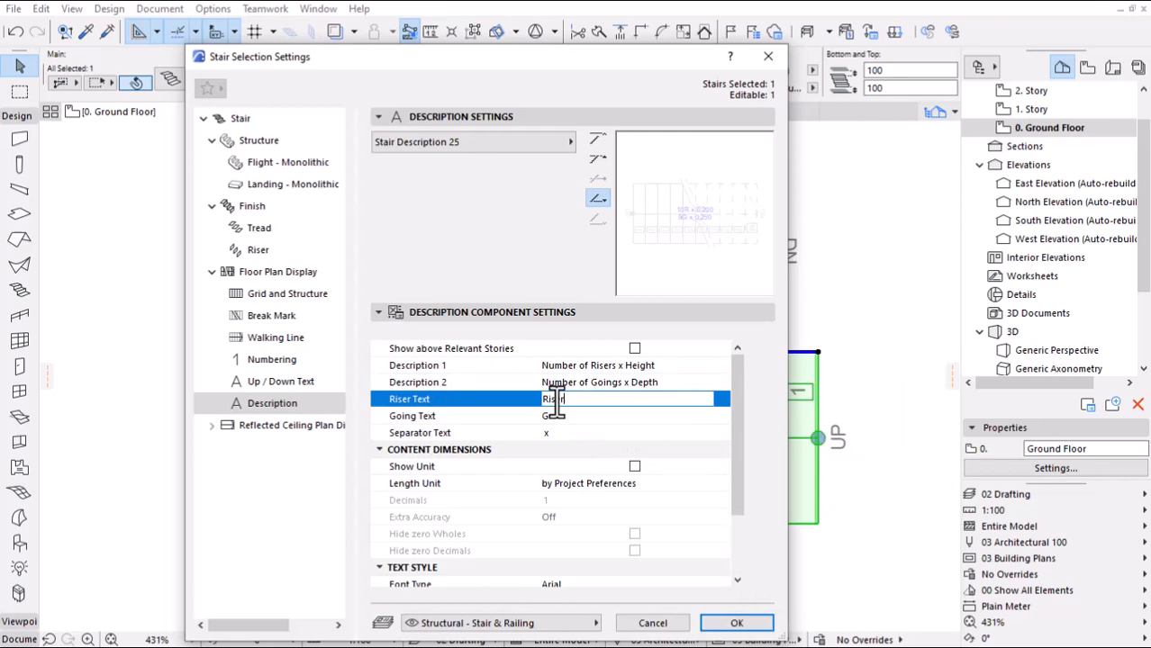
{"action": "left_click", "coordinate": [379, 311]}
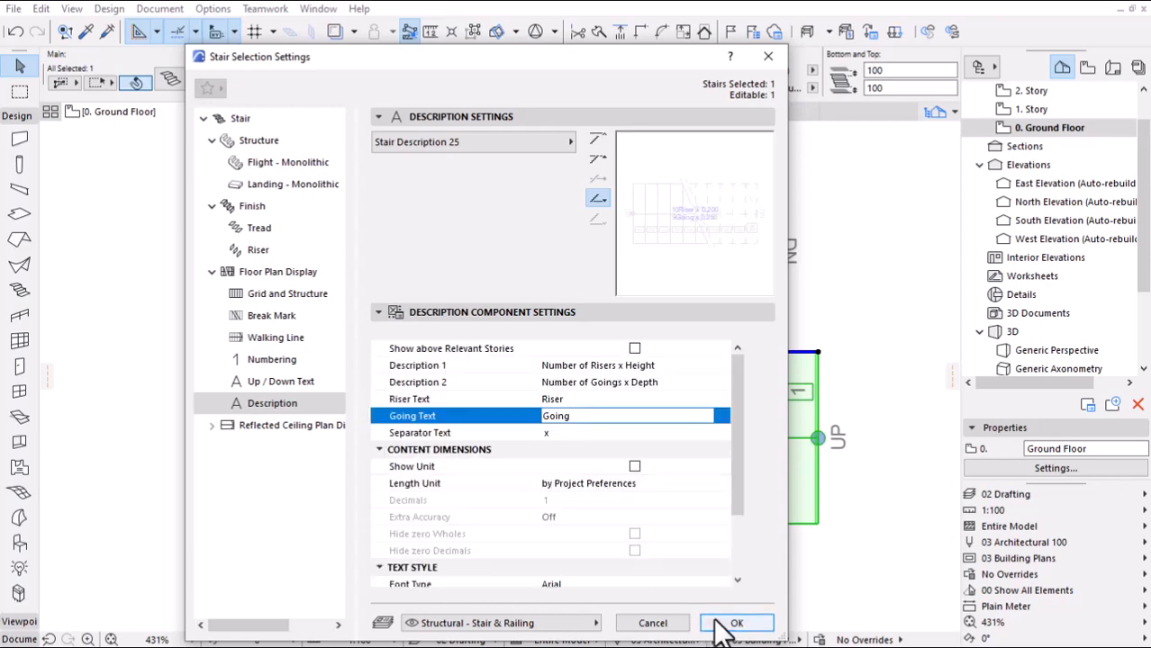
{"action": "left_click", "coordinate": [736, 624]}
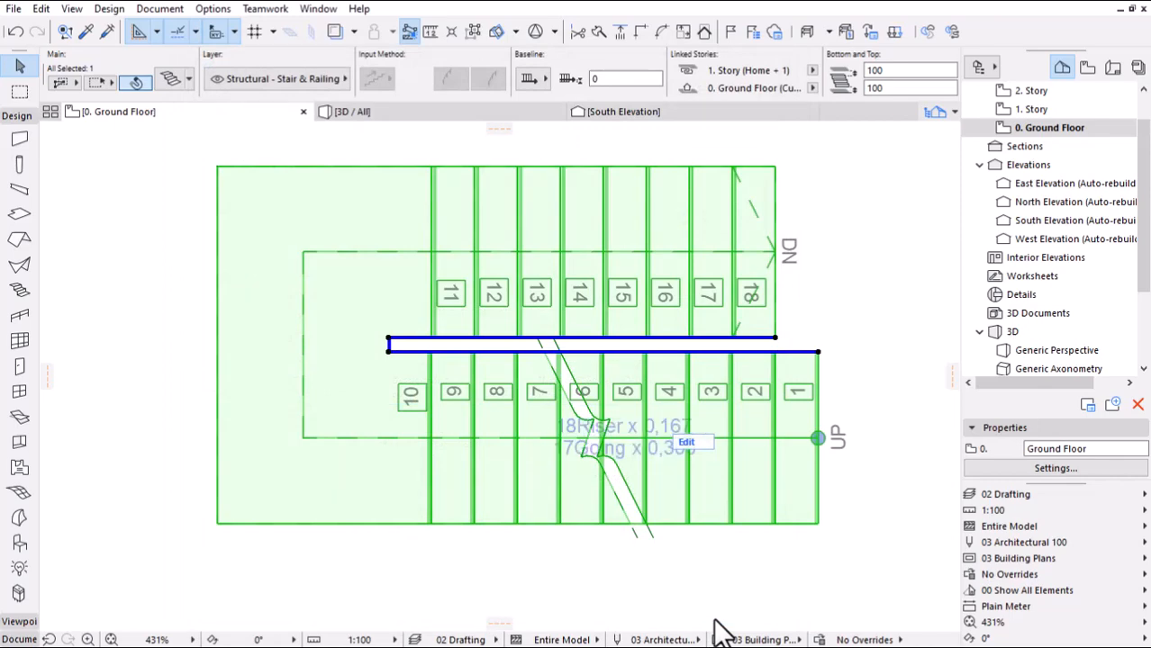
{"action": "mouse_move", "coordinate": [633, 487]}
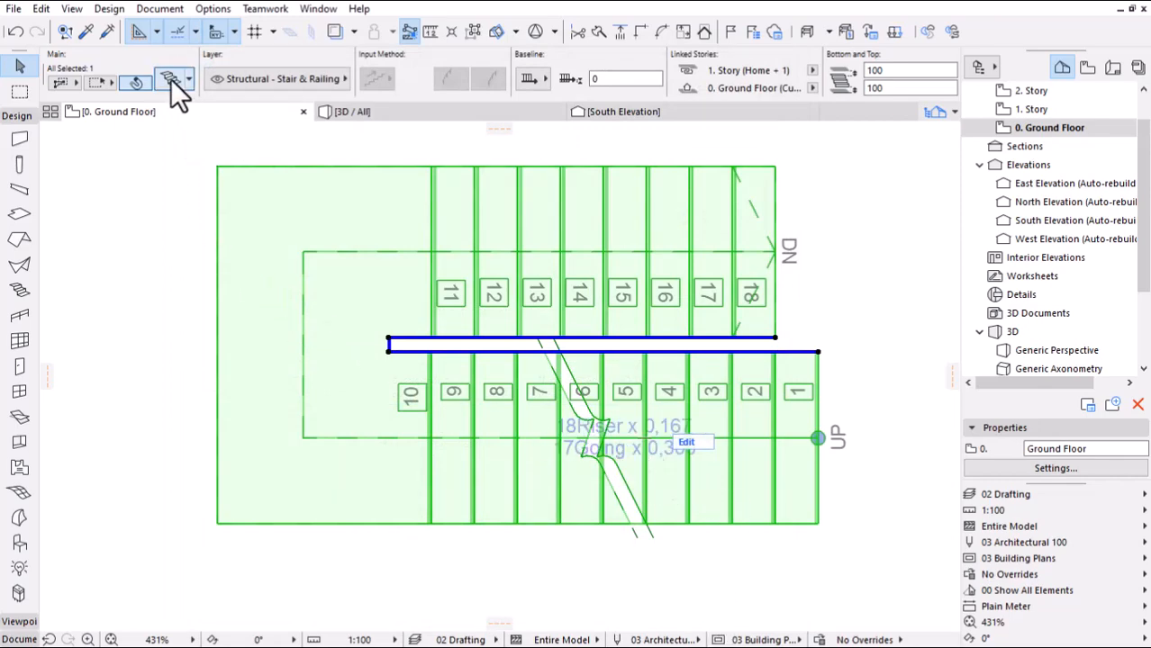
- Set the stair description text pen to 2 (0.15 mm)
{"action": "left_click", "coordinate": [170, 78]}
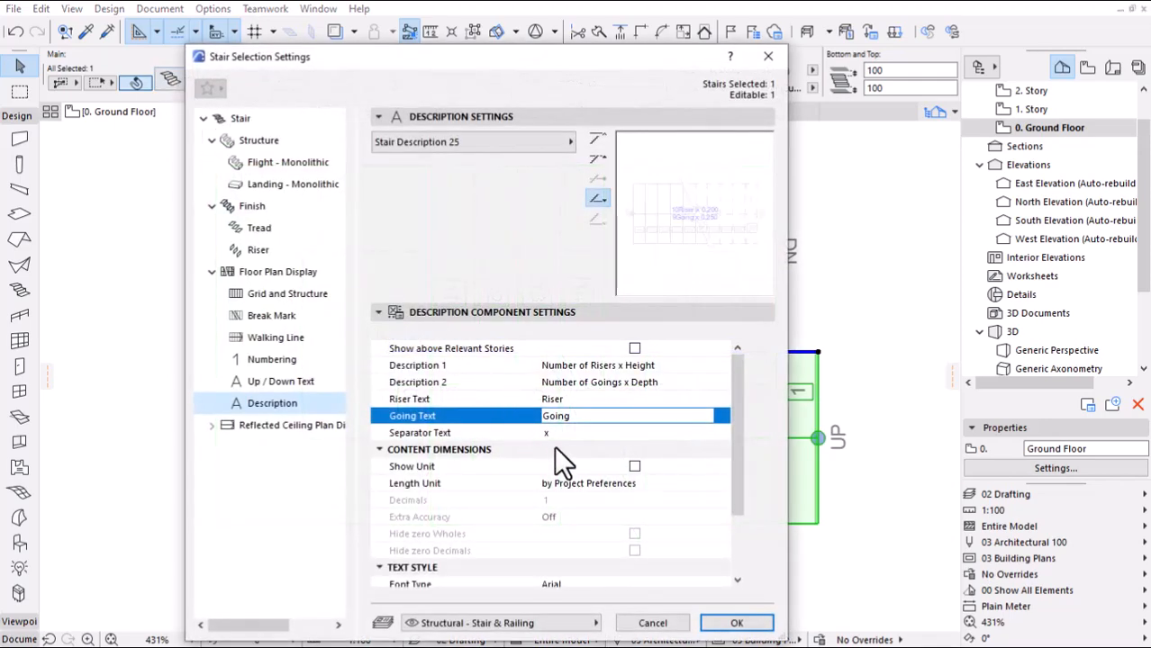
{"action": "scroll", "scroll_direction": "down", "scroll_amount": 3}
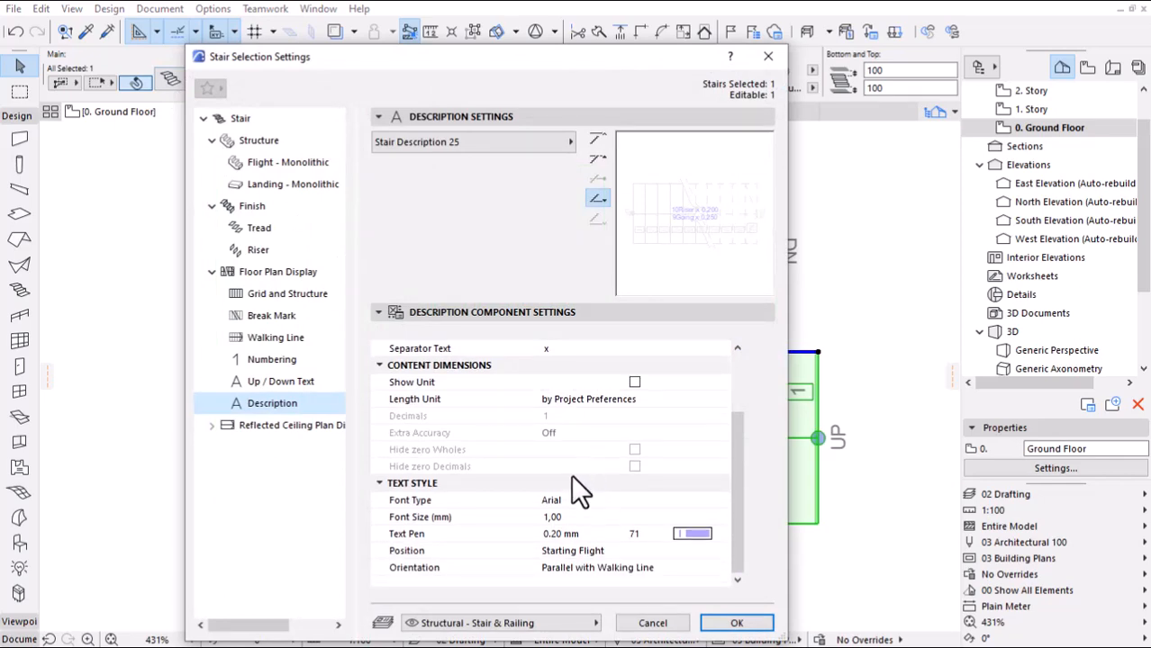
{"action": "left_click", "coordinate": [691, 533]}
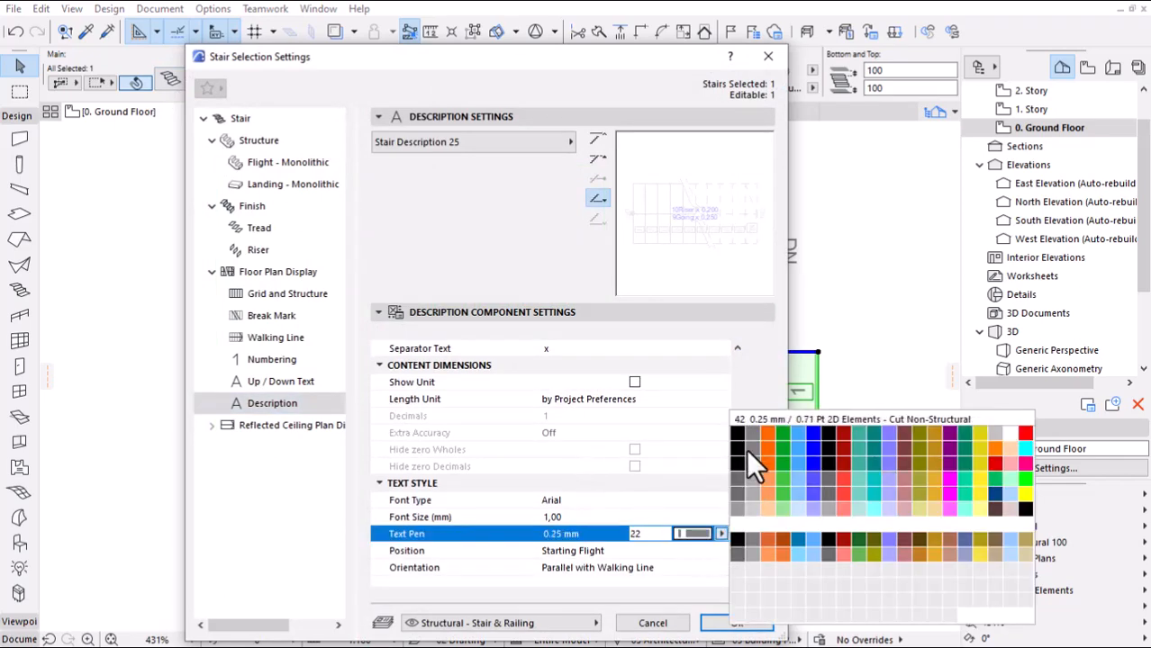
{"action": "left_click", "coordinate": [748, 459]}
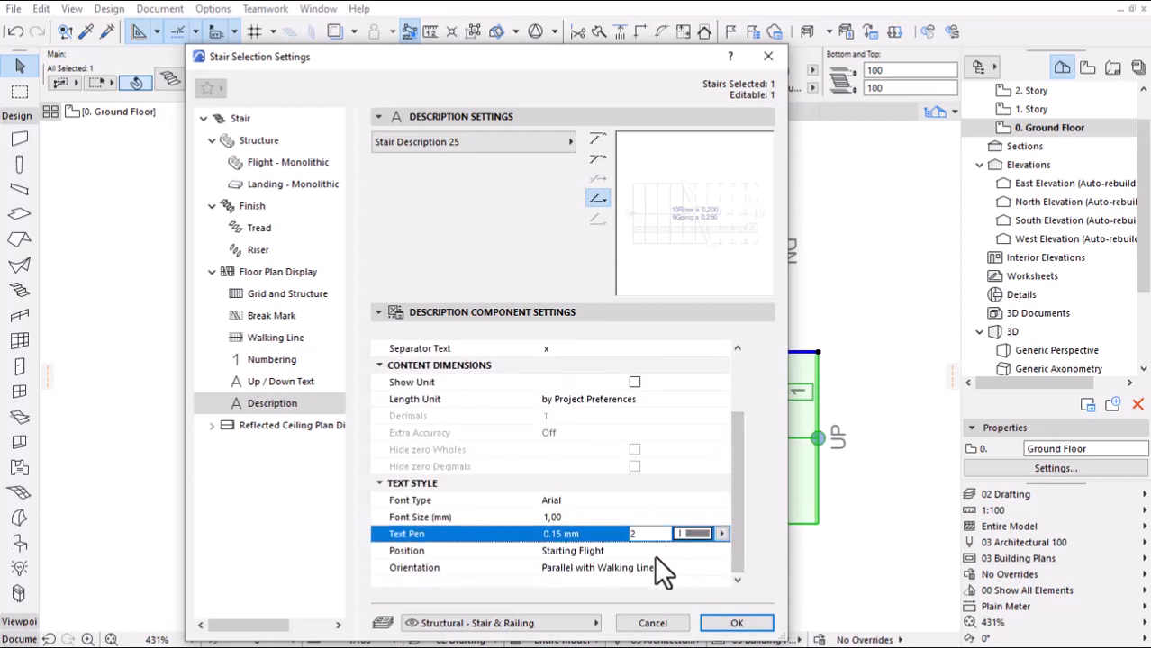
- Place the description at the last landing, aligned with the stair symbol
{"action": "left_click", "coordinate": [724, 550]}
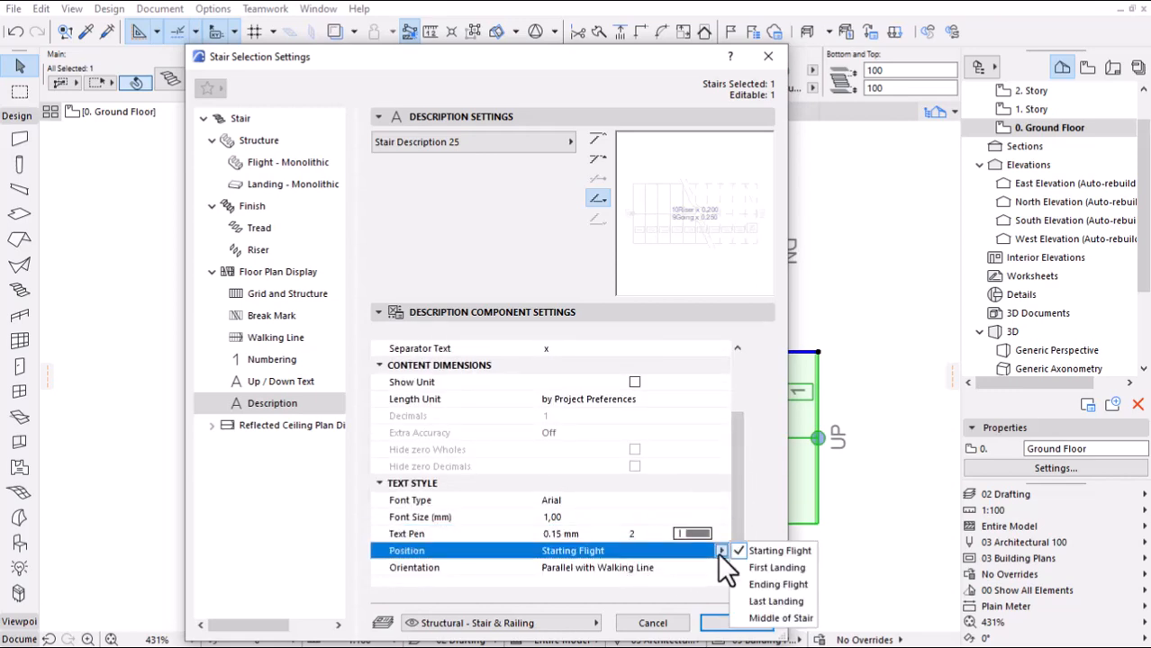
{"action": "left_click", "coordinate": [379, 312]}
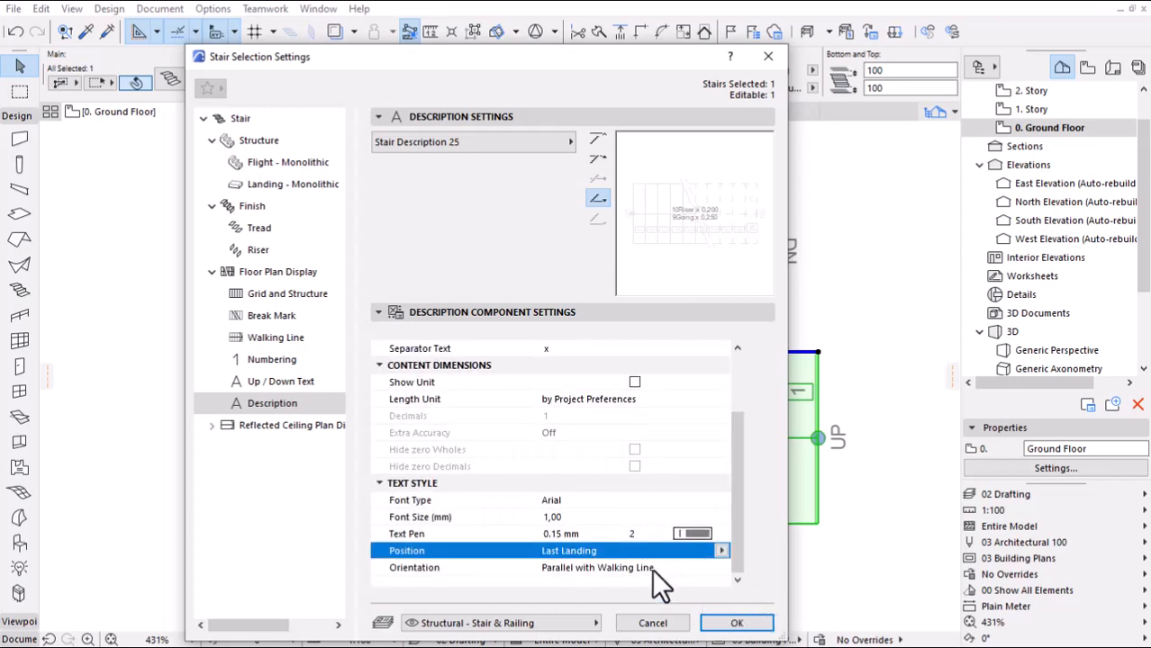
{"action": "left_click", "coordinate": [720, 568]}
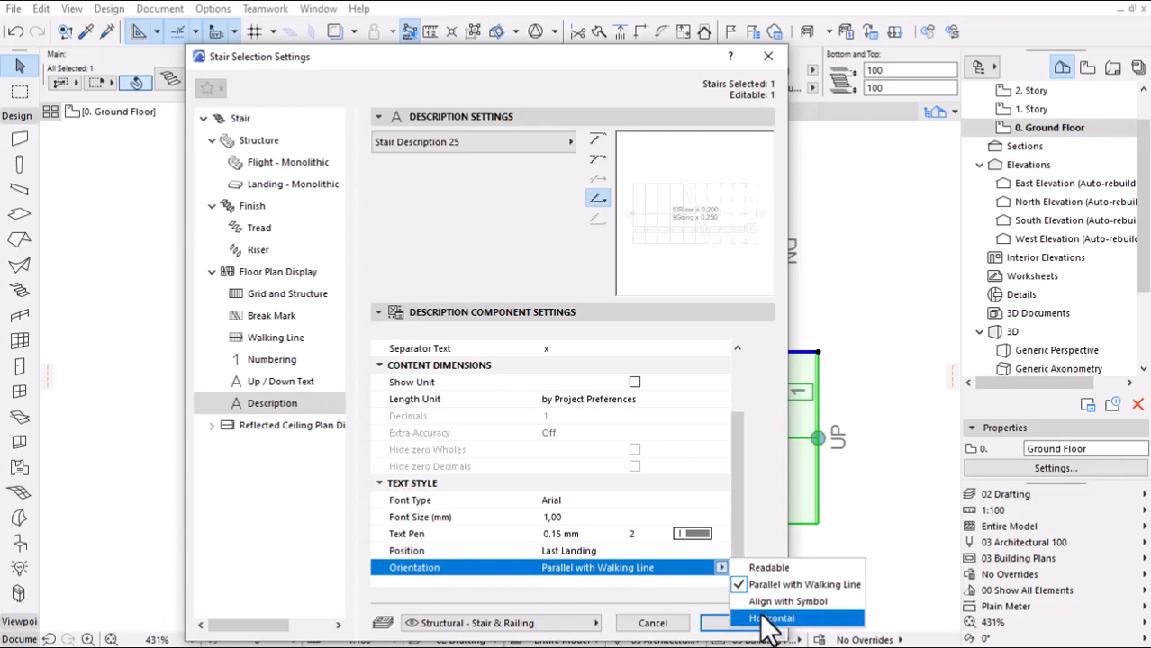
{"action": "left_click", "coordinate": [785, 619]}
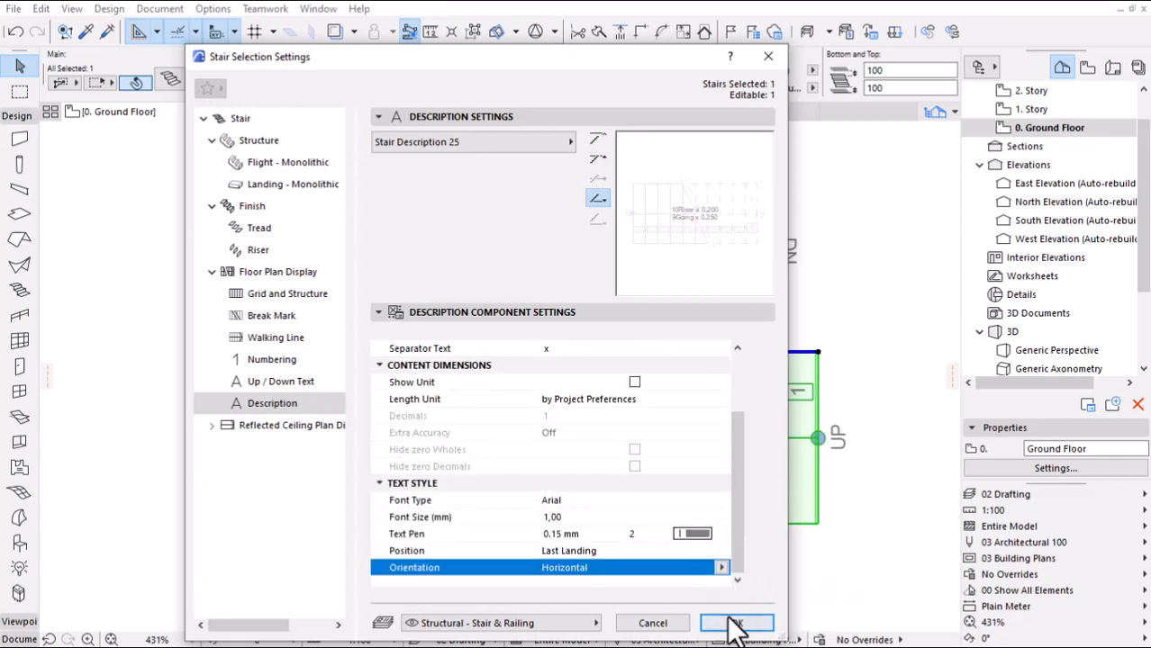
{"action": "left_click", "coordinate": [737, 622]}
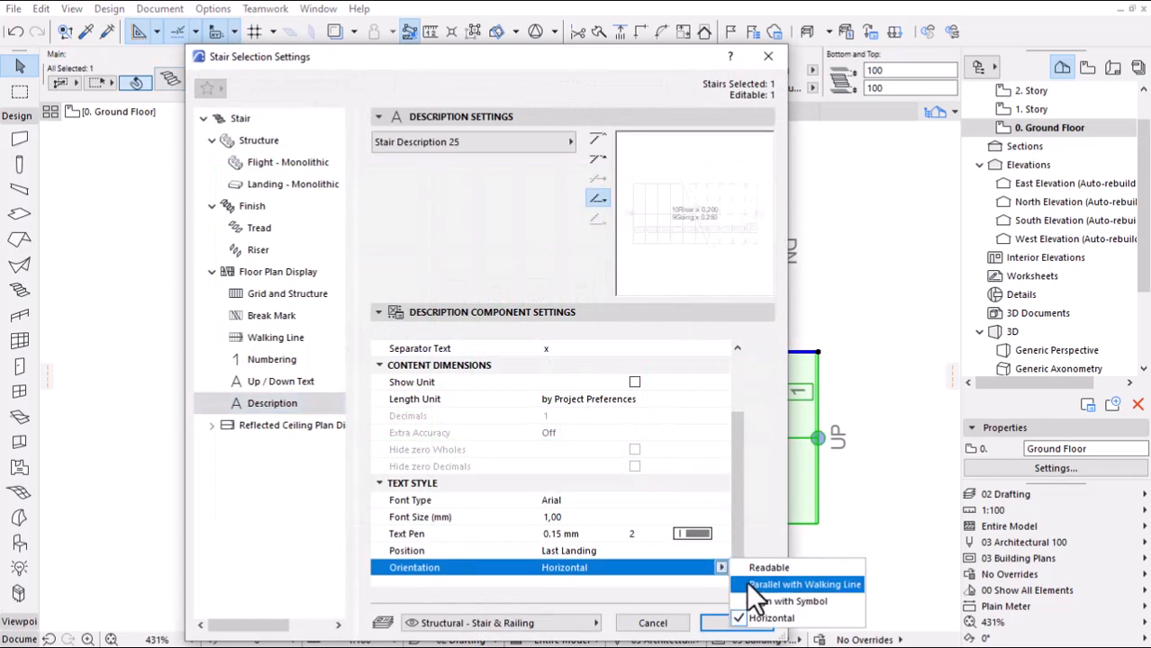
{"action": "left_click", "coordinate": [781, 602]}
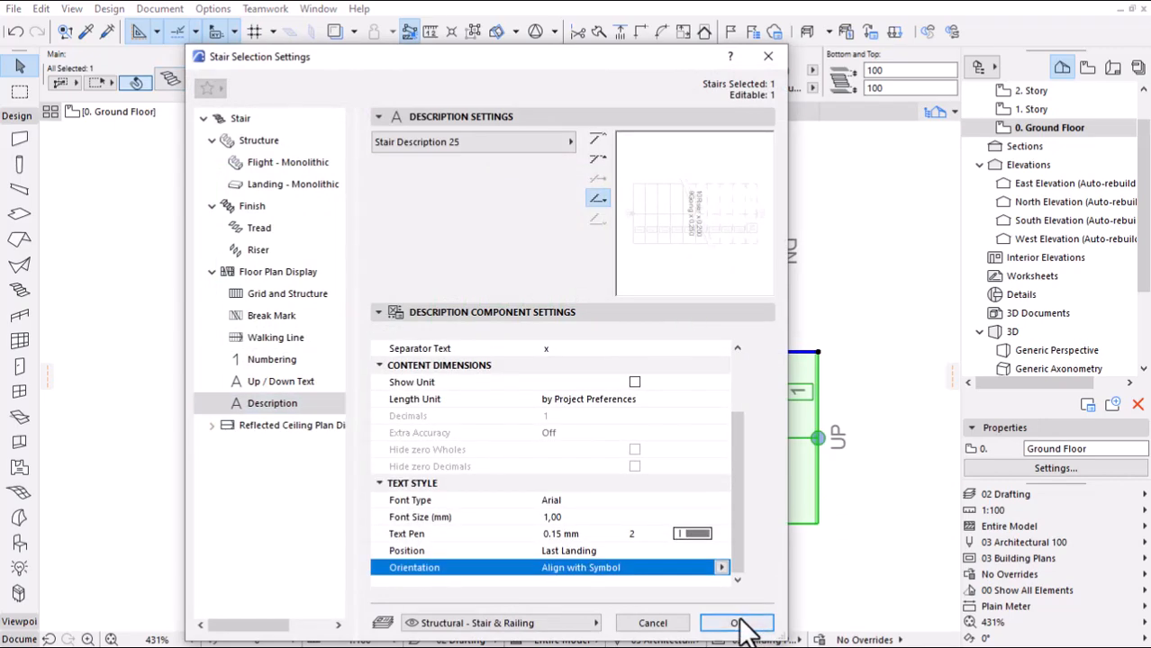
- Confirm the description orientation and apply the new description styling to the stair
{"action": "left_click", "coordinate": [738, 623]}
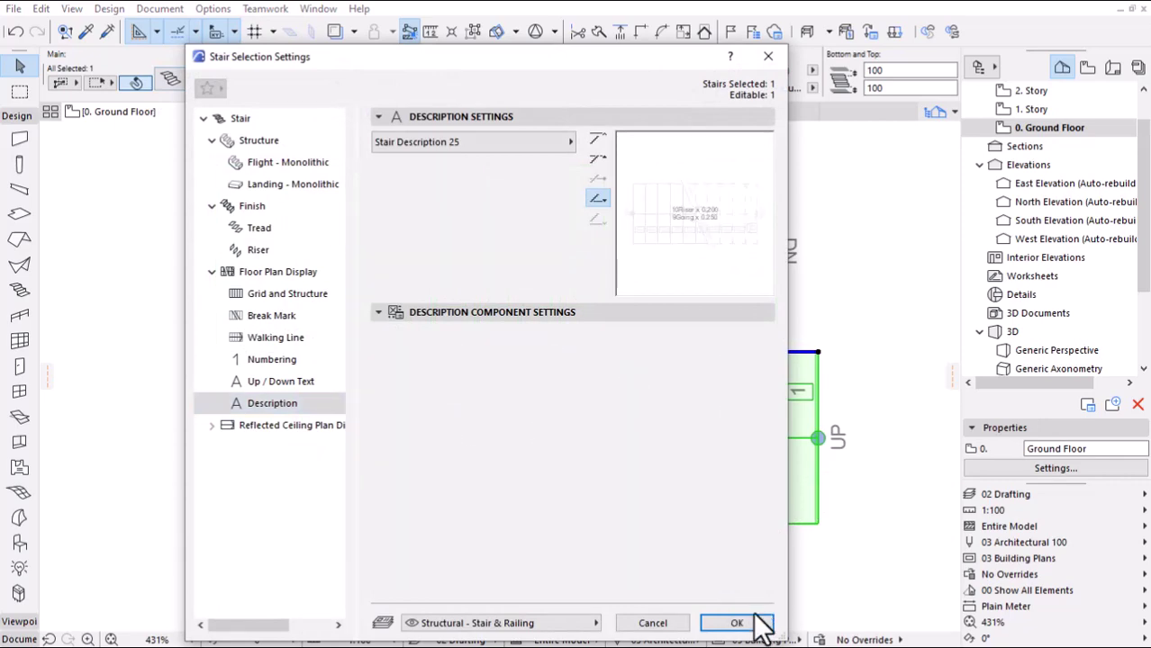
{"action": "left_click", "coordinate": [732, 622]}
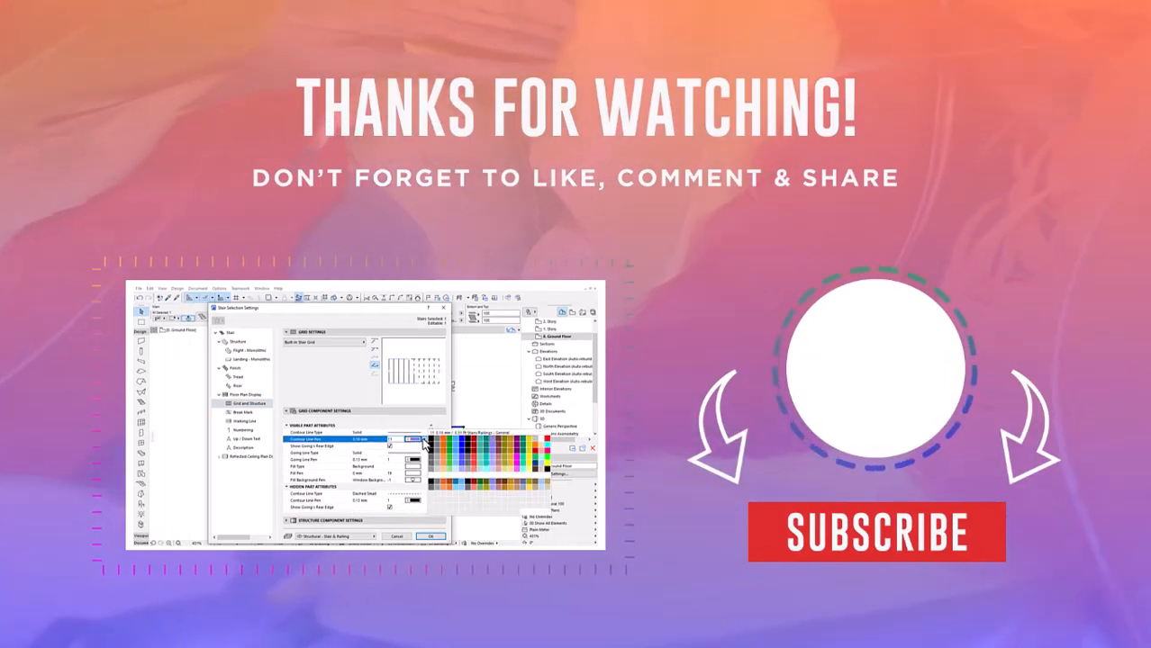
{"action": "left_click", "coordinate": [430, 536]}
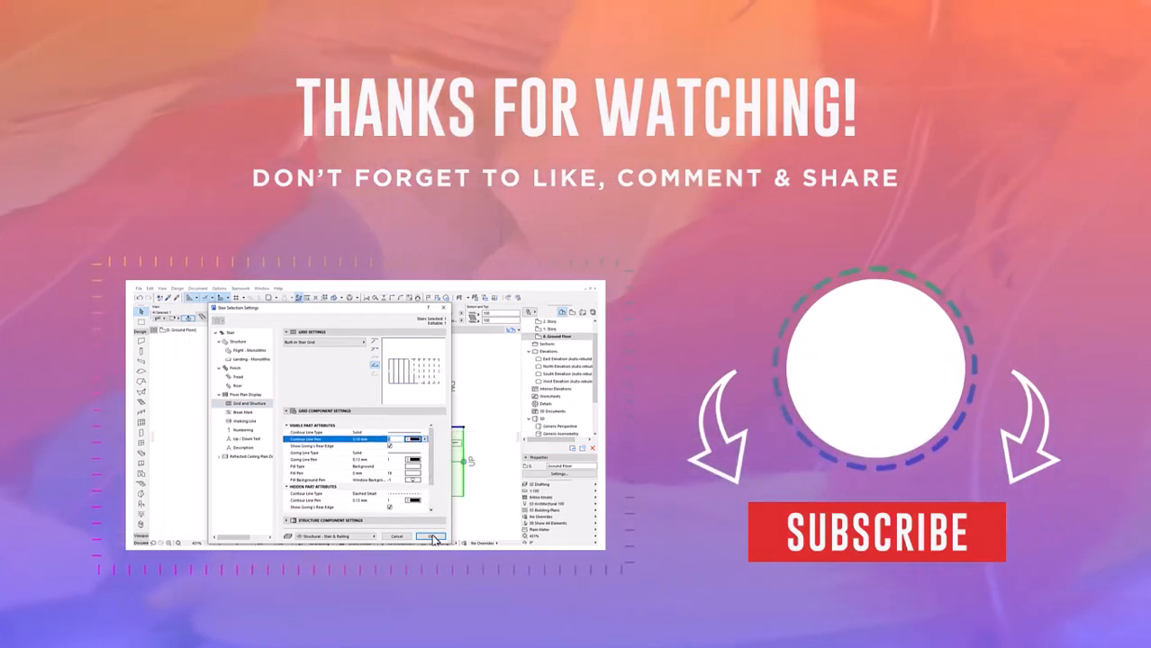
{"action": "left_click", "coordinate": [432, 537]}
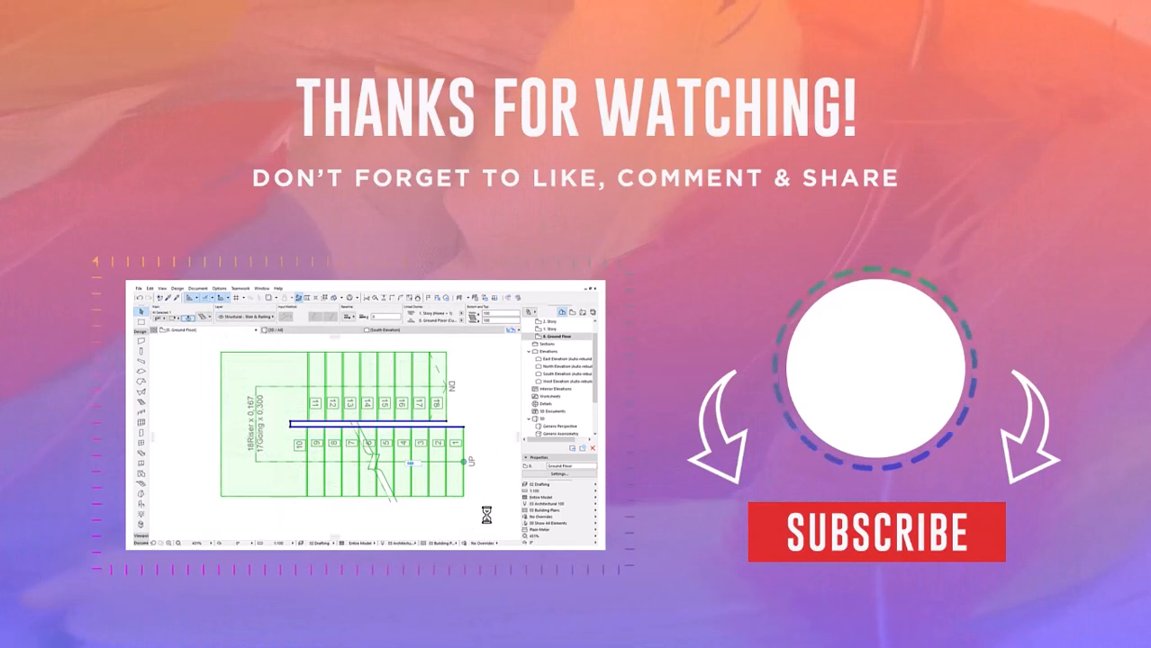